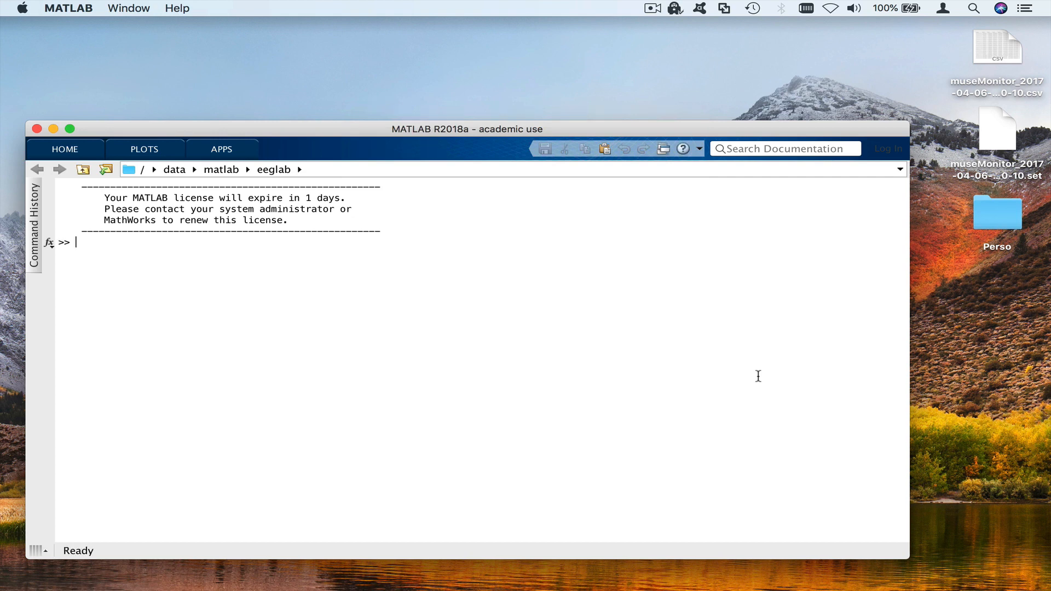
Step: Launch EEGLAB from the MATLAB prompt with the eeglab command
{"action": "type", "text": "eeglab"}
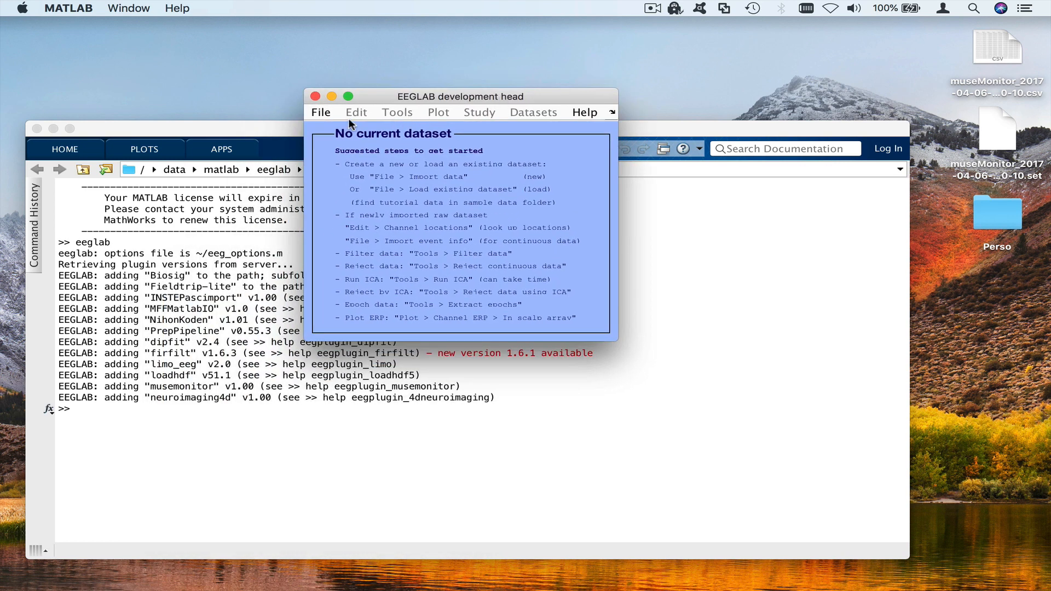
Step: Show the File menu's import, history and extension-management choices
{"action": "left_click", "coordinate": [321, 112]}
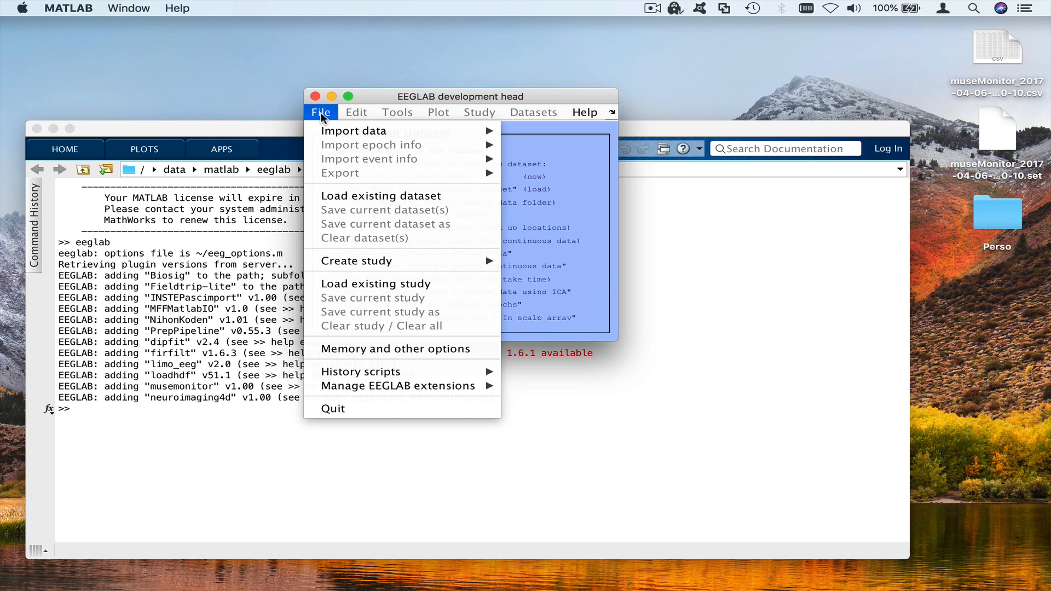
{"action": "mouse_move", "coordinate": [361, 371]}
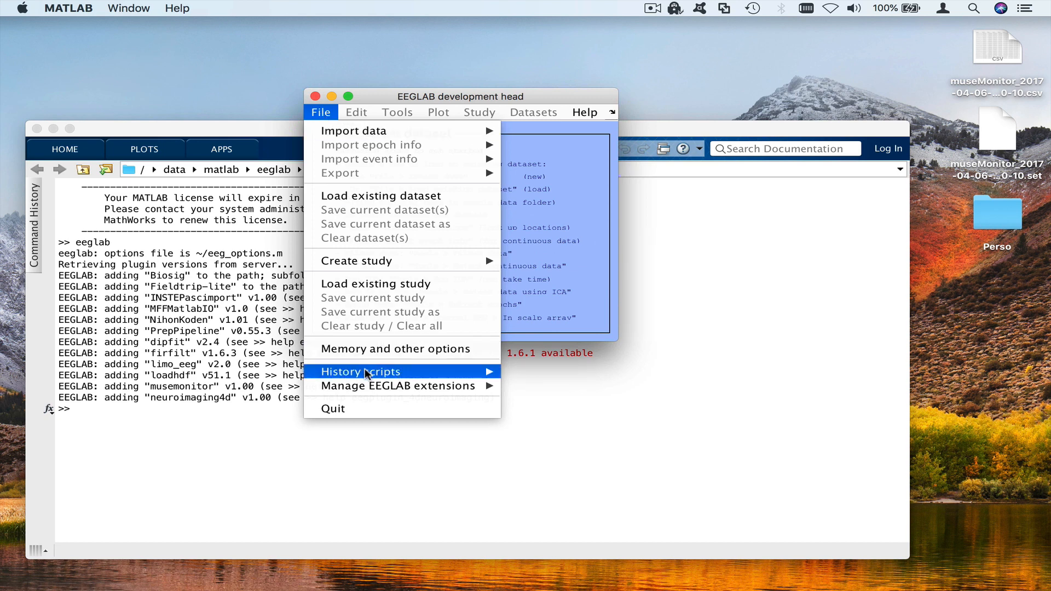
{"action": "mouse_move", "coordinate": [396, 385]}
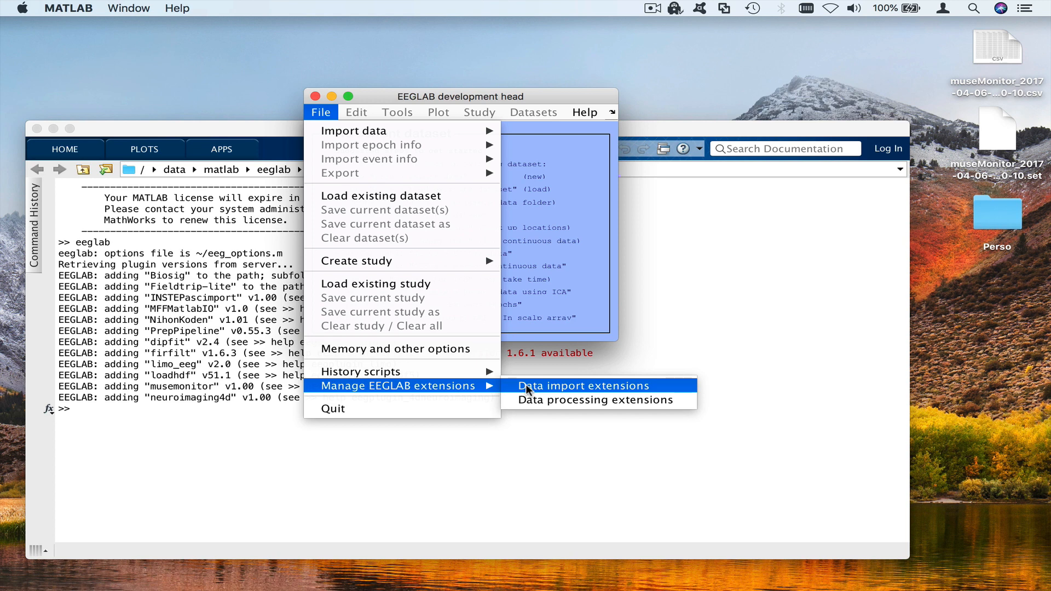
{"action": "mouse_move", "coordinate": [353, 130]}
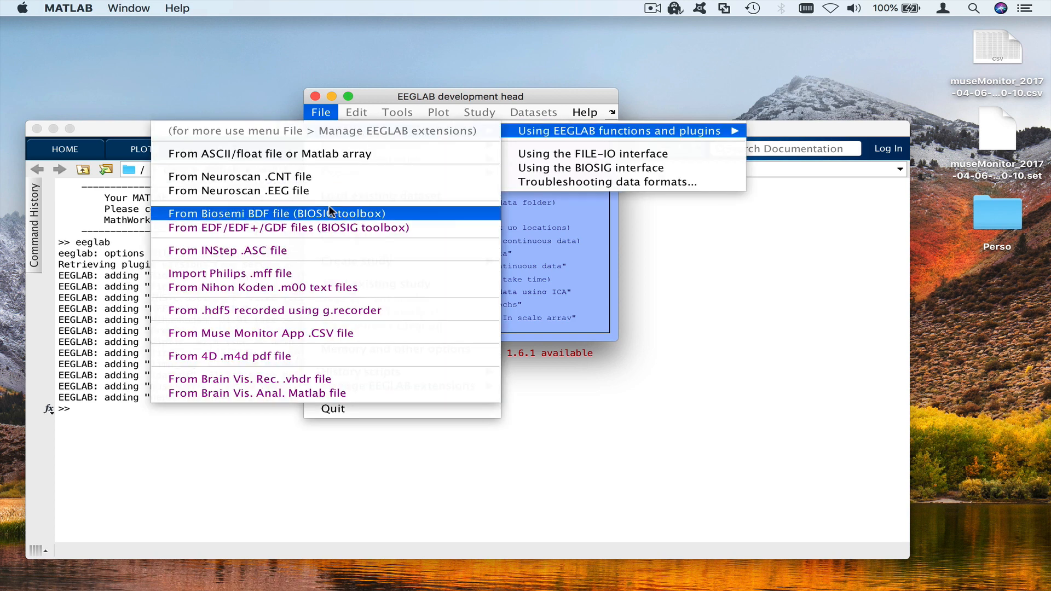
{"action": "mouse_move", "coordinate": [324, 333]}
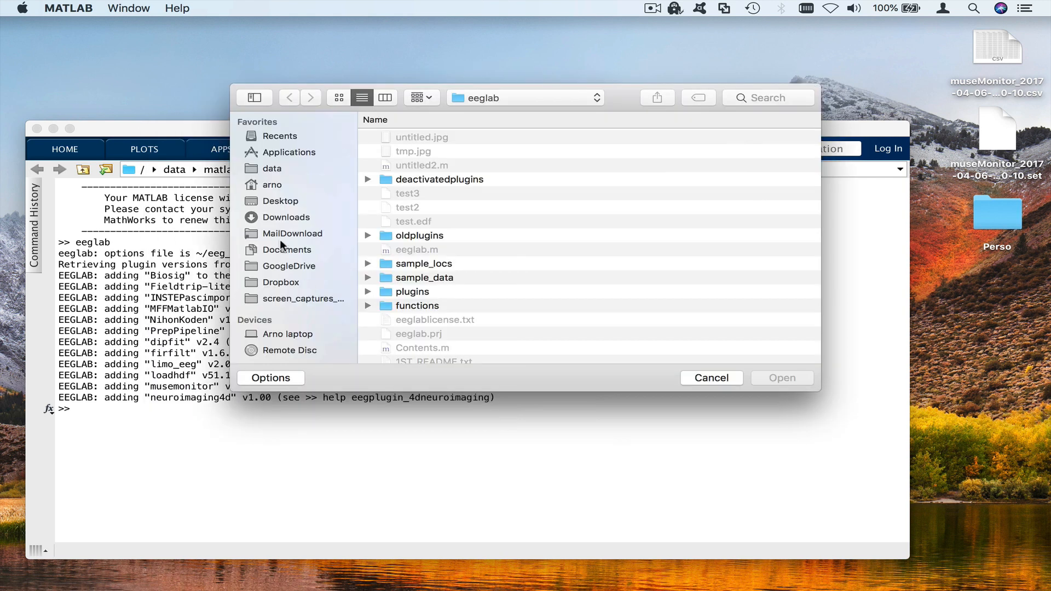
Step: Import the Muse Monitor CSV from the Desktop as dataset #1 (4 channels, 300 Hz)
{"action": "left_click", "coordinate": [280, 200]}
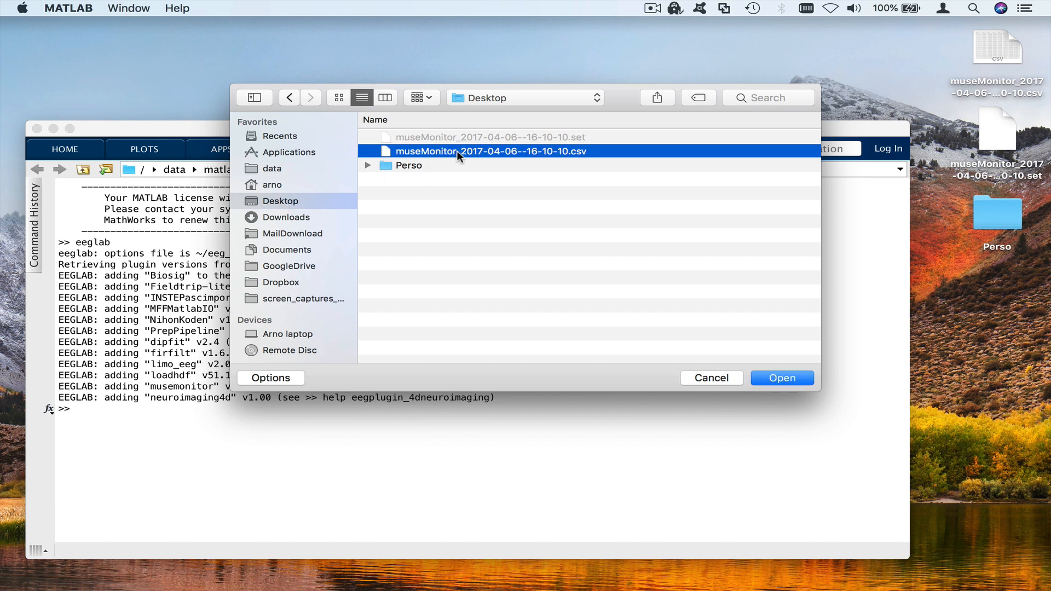
{"action": "left_click", "coordinate": [781, 377]}
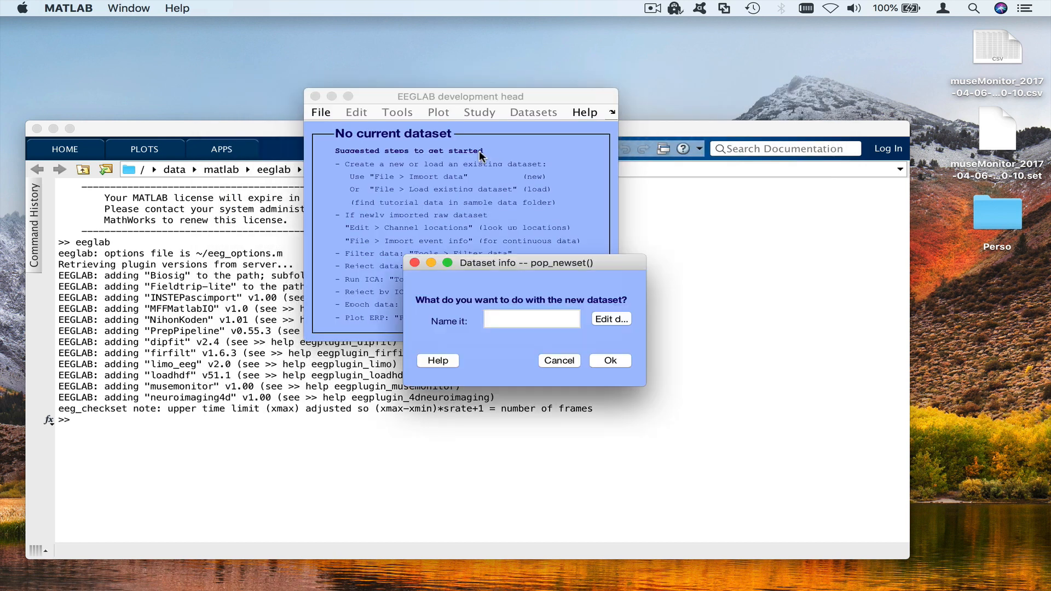
{"action": "left_click", "coordinate": [609, 361]}
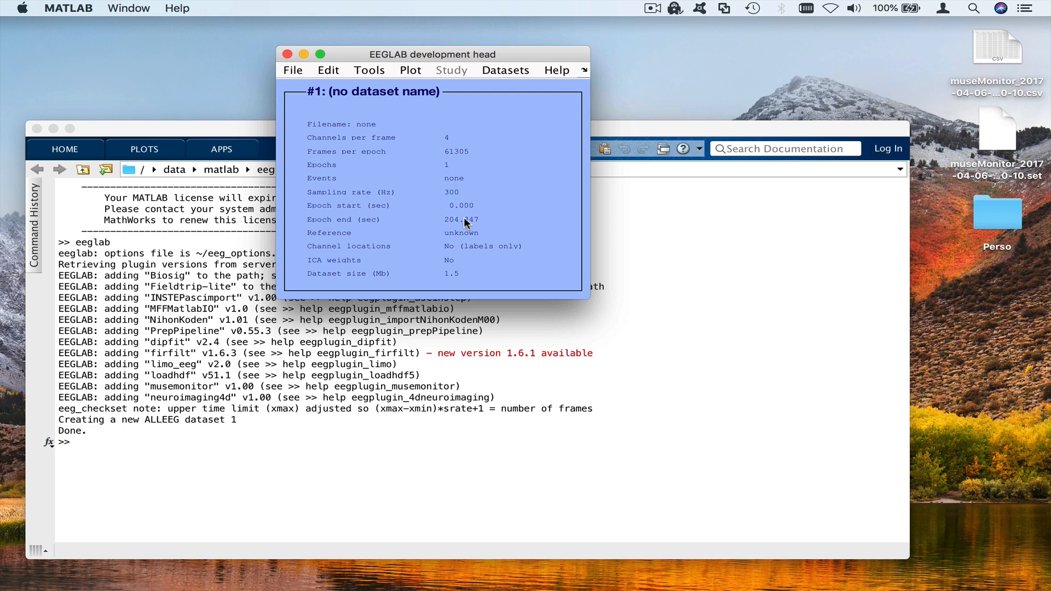
{"action": "mouse_move", "coordinate": [466, 121]}
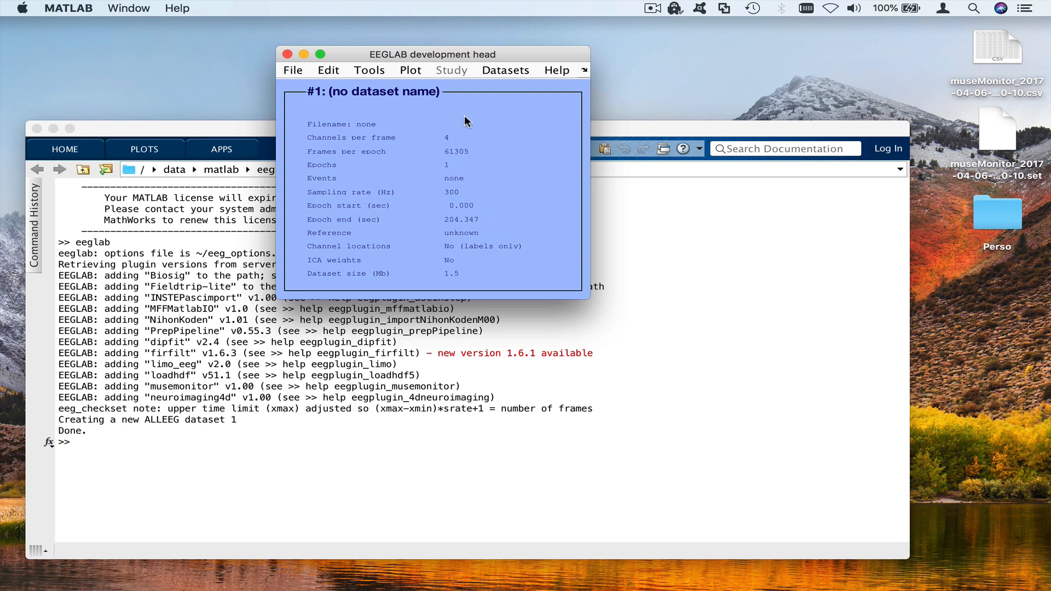
{"action": "left_click", "coordinate": [410, 70]}
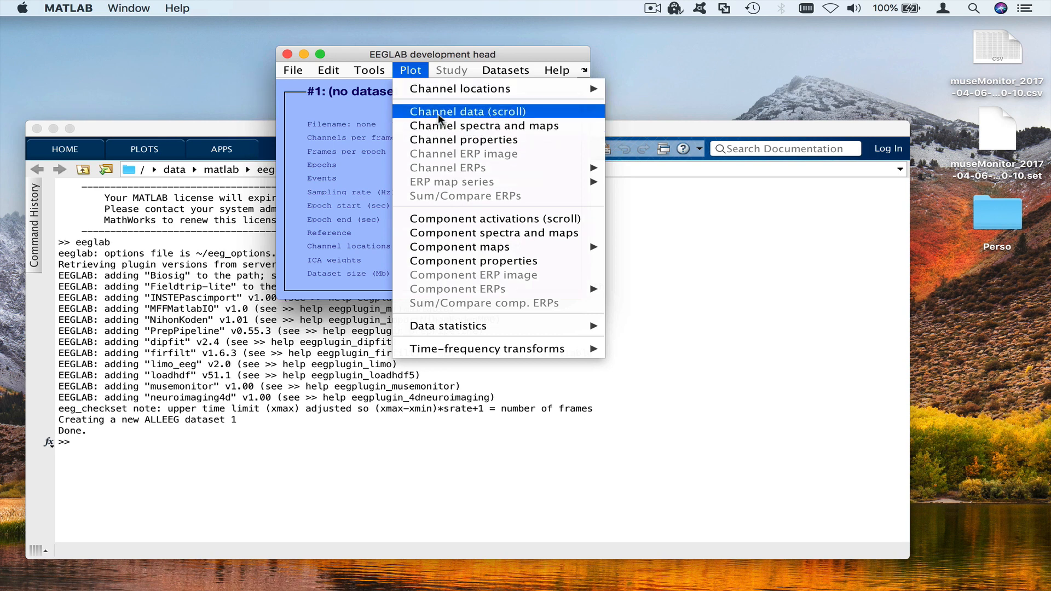
{"action": "left_click", "coordinate": [467, 112]}
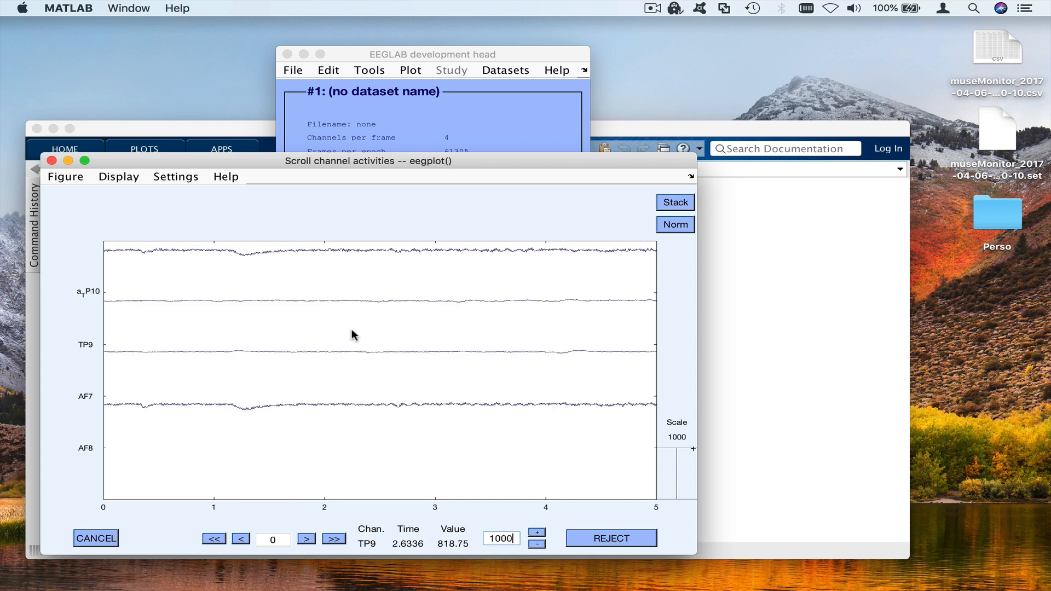
{"action": "mouse_move", "coordinate": [100, 405]}
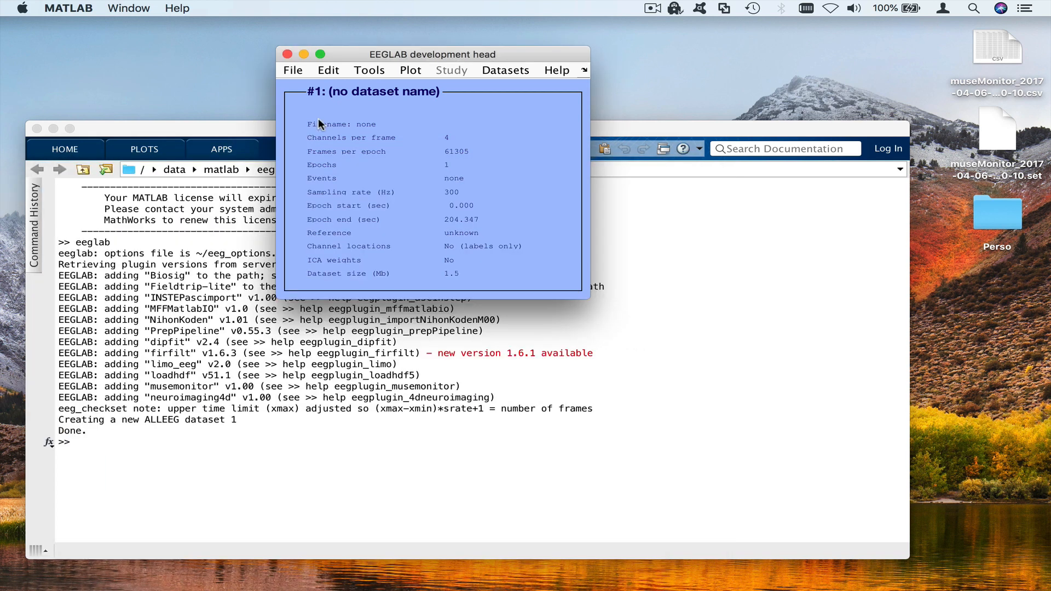
Step: Remove each channel's mean (baseline) from dataset #1 and overwrite it in memory
{"action": "left_click", "coordinate": [369, 70]}
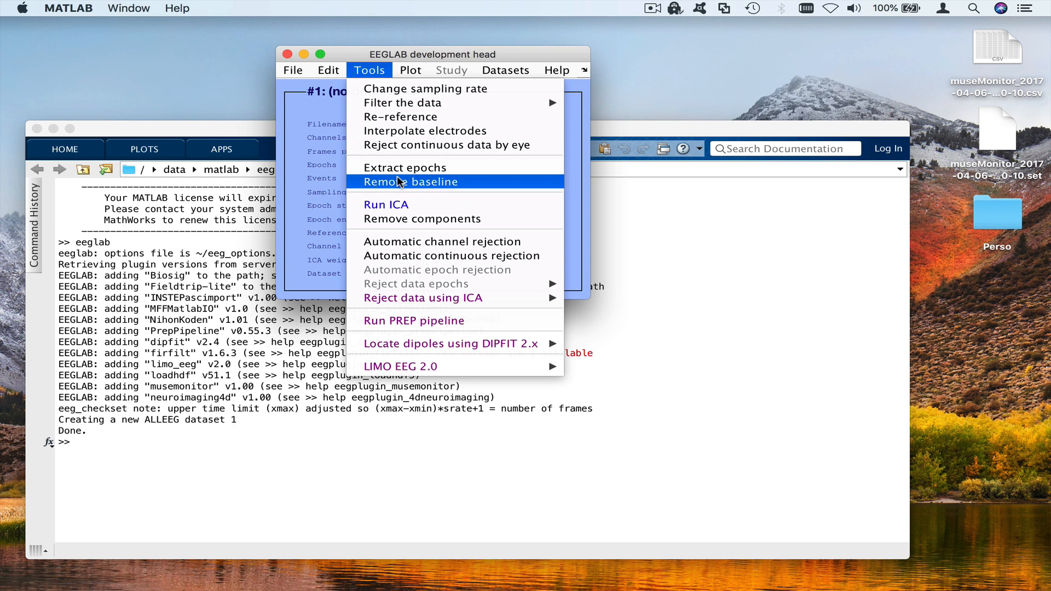
{"action": "left_click", "coordinate": [411, 181]}
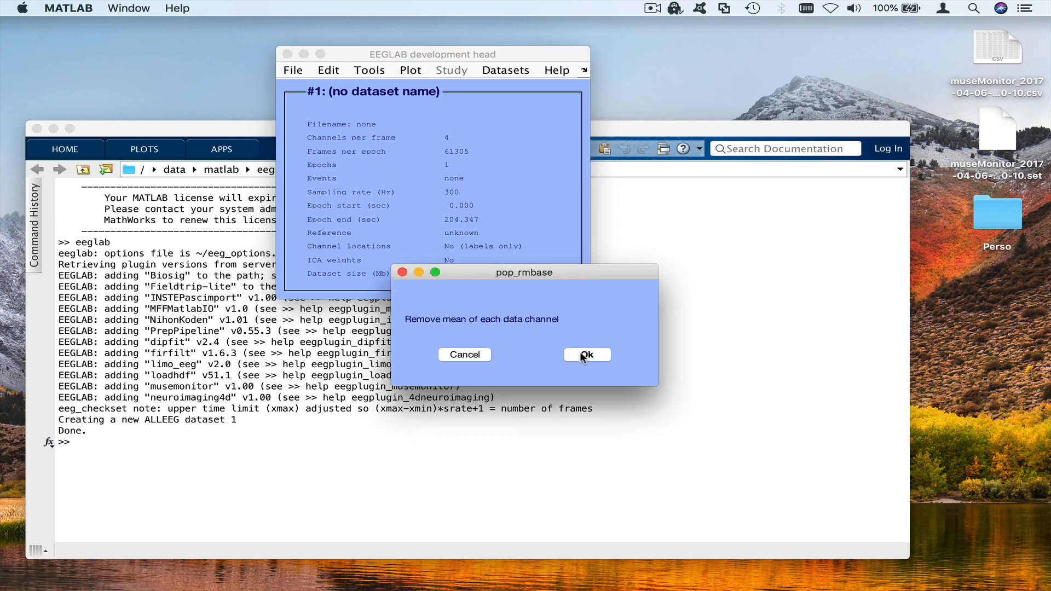
{"action": "left_click", "coordinate": [585, 355]}
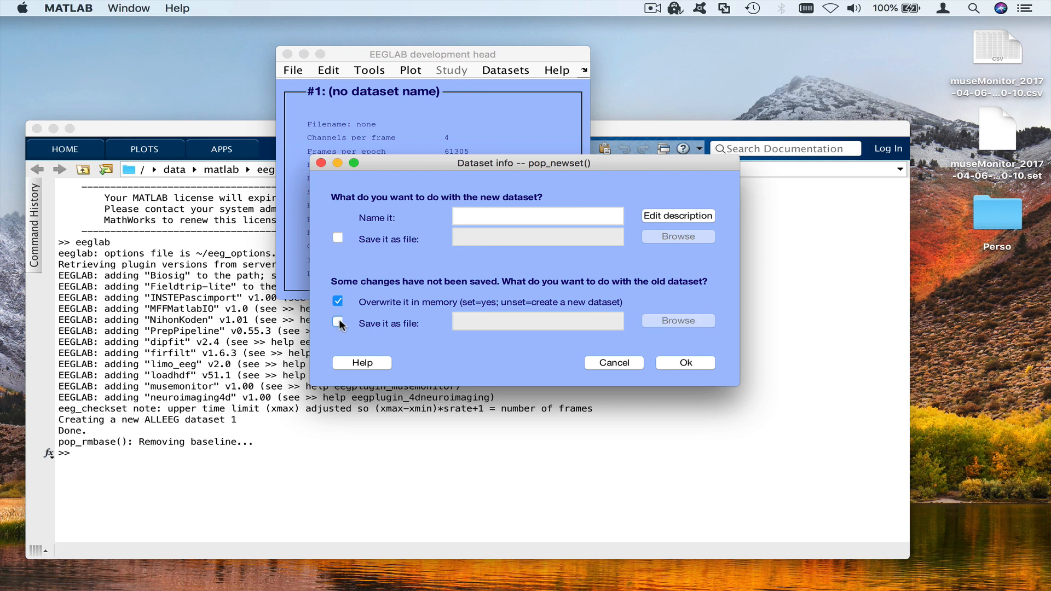
{"action": "left_click", "coordinate": [684, 363]}
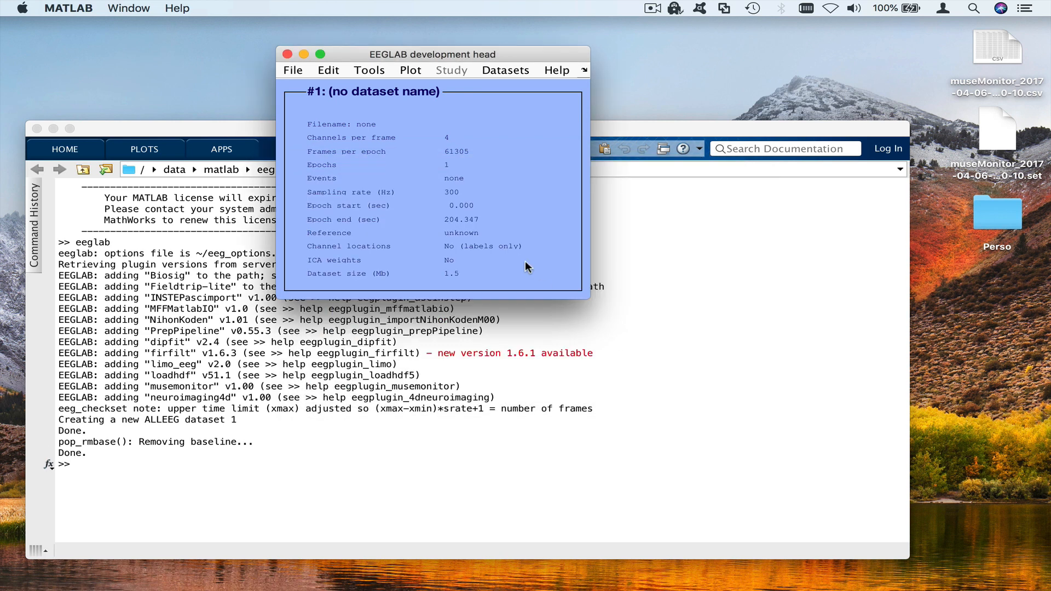
{"action": "mouse_move", "coordinate": [448, 95]}
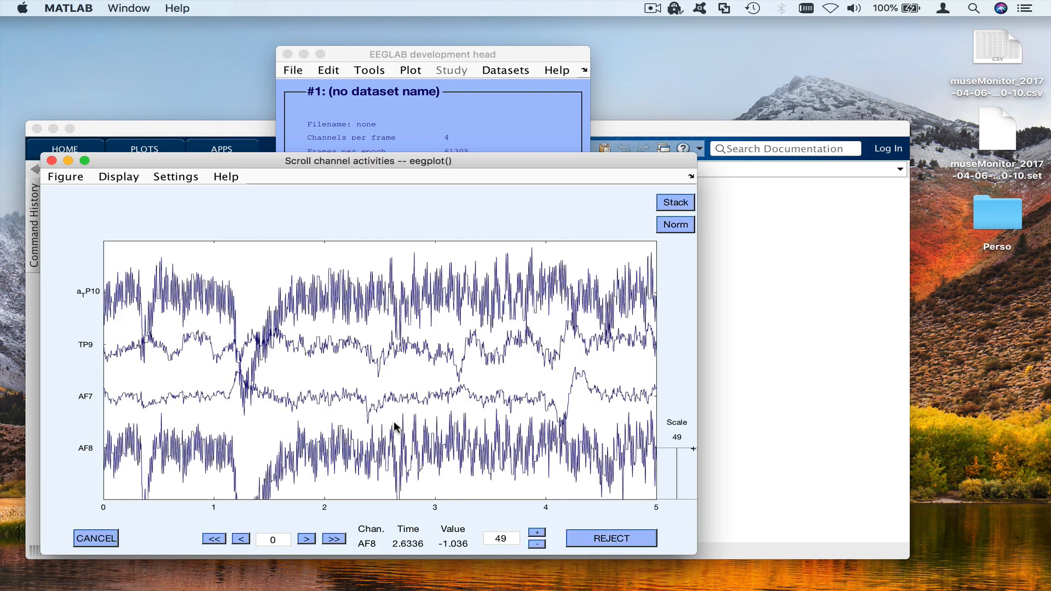
{"action": "left_click", "coordinate": [333, 539]}
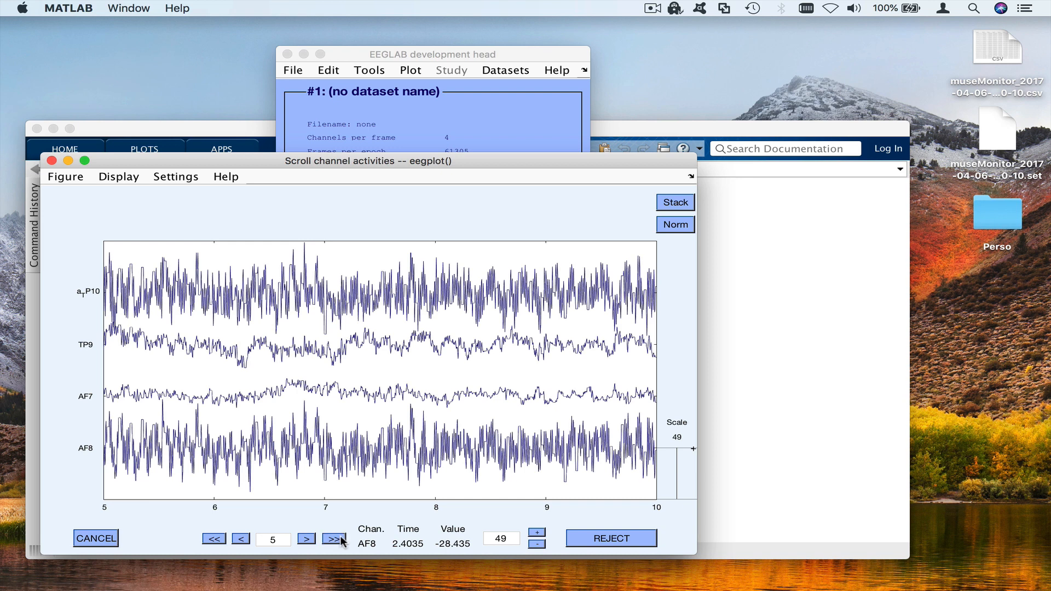
{"action": "left_click", "coordinate": [333, 538]}
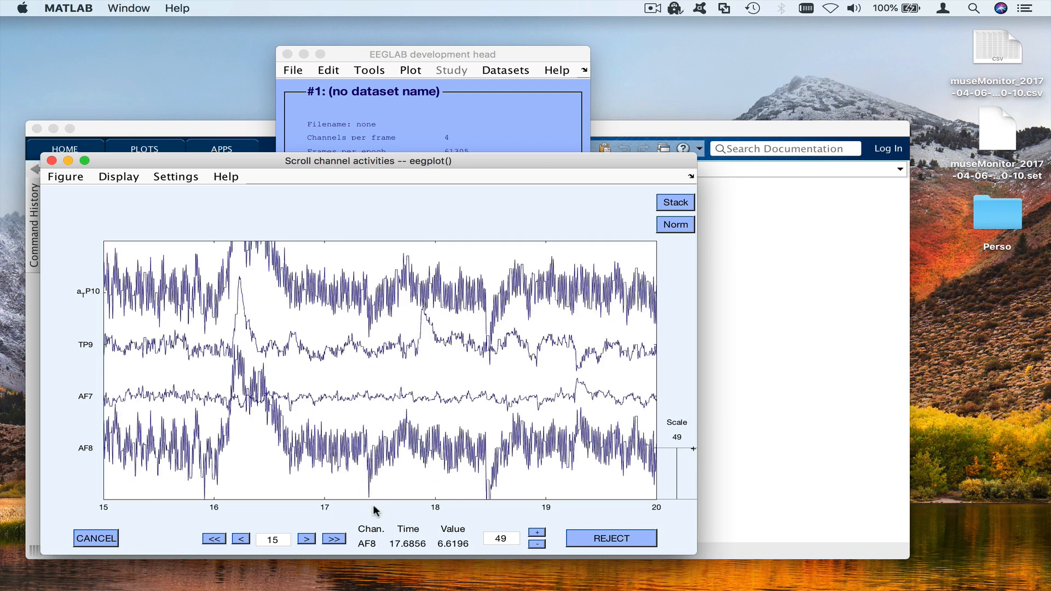
{"action": "mouse_move", "coordinate": [146, 379]}
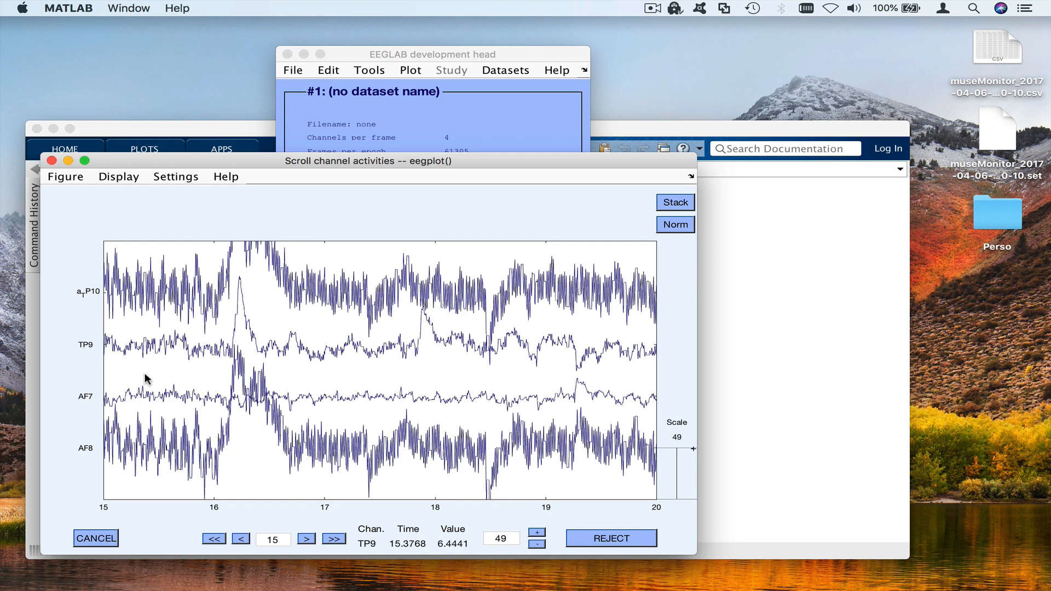
{"action": "left_click", "coordinate": [334, 539]}
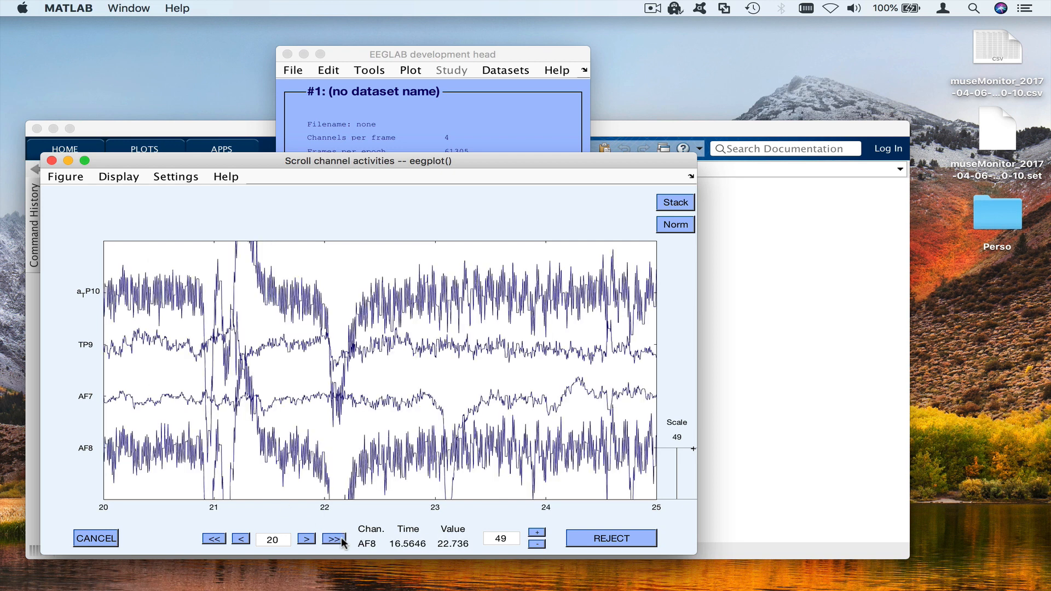
{"action": "left_click", "coordinate": [333, 539]}
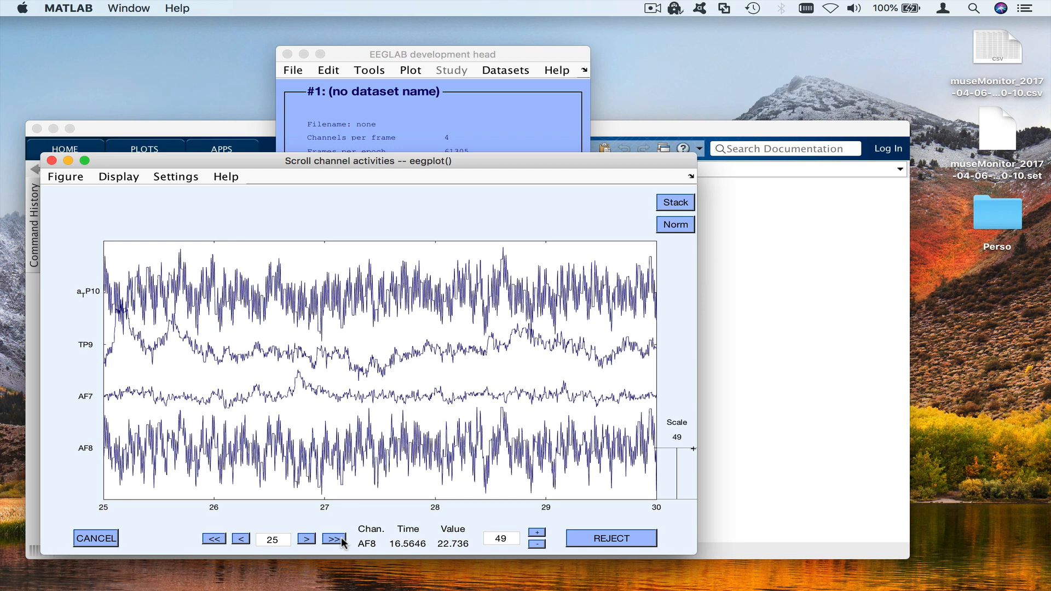
{"action": "left_click", "coordinate": [214, 539]}
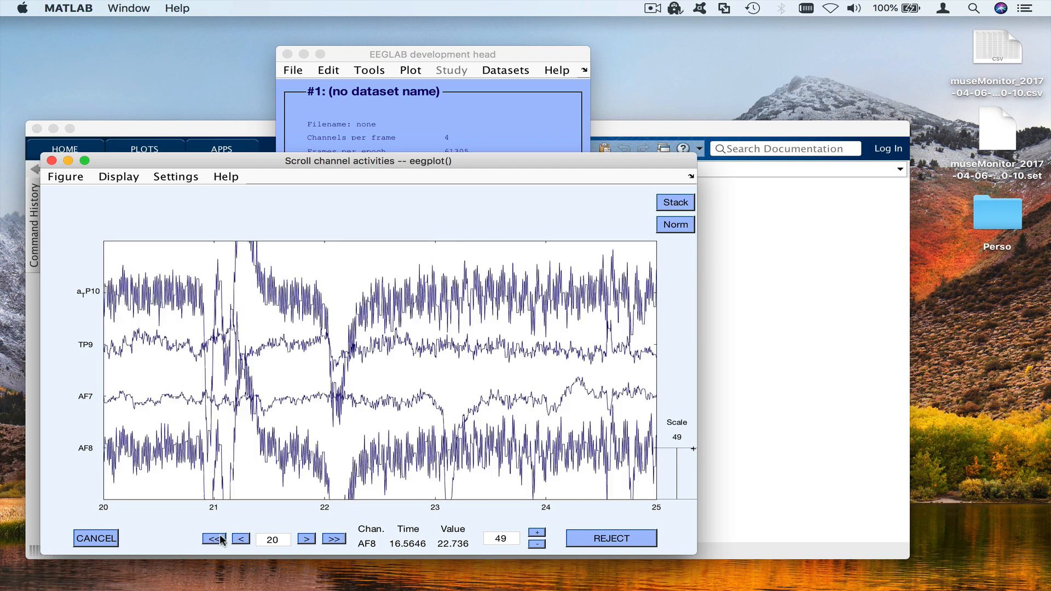
{"action": "left_click", "coordinate": [241, 539]}
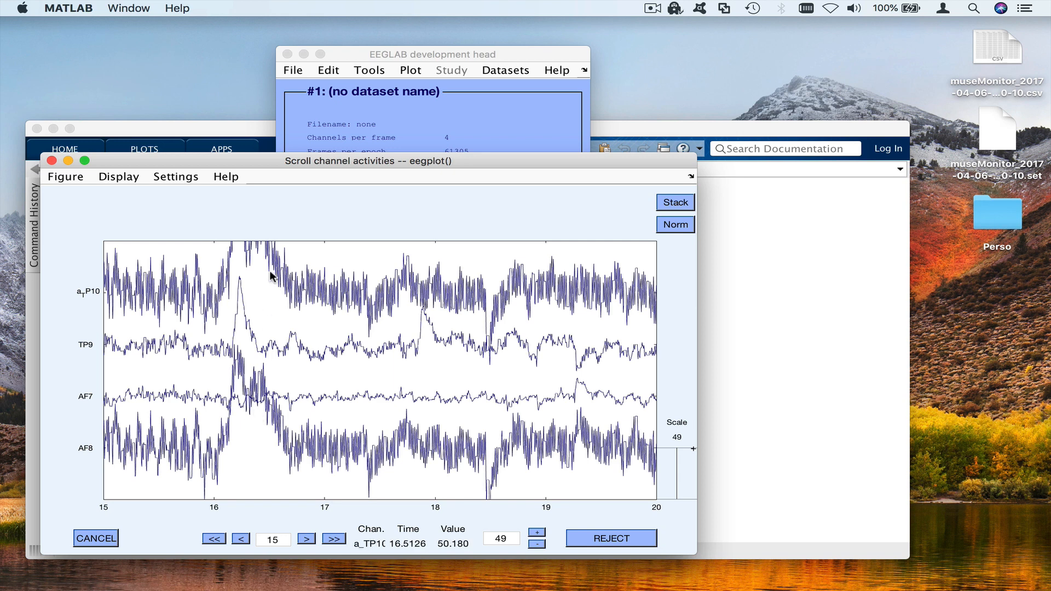
{"action": "left_click", "coordinate": [214, 539]}
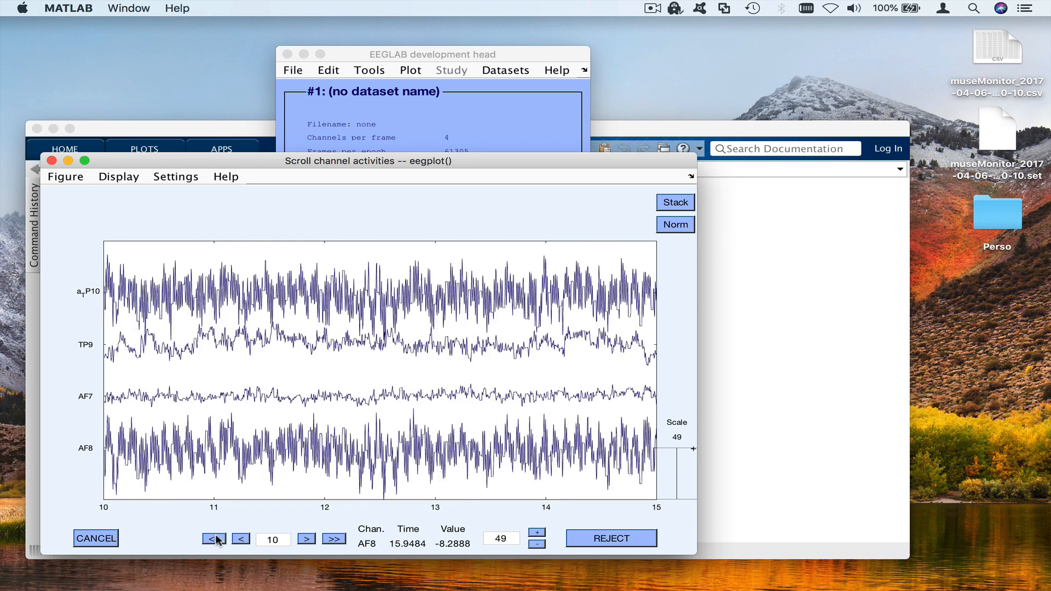
{"action": "left_click", "coordinate": [215, 539]}
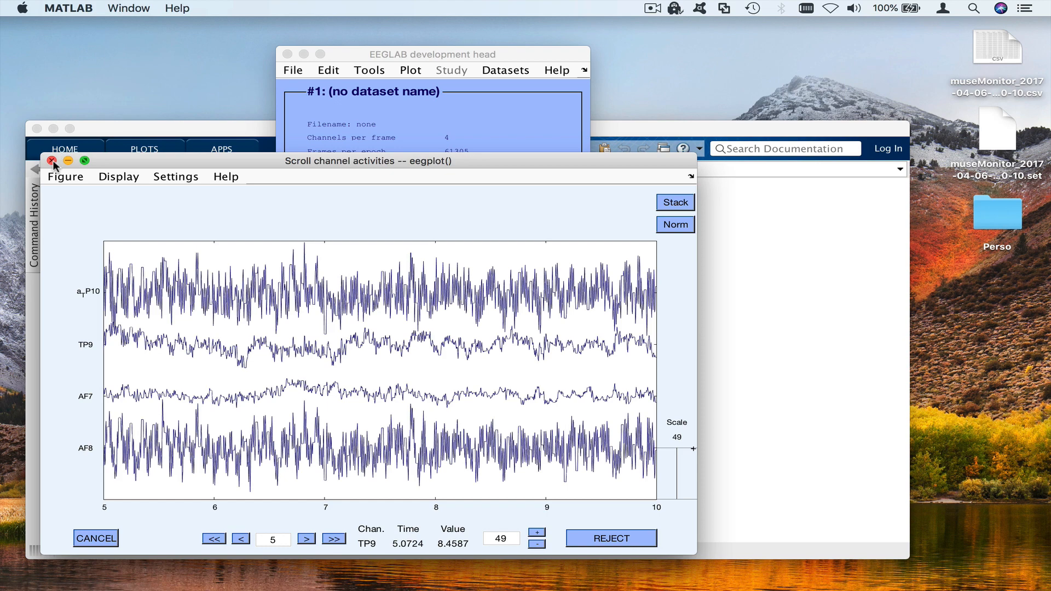
{"action": "left_click", "coordinate": [53, 161]}
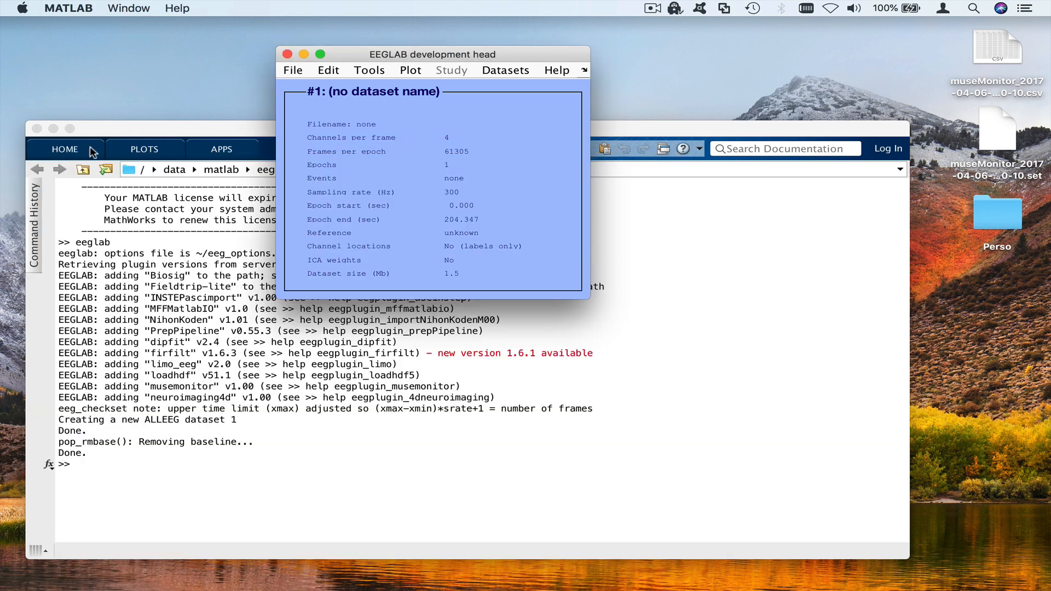
Step: Plot channel spectra using 100 percent of the data over a 1 to 150 Hz range
{"action": "left_click_drag", "start_coordinate": [432, 54], "coordinate": [459, 29]}
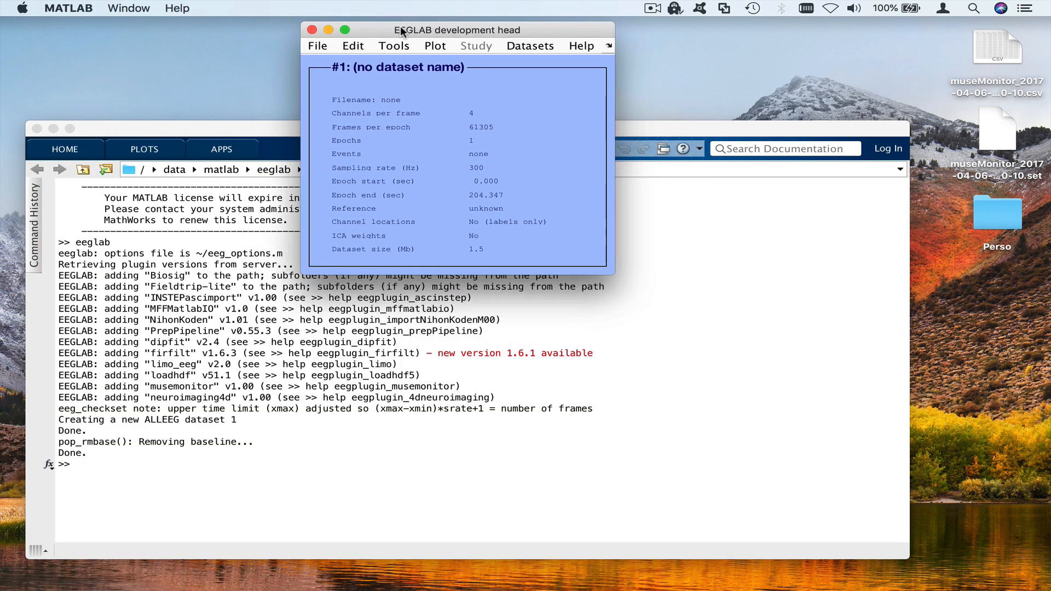
{"action": "left_click", "coordinate": [435, 46]}
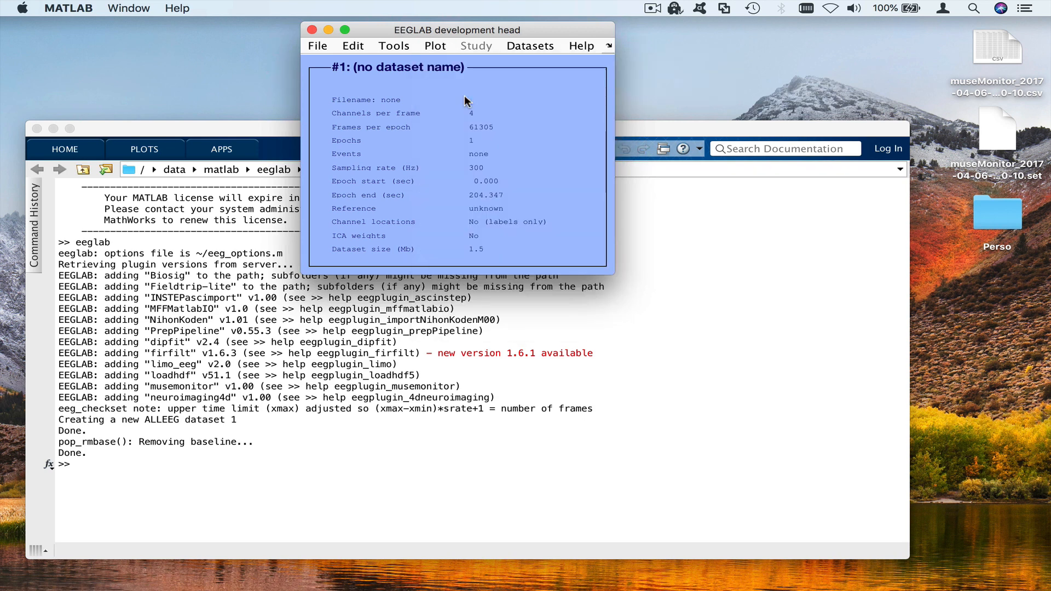
{"action": "left_click", "coordinate": [434, 46]}
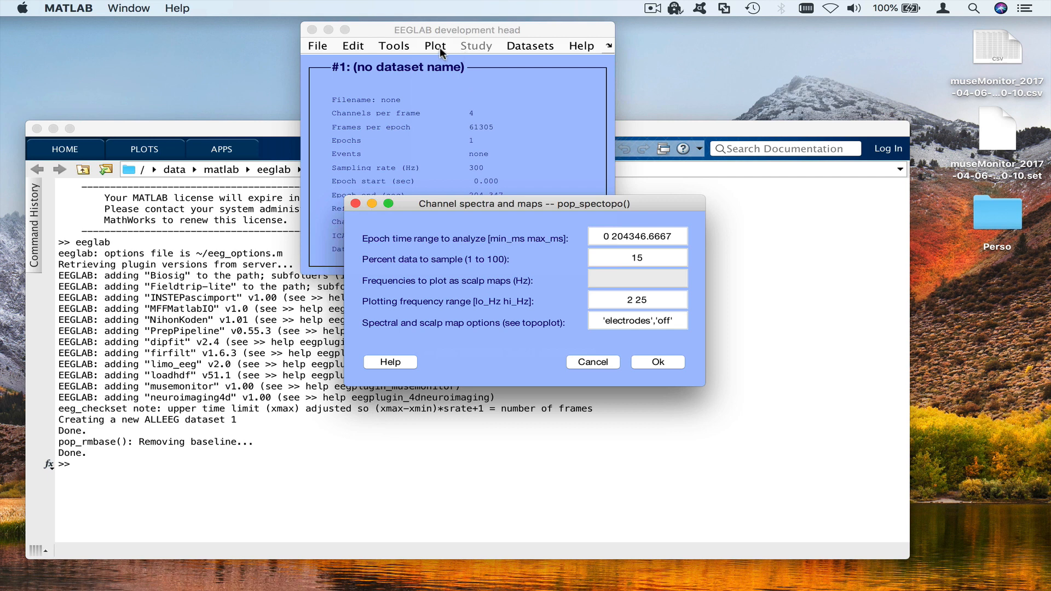
{"action": "left_click", "coordinate": [435, 46]}
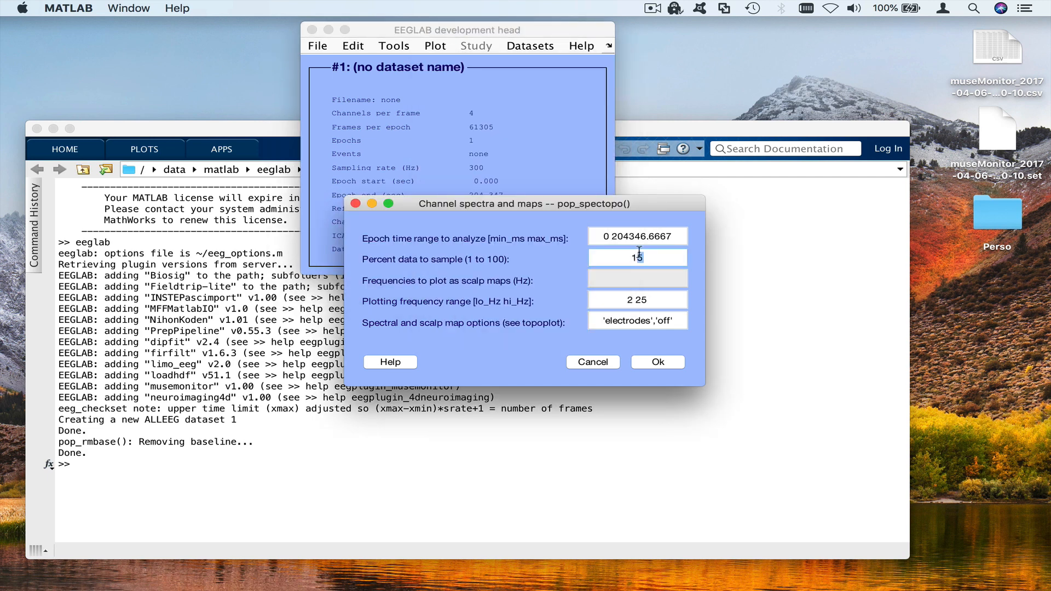
{"action": "type", "text": "100"}
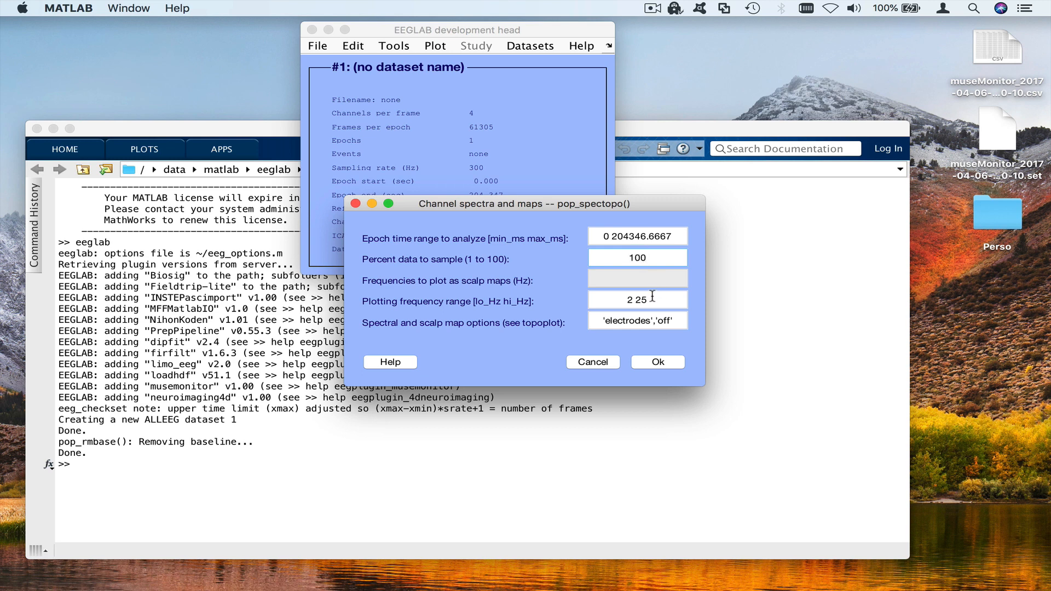
{"action": "type", "text": "1 150"}
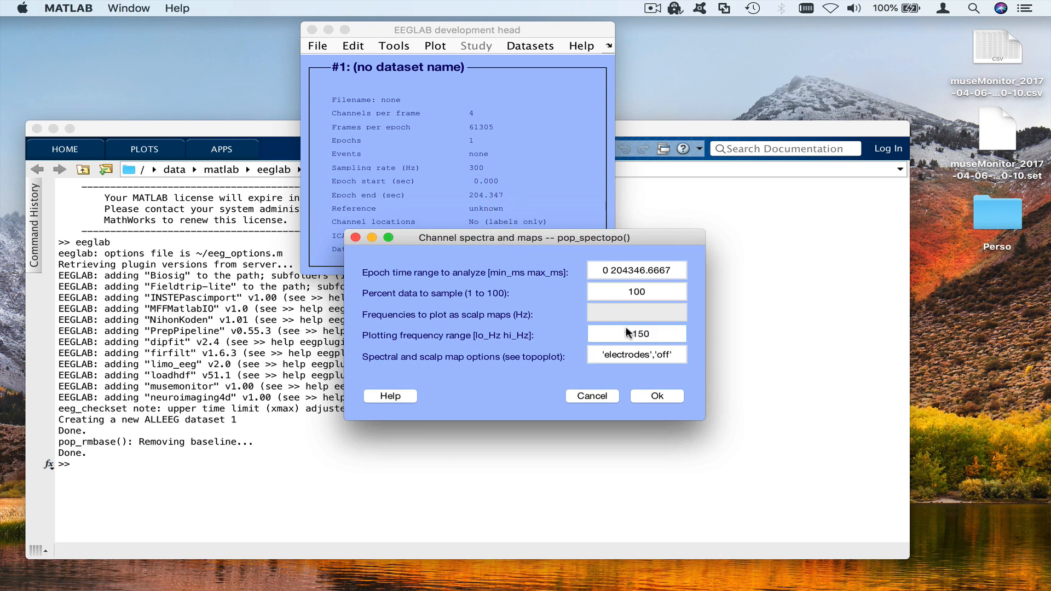
{"action": "left_click", "coordinate": [656, 395]}
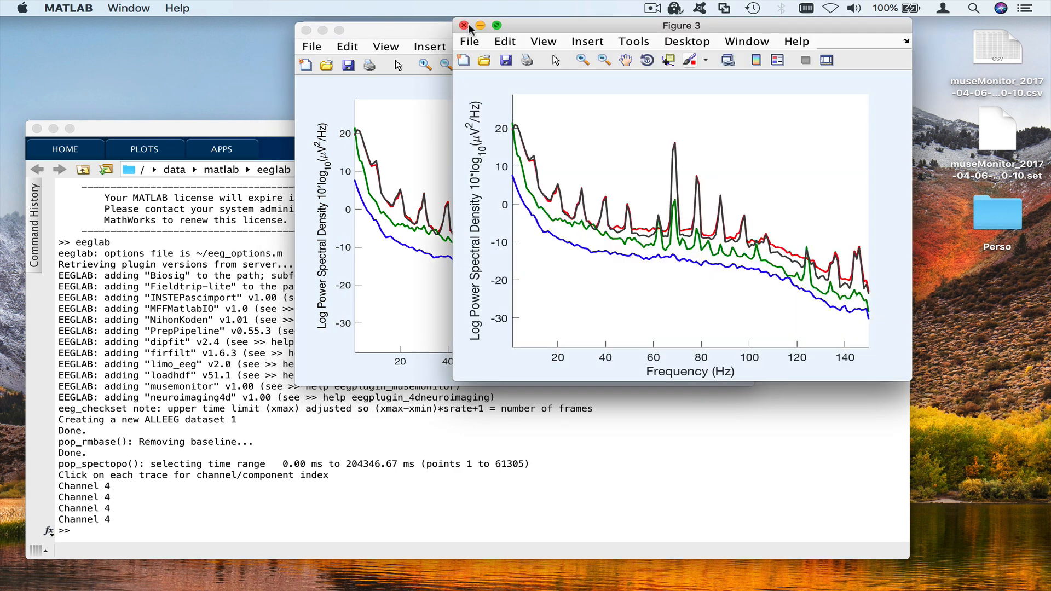
Step: Close the duplicate Figure 3 spectrum window, keeping the main spectopo plot
{"action": "left_click", "coordinate": [464, 25]}
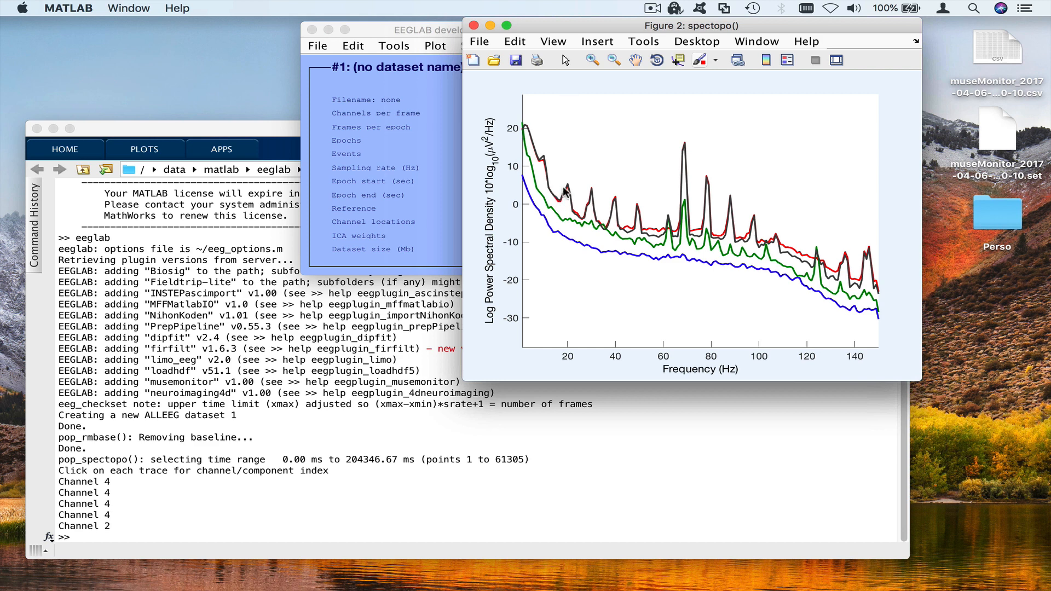
{"action": "mouse_move", "coordinate": [604, 177]}
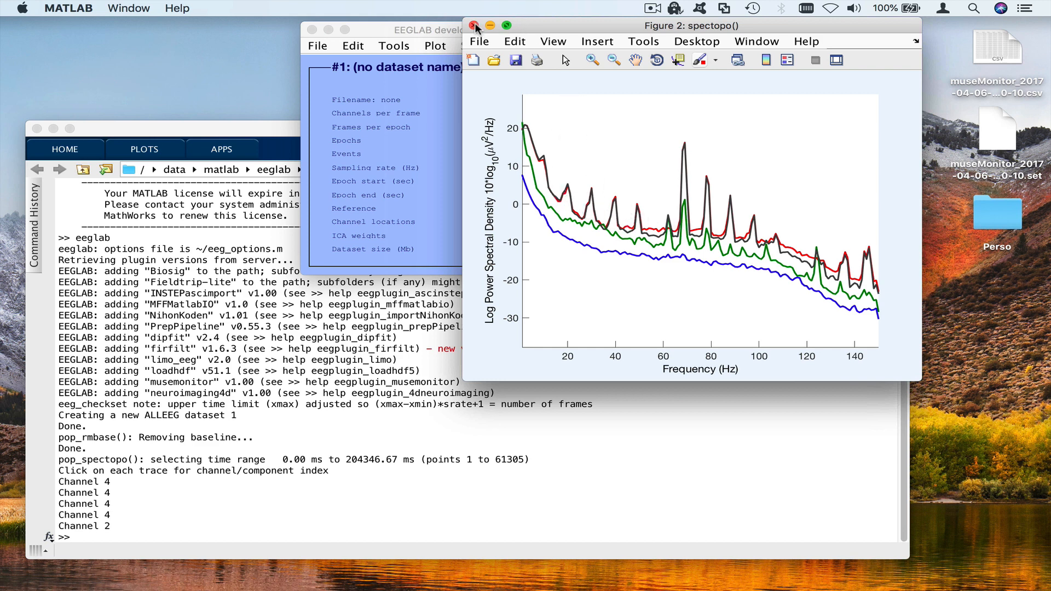
Step: Close the spectrum plot and run a runica ICA decomposition with cleared command-line options
{"action": "left_click", "coordinate": [394, 46]}
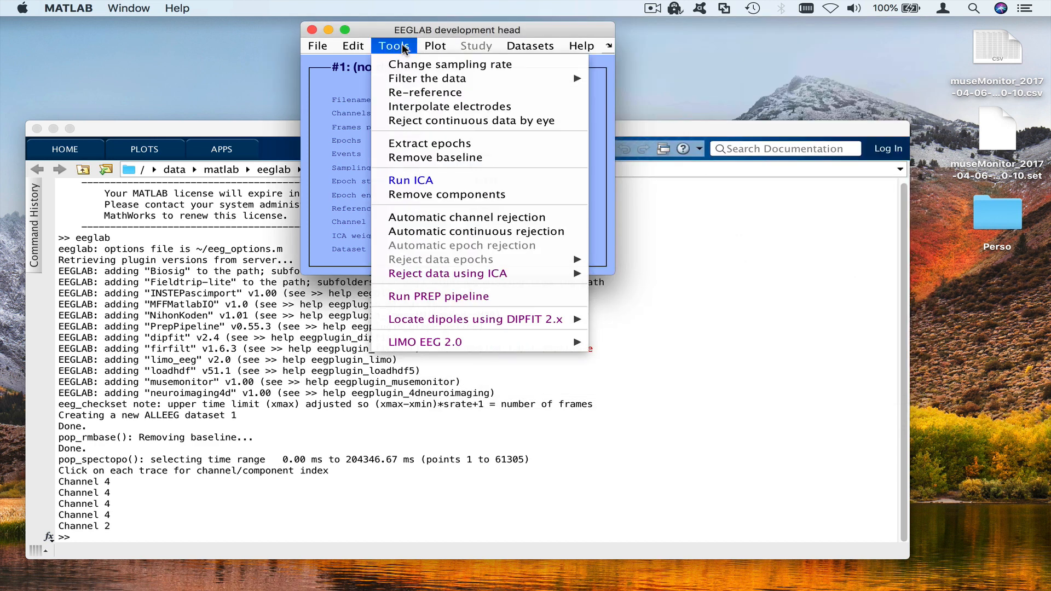
{"action": "mouse_move", "coordinate": [411, 180]}
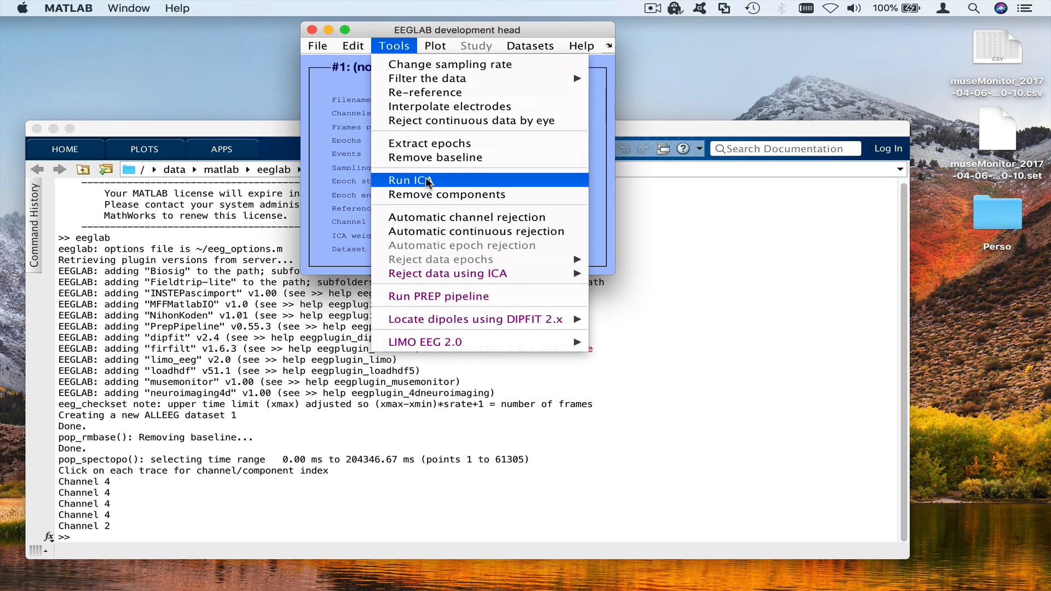
{"action": "left_click", "coordinate": [409, 179]}
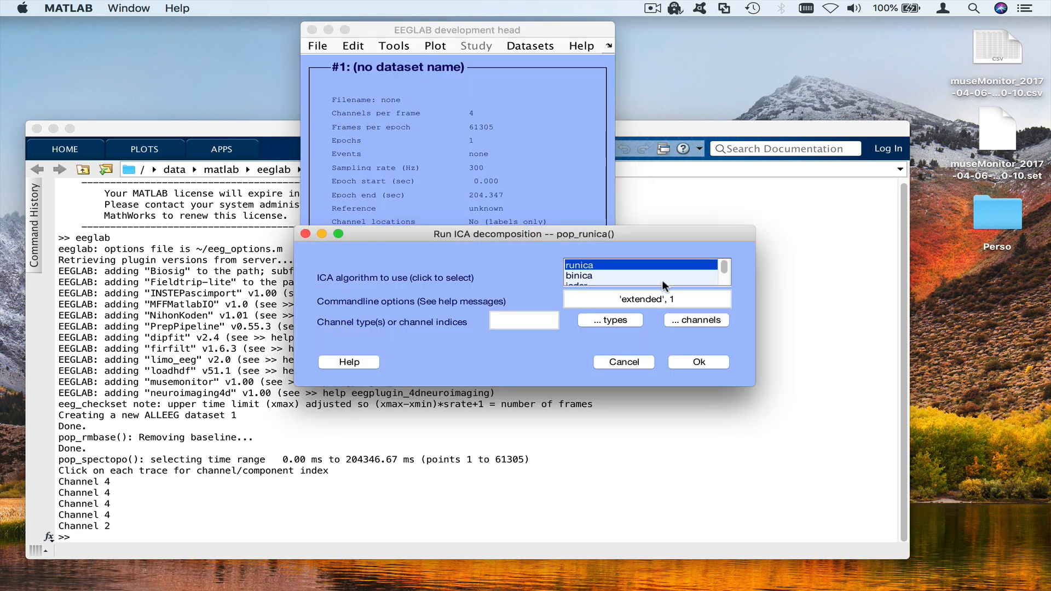
{"action": "left_click", "coordinate": [646, 297]}
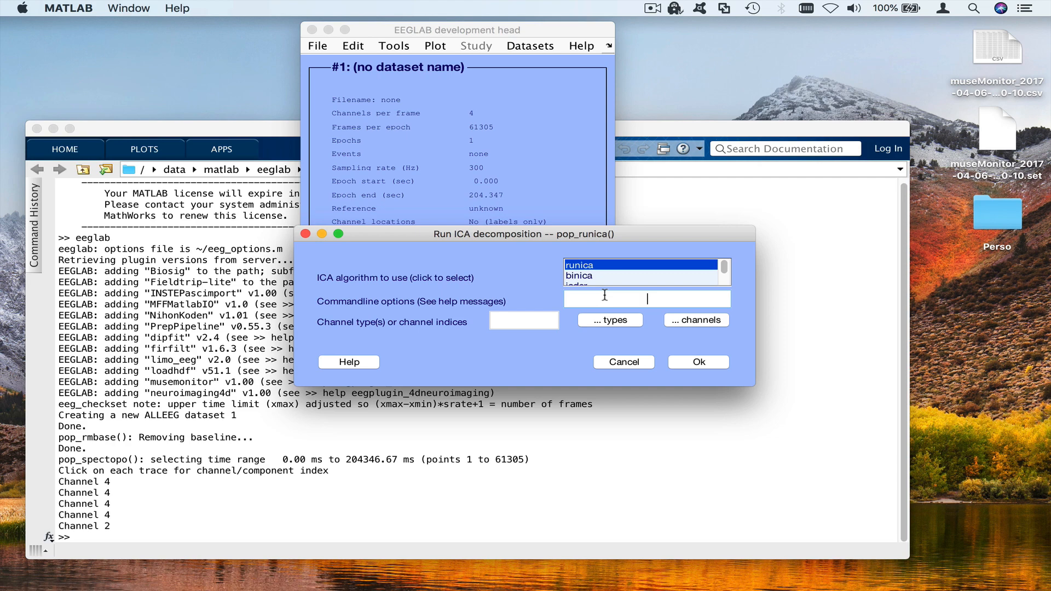
{"action": "left_click", "coordinate": [697, 362]}
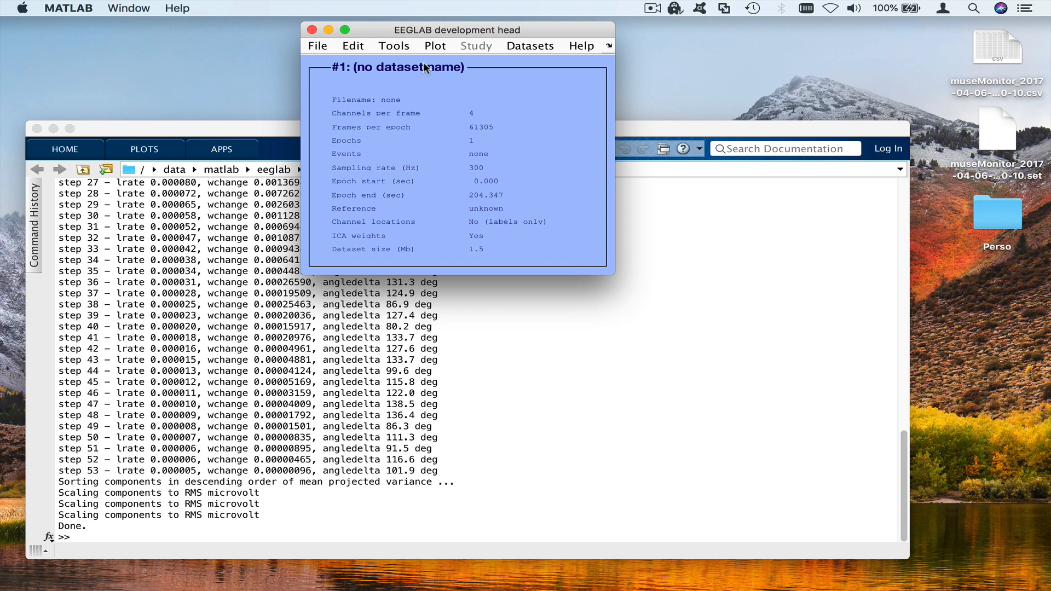
Step: Show the ICA component activations in a scrolling plot and page through the early stretches
{"action": "left_click", "coordinate": [434, 46]}
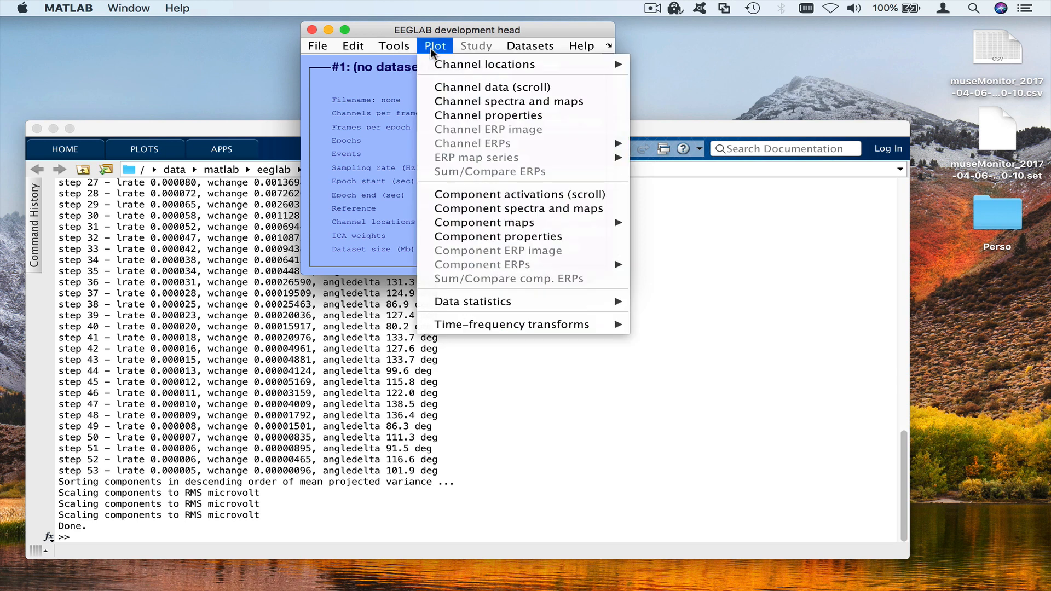
{"action": "mouse_move", "coordinate": [472, 115]}
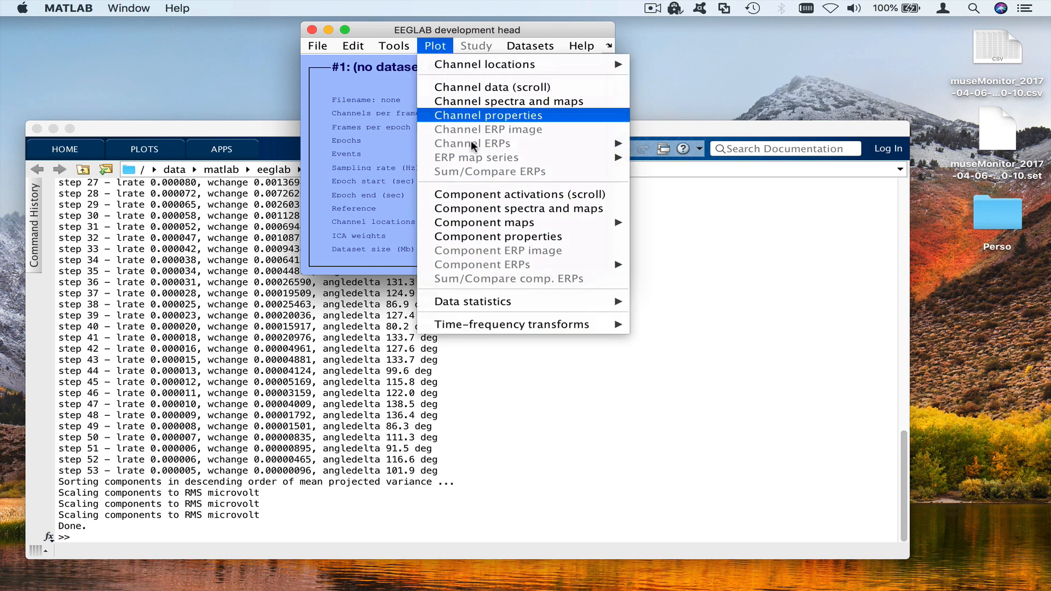
{"action": "left_click", "coordinate": [523, 195]}
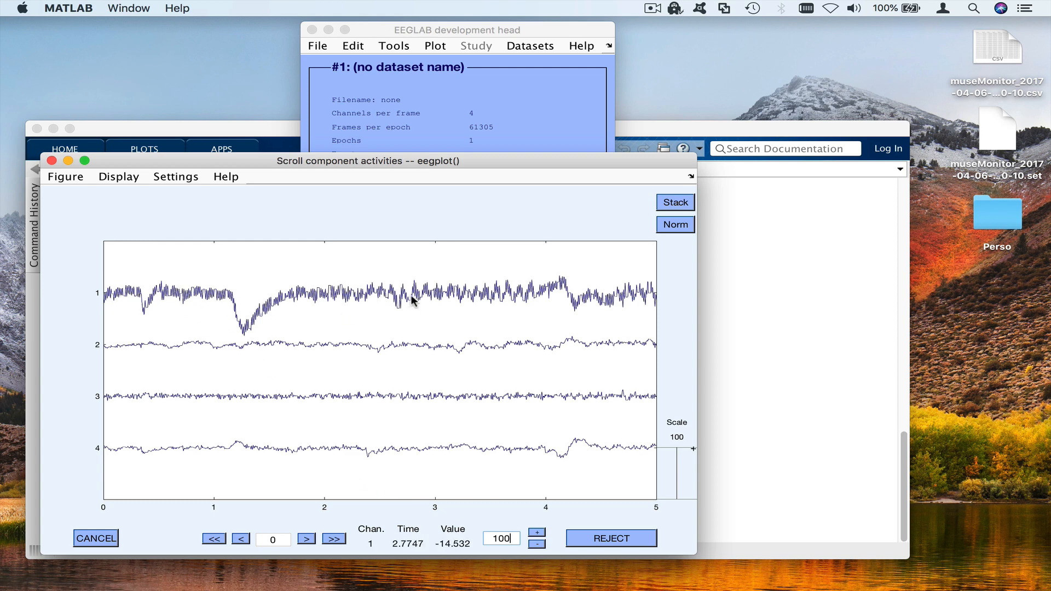
{"action": "left_click", "coordinate": [334, 539]}
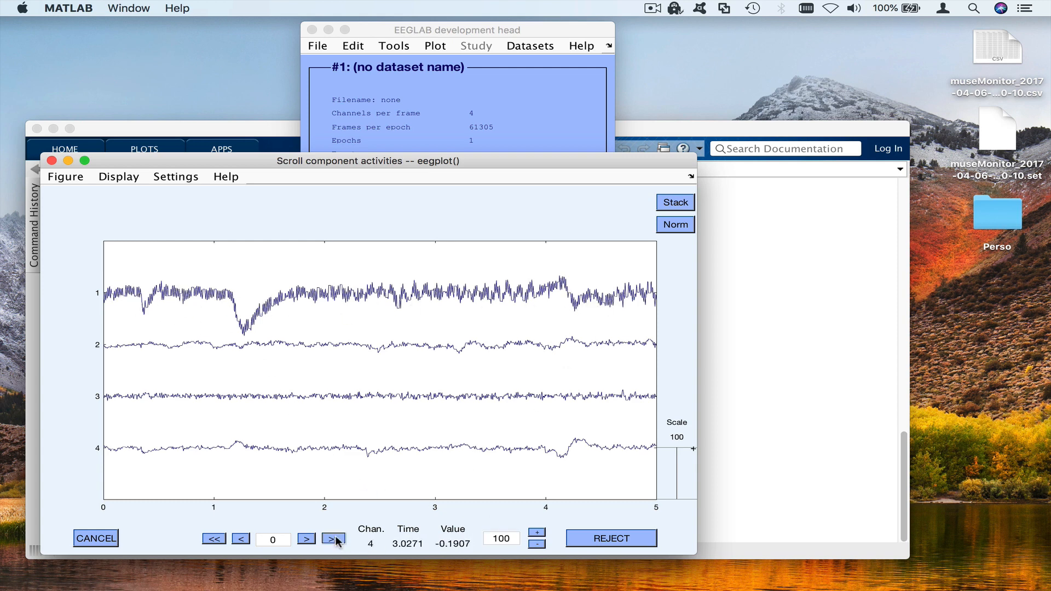
{"action": "left_click", "coordinate": [305, 539]}
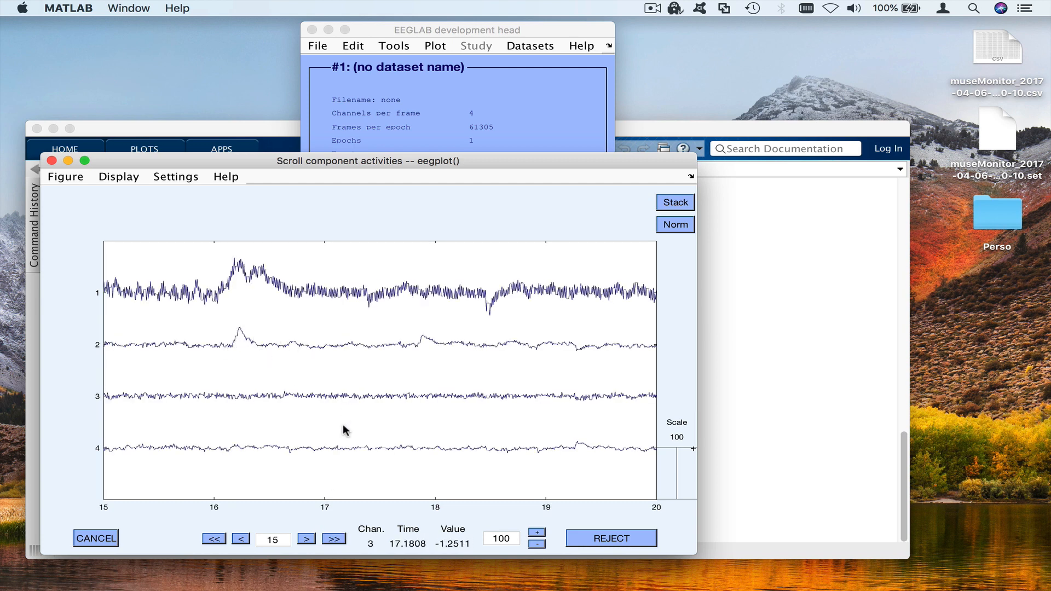
{"action": "left_click", "coordinate": [333, 538]}
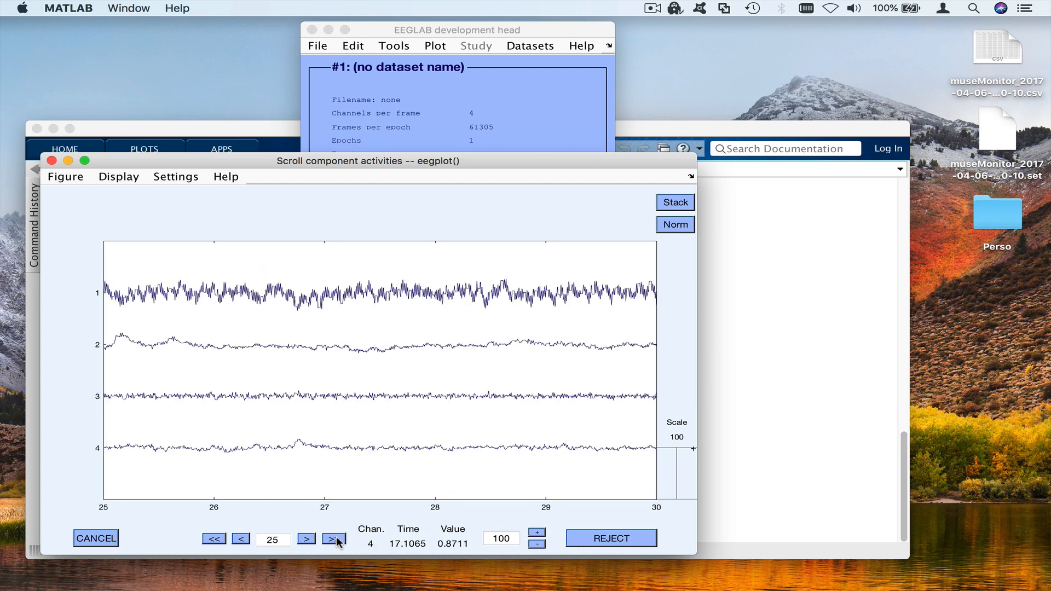
{"action": "left_click", "coordinate": [240, 538]}
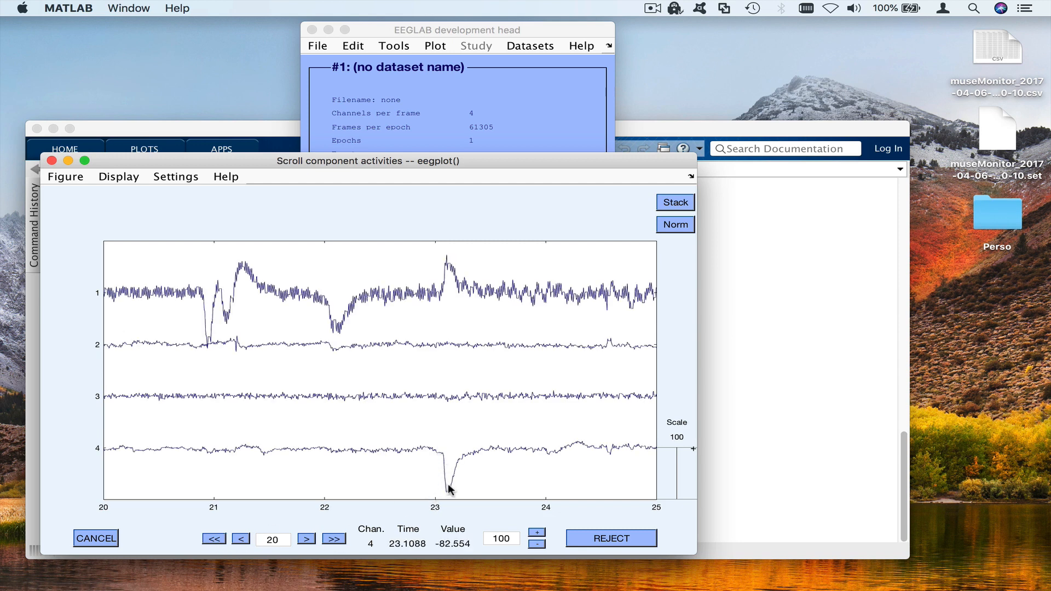
{"action": "left_click", "coordinate": [334, 539]}
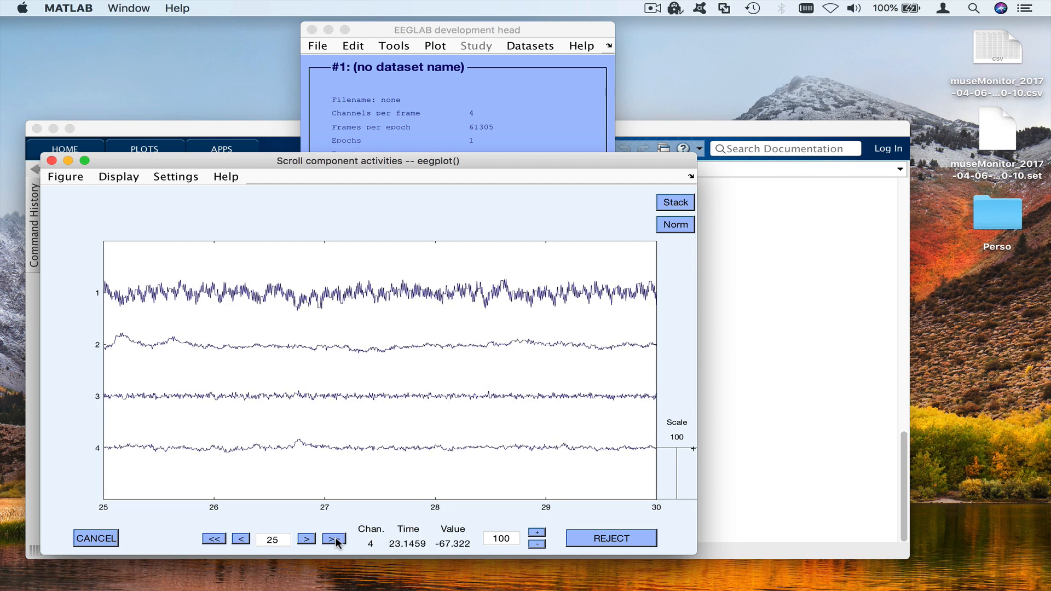
{"action": "left_click", "coordinate": [332, 538]}
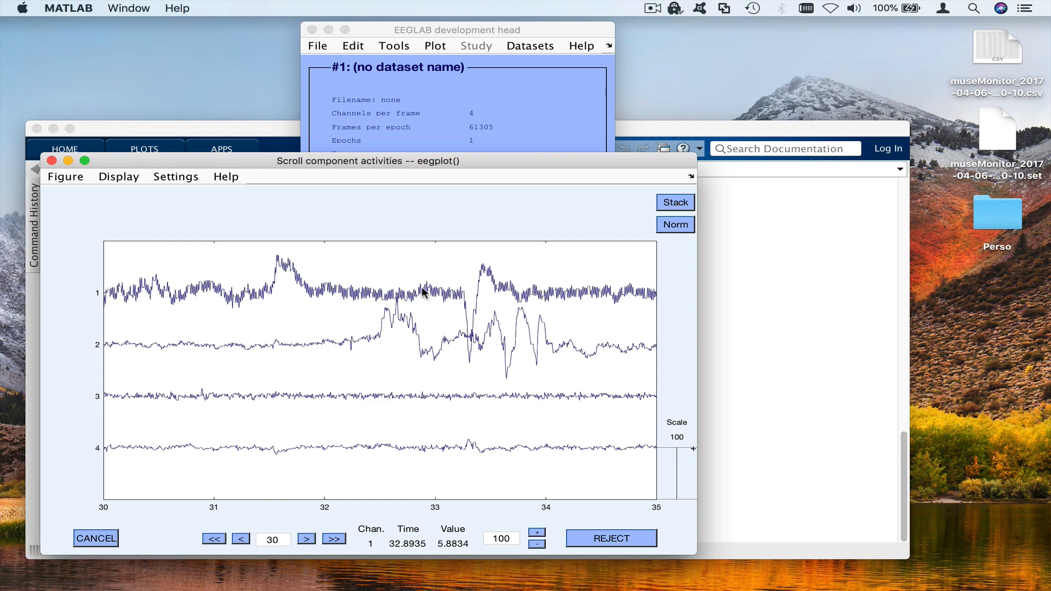
{"action": "left_click", "coordinate": [333, 539]}
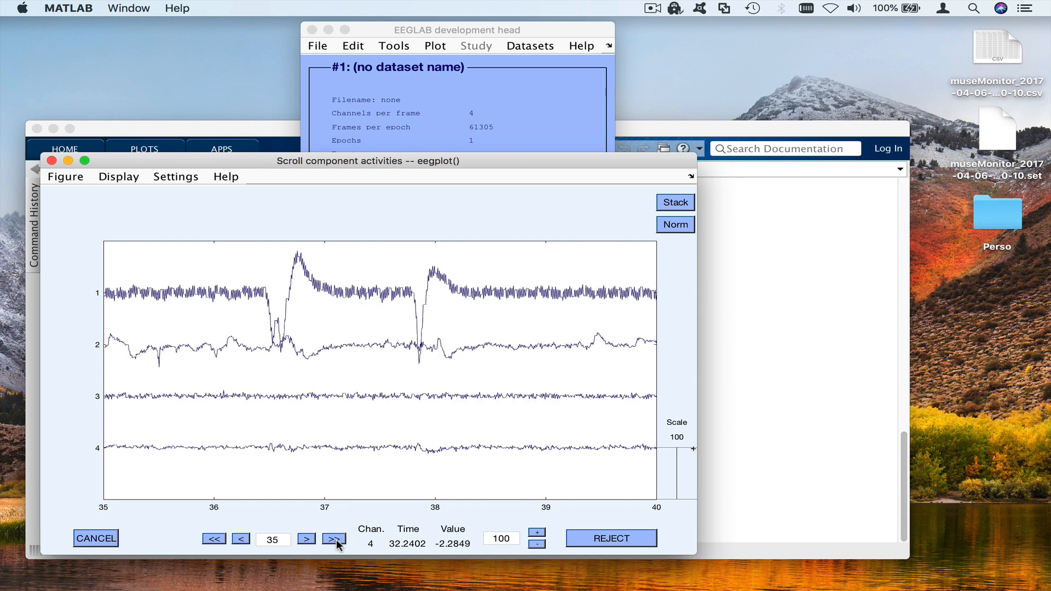
Step: Continue paging the component activity up to about 125 seconds, then step back one stretch
{"action": "left_click", "coordinate": [335, 539]}
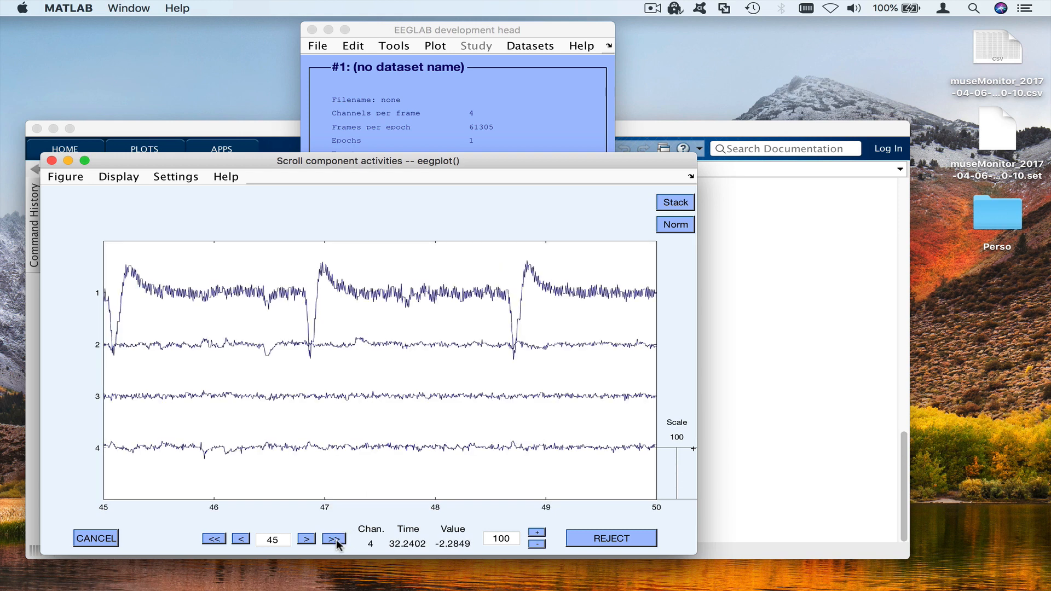
{"action": "left_click", "coordinate": [334, 539]}
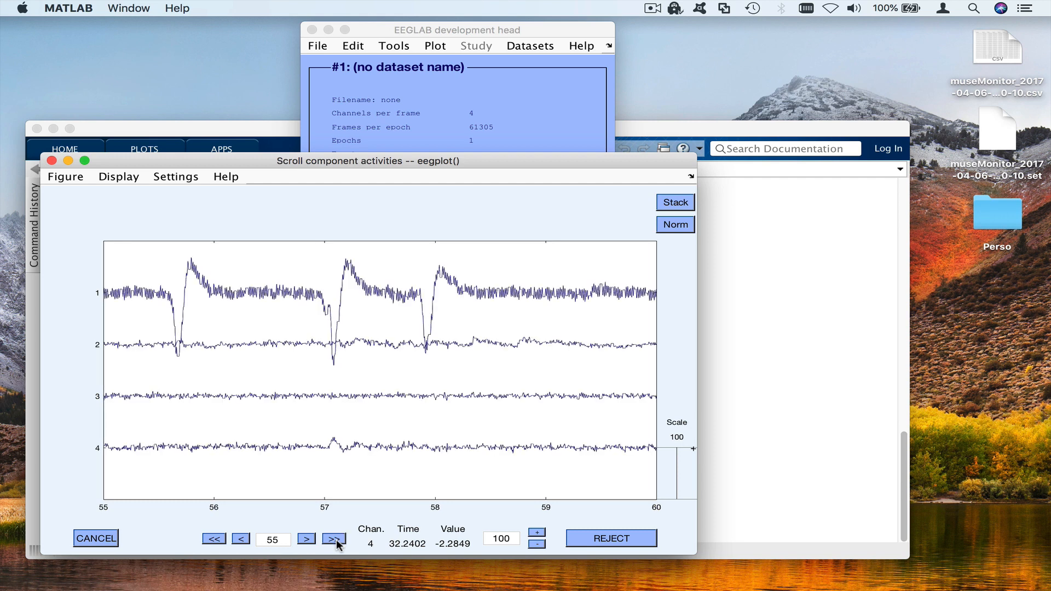
{"action": "left_click", "coordinate": [332, 538]}
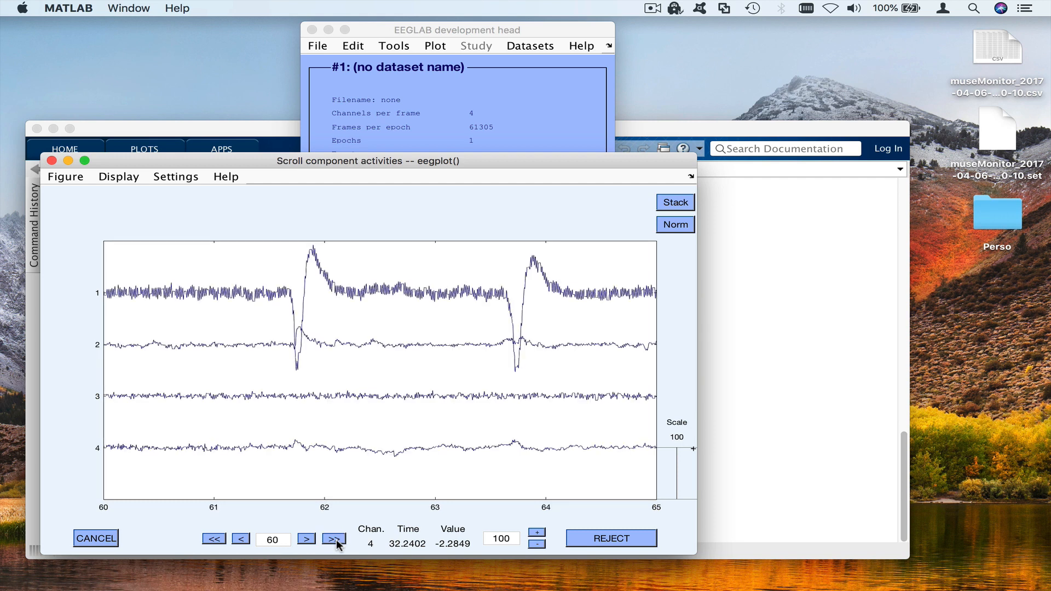
{"action": "left_click", "coordinate": [334, 539]}
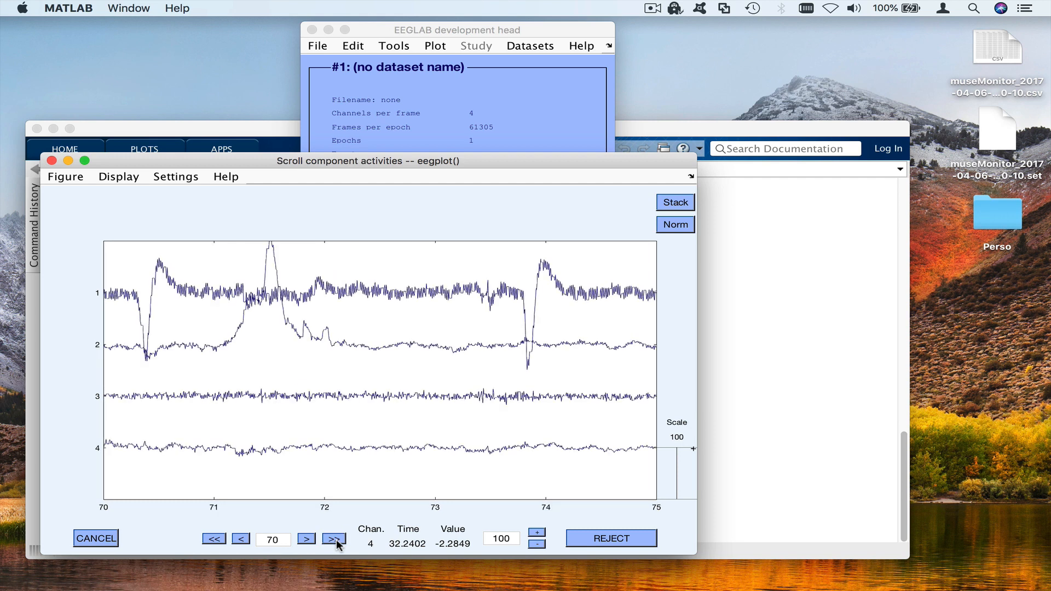
{"action": "left_click", "coordinate": [333, 539]}
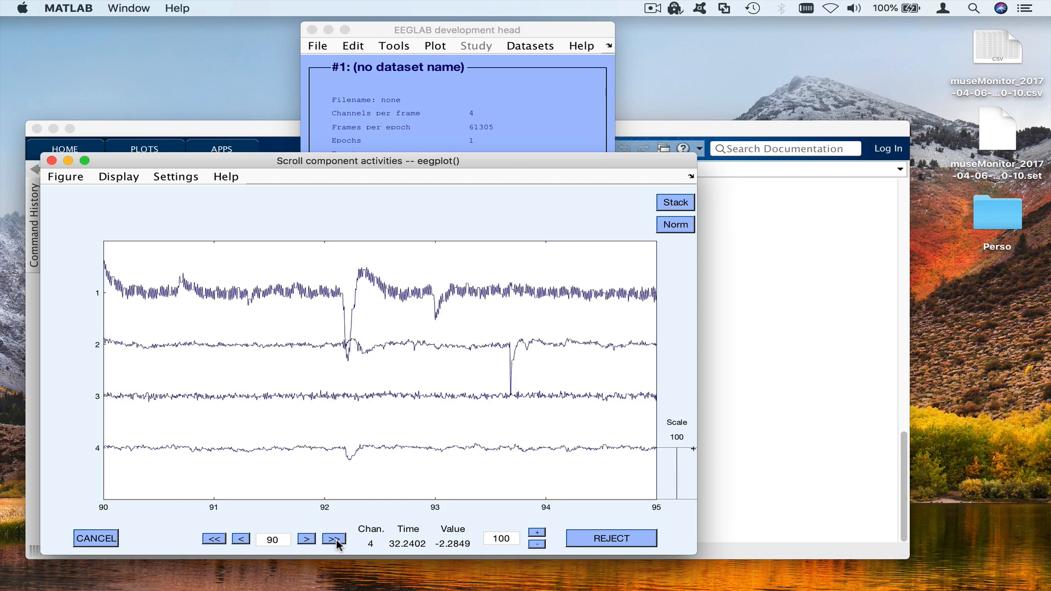
{"action": "left_click", "coordinate": [334, 539]}
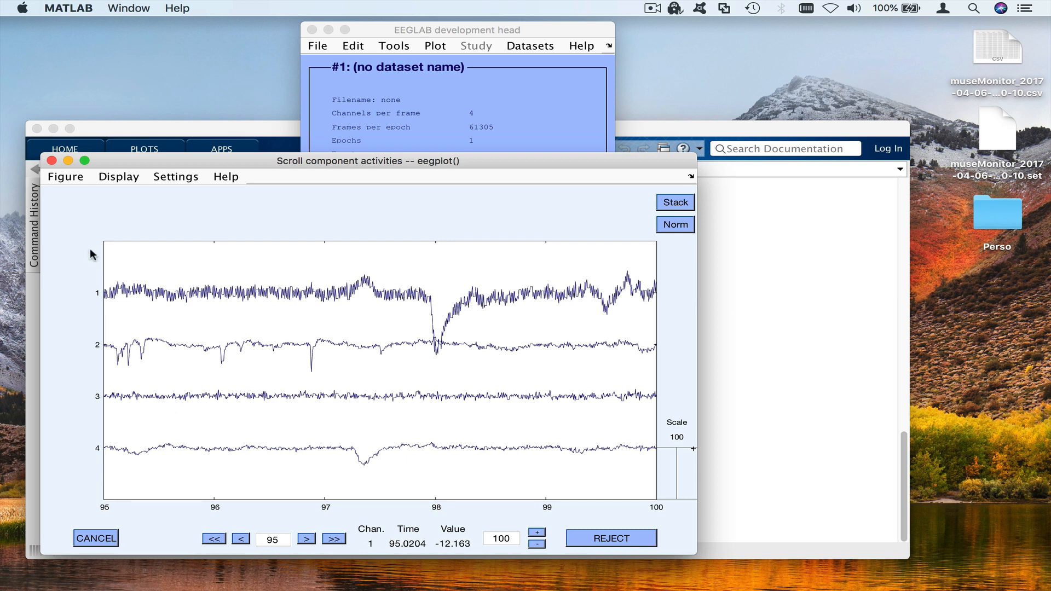
{"action": "left_click", "coordinate": [333, 539]}
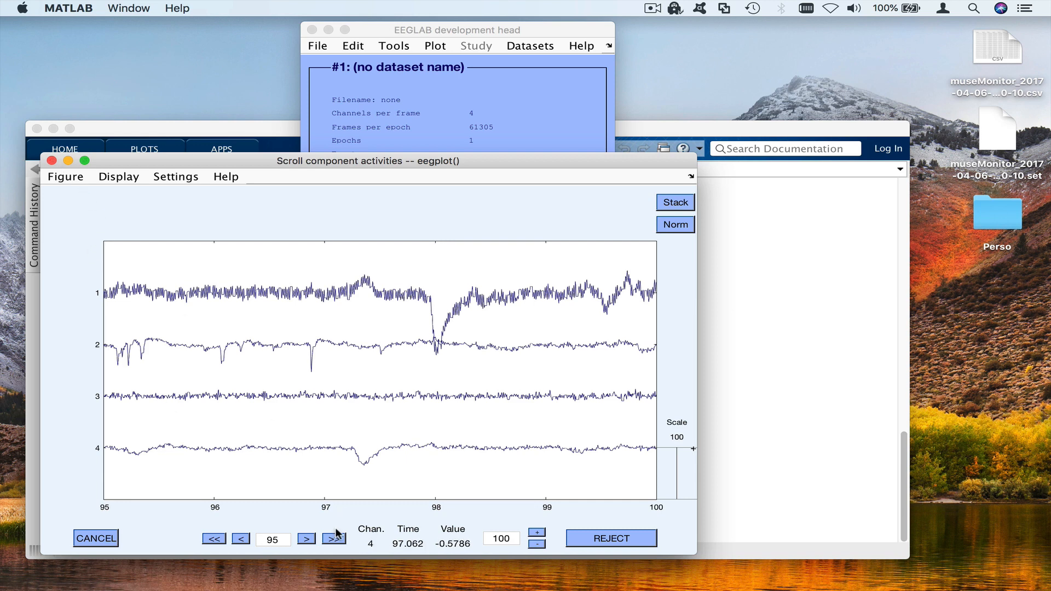
{"action": "left_click", "coordinate": [333, 539]}
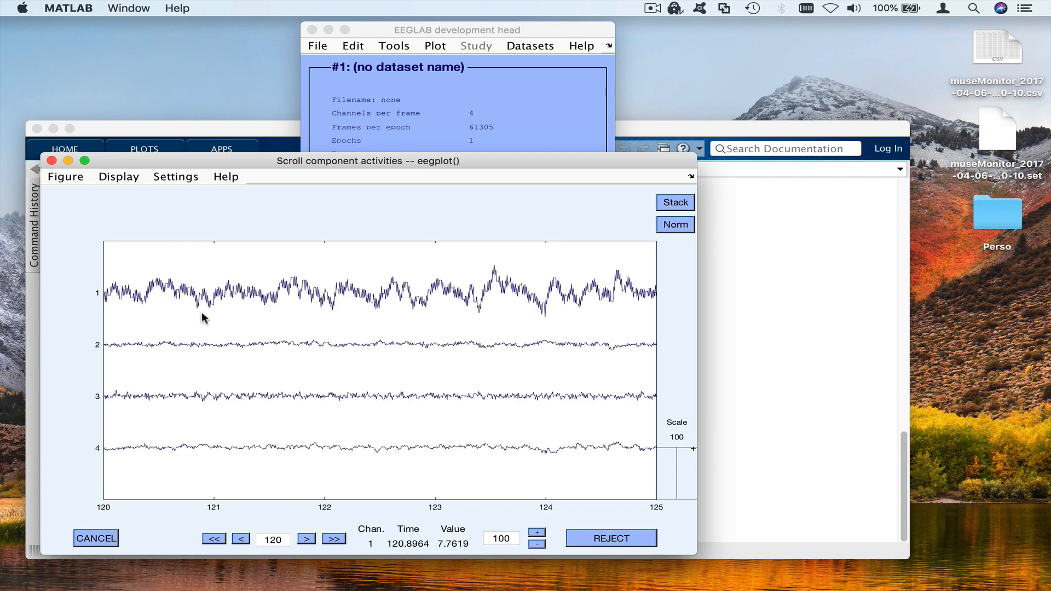
{"action": "left_click", "coordinate": [213, 539]}
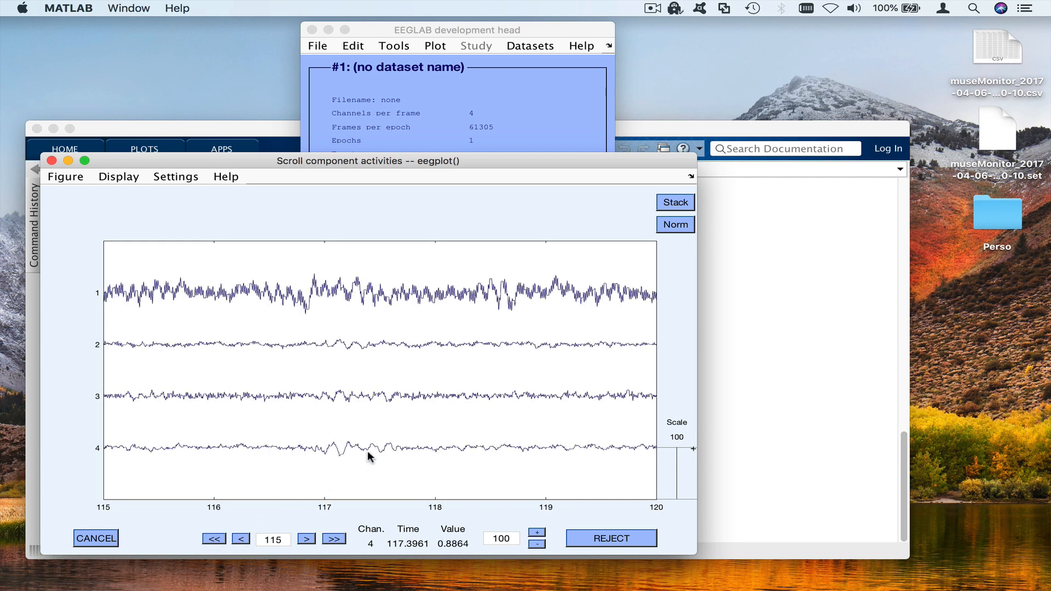
{"action": "mouse_move", "coordinate": [354, 445]}
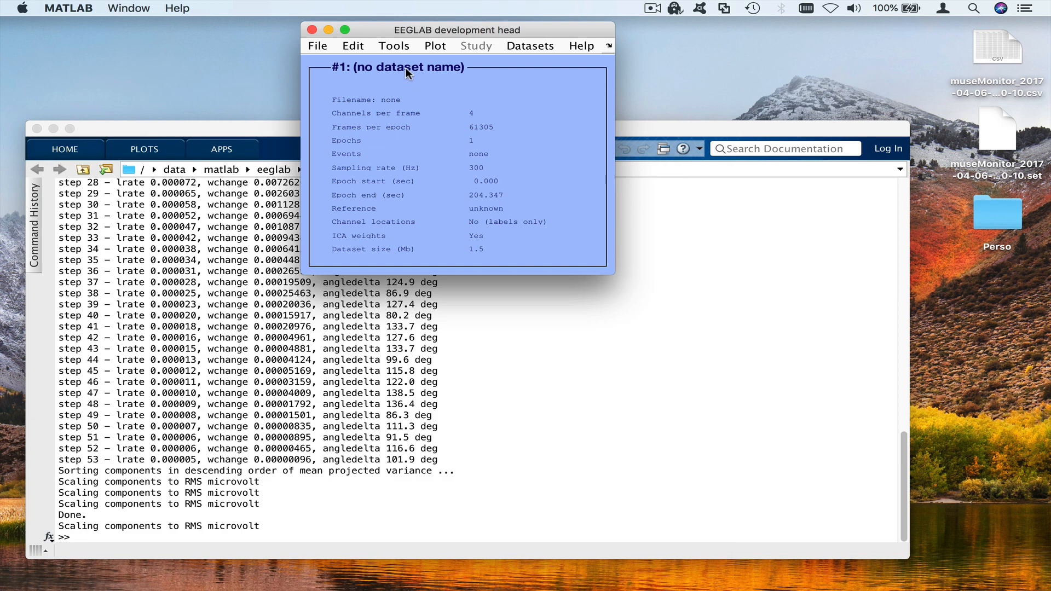
{"action": "left_click", "coordinate": [394, 46]}
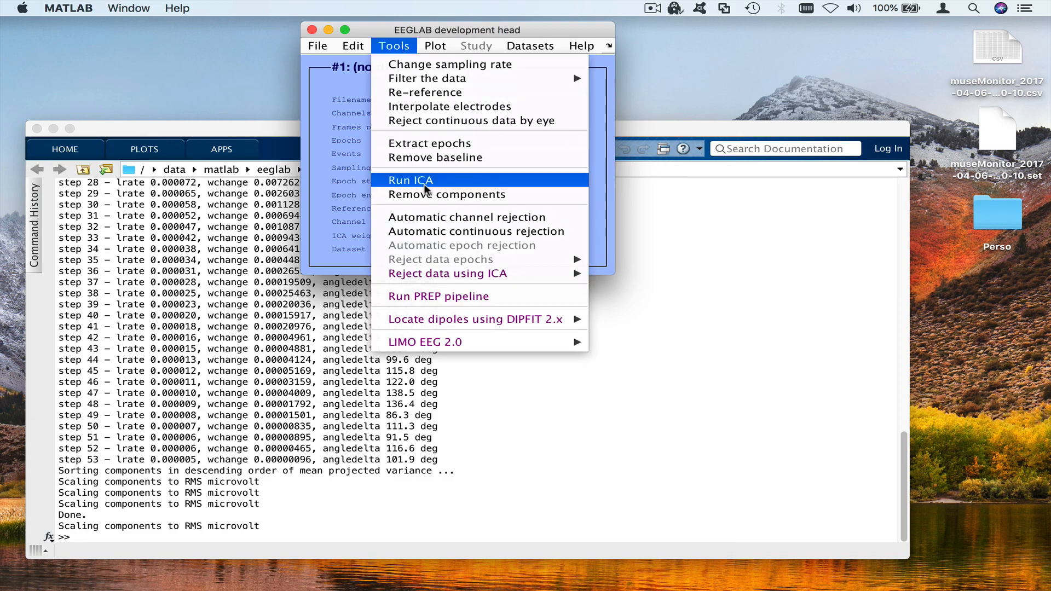
{"action": "mouse_move", "coordinate": [437, 230]}
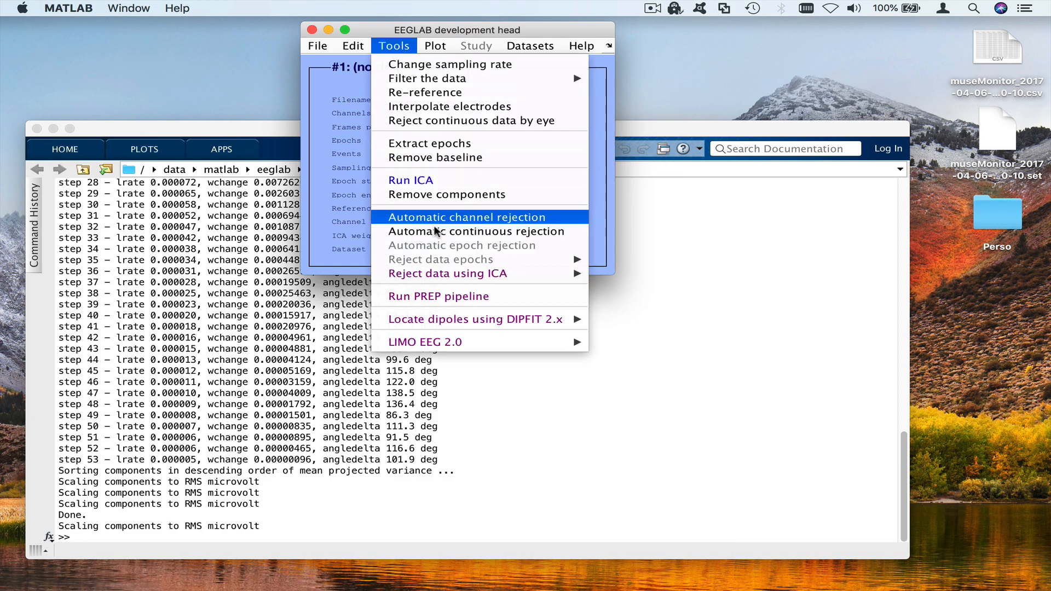
{"action": "mouse_move", "coordinate": [448, 274]}
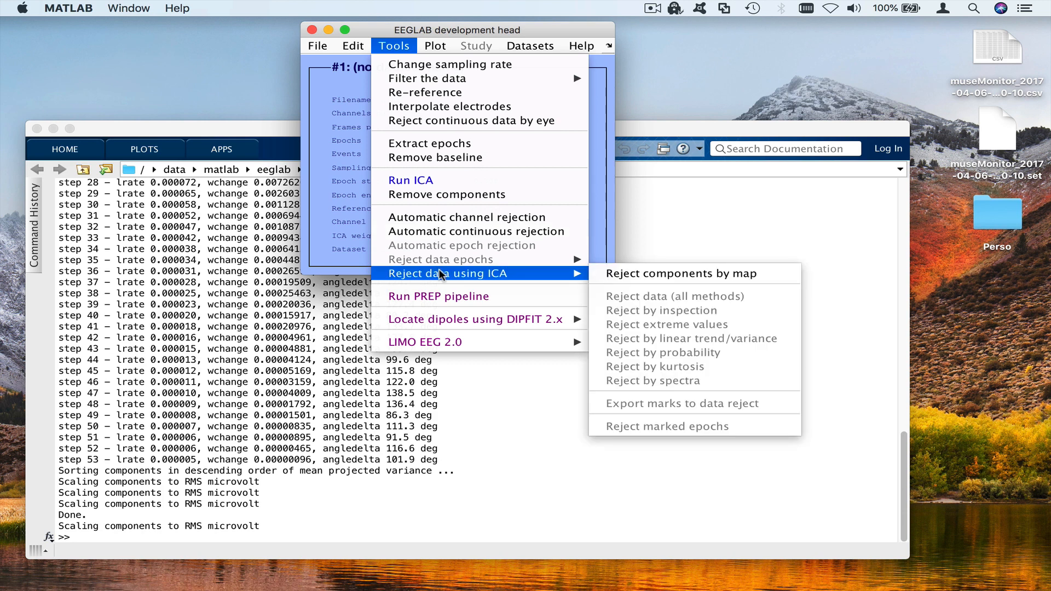
{"action": "mouse_move", "coordinate": [437, 168]}
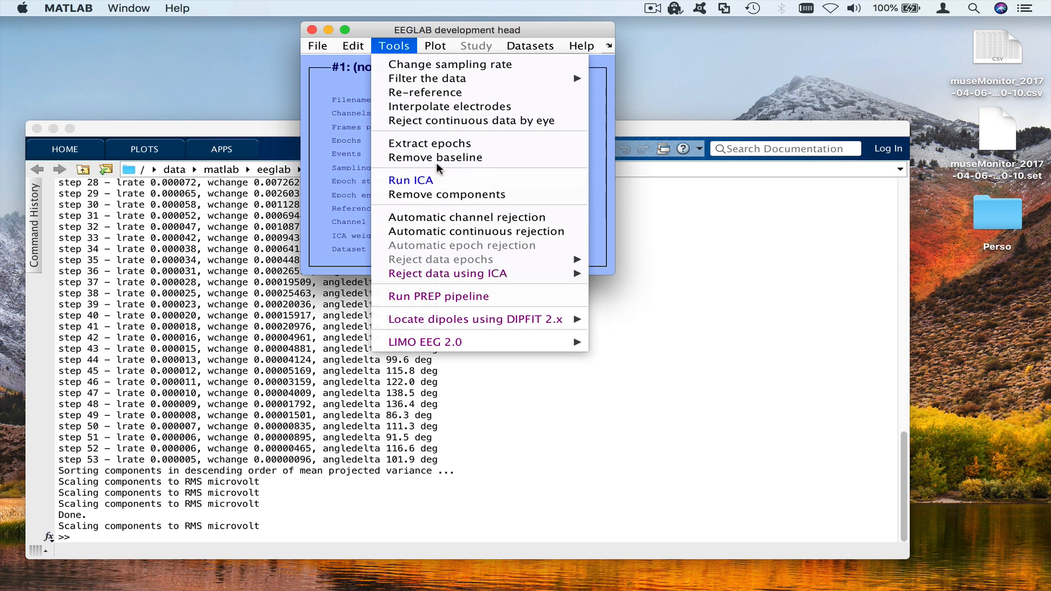
{"action": "left_click", "coordinate": [380, 32]}
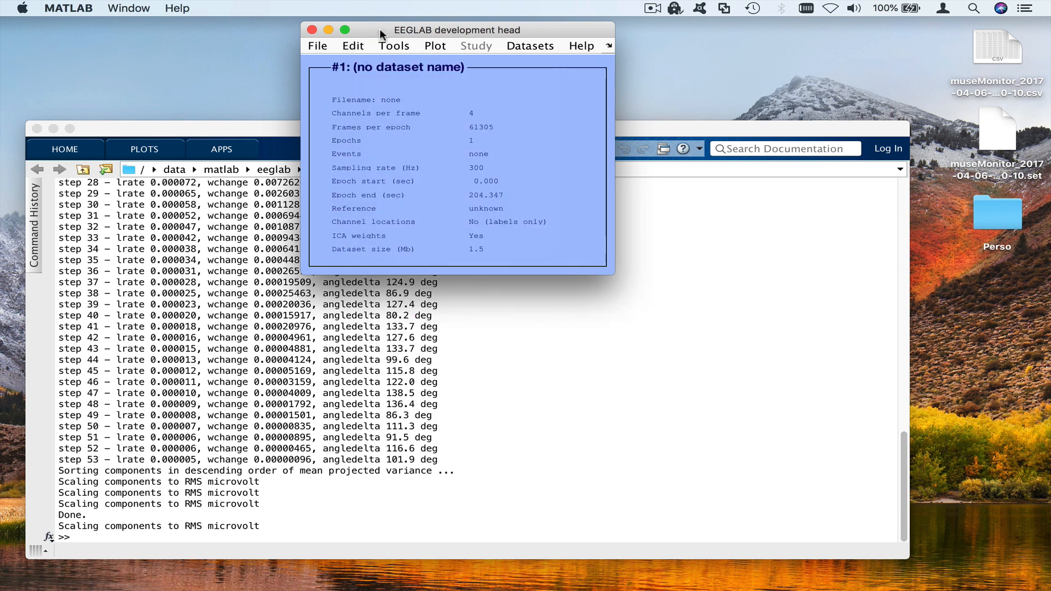
Step: Export the inverse ICA weight matrix to a Desktop text file named muse recording _ica.txt
{"action": "left_click", "coordinate": [301, 45]}
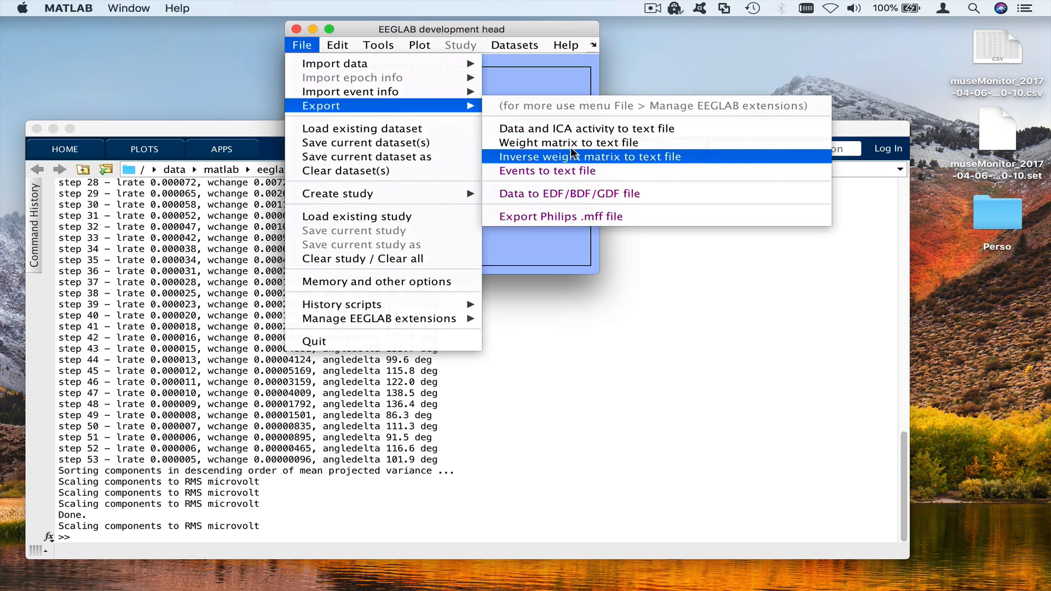
{"action": "mouse_move", "coordinate": [592, 163]}
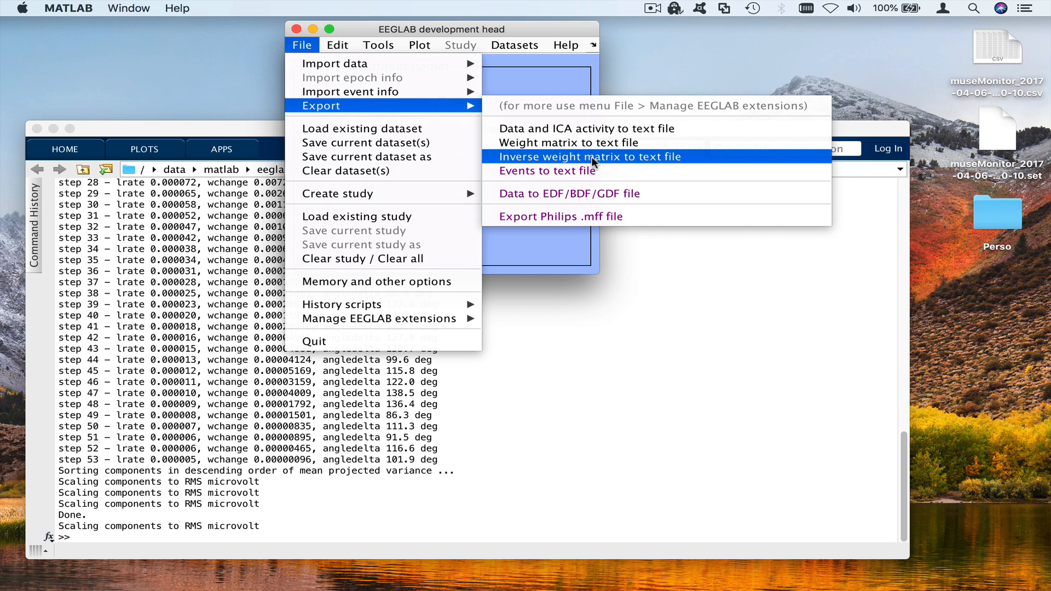
{"action": "left_click", "coordinate": [592, 156]}
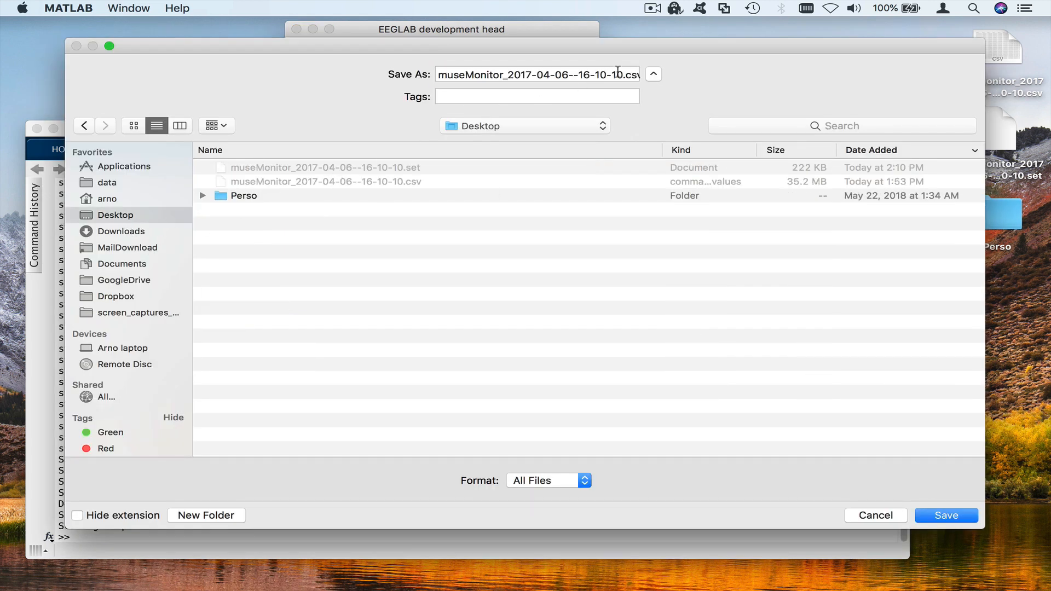
{"action": "type", "text": "_ic"}
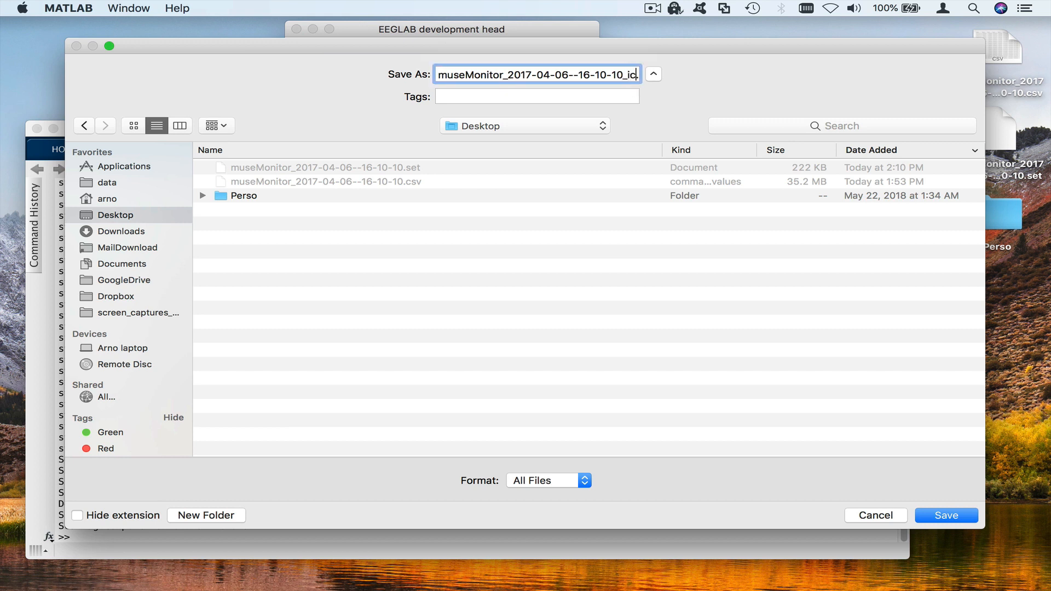
{"action": "type", "text": ".csv"}
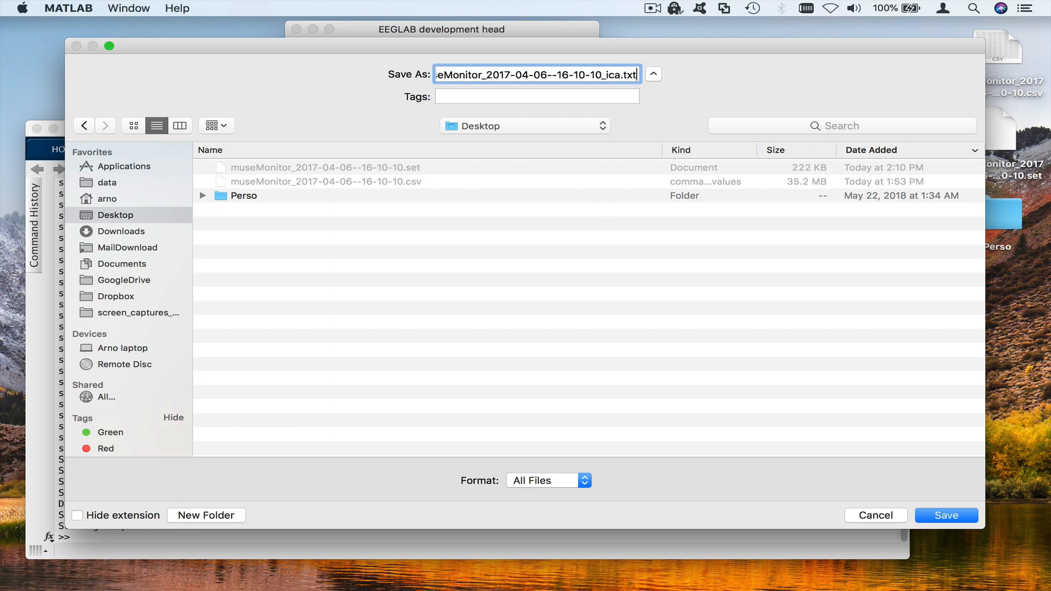
{"action": "left_click", "coordinate": [946, 516]}
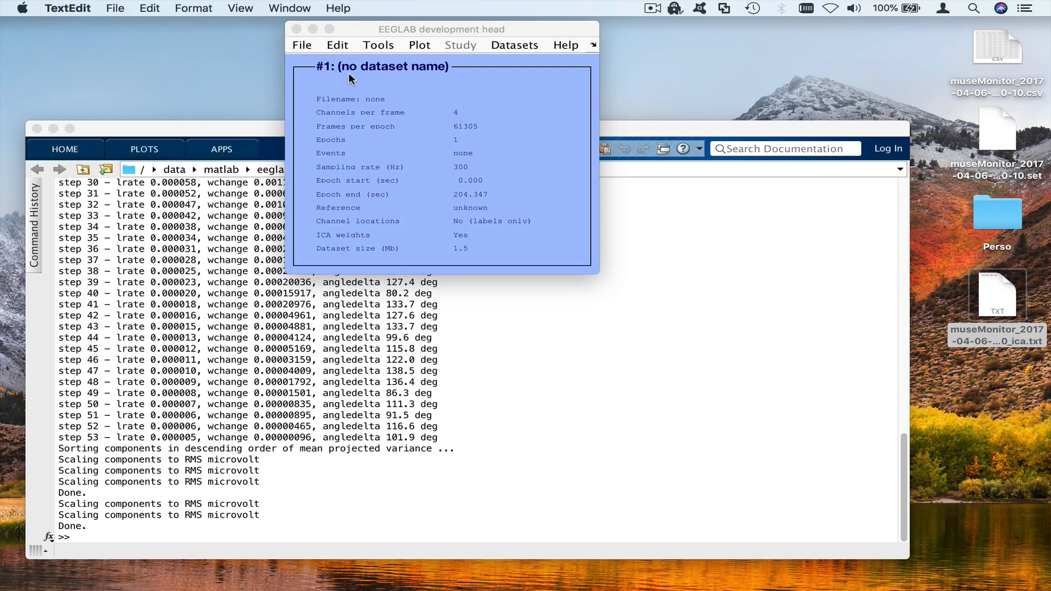
Step: Set ICA component 1 for removal from dataset #1, reaching the confirmation prompt
{"action": "left_click", "coordinate": [377, 43]}
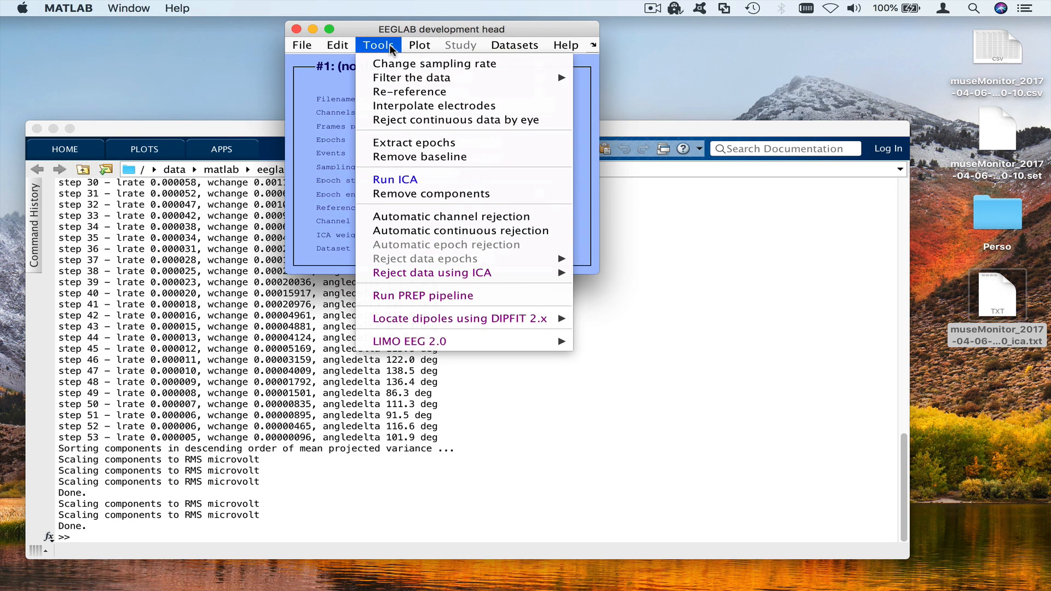
{"action": "mouse_move", "coordinate": [431, 194]}
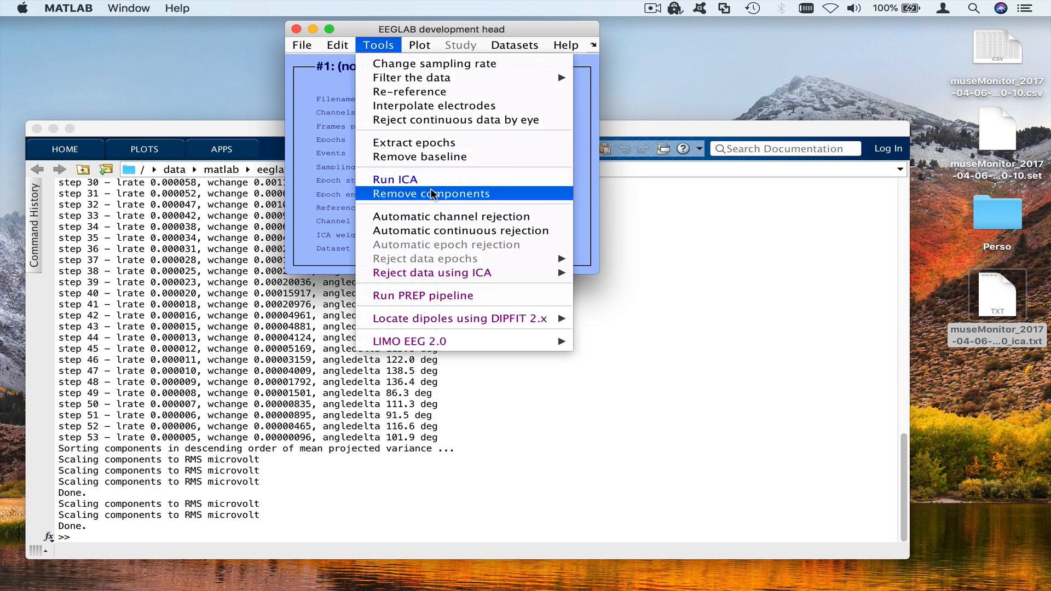
{"action": "left_click", "coordinate": [431, 194]}
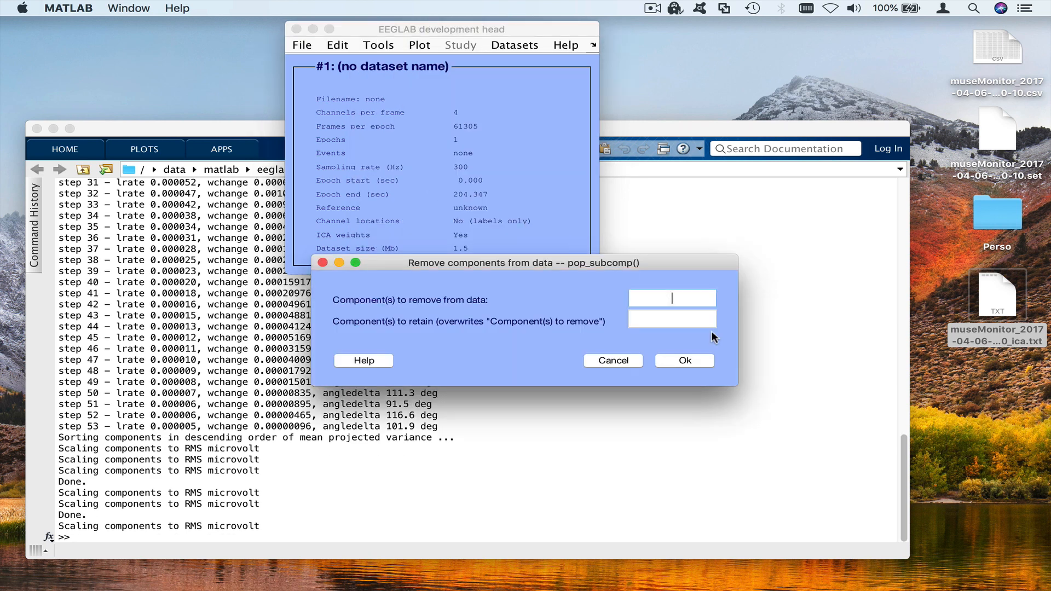
{"action": "type", "text": "1"}
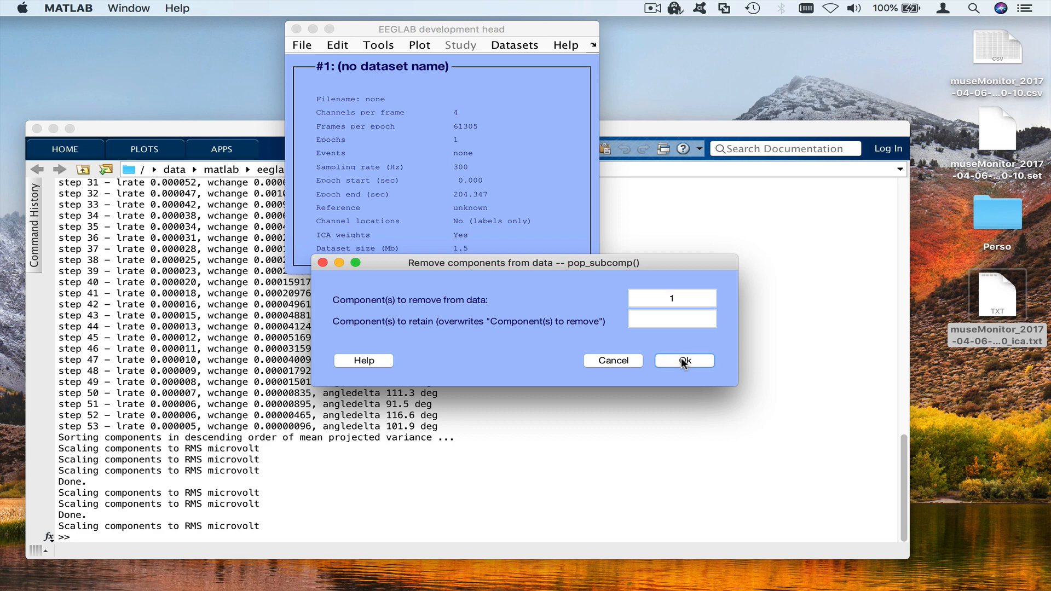
{"action": "left_click", "coordinate": [683, 361]}
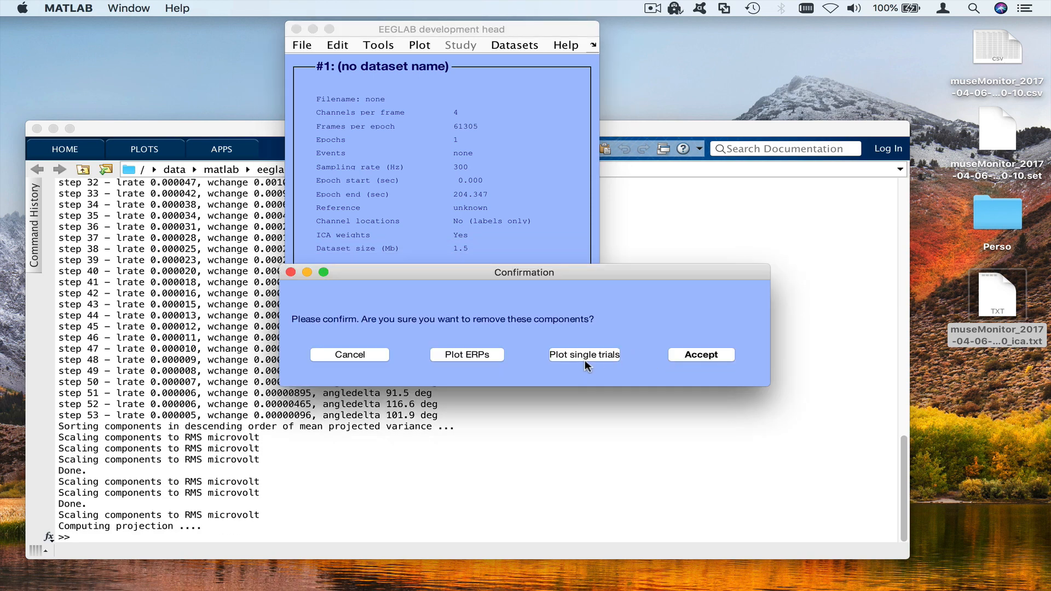
Step: Plot single trials to overlay channels before/after removing component 1, stepping to the 10–15 s stretch
{"action": "left_click", "coordinate": [583, 354]}
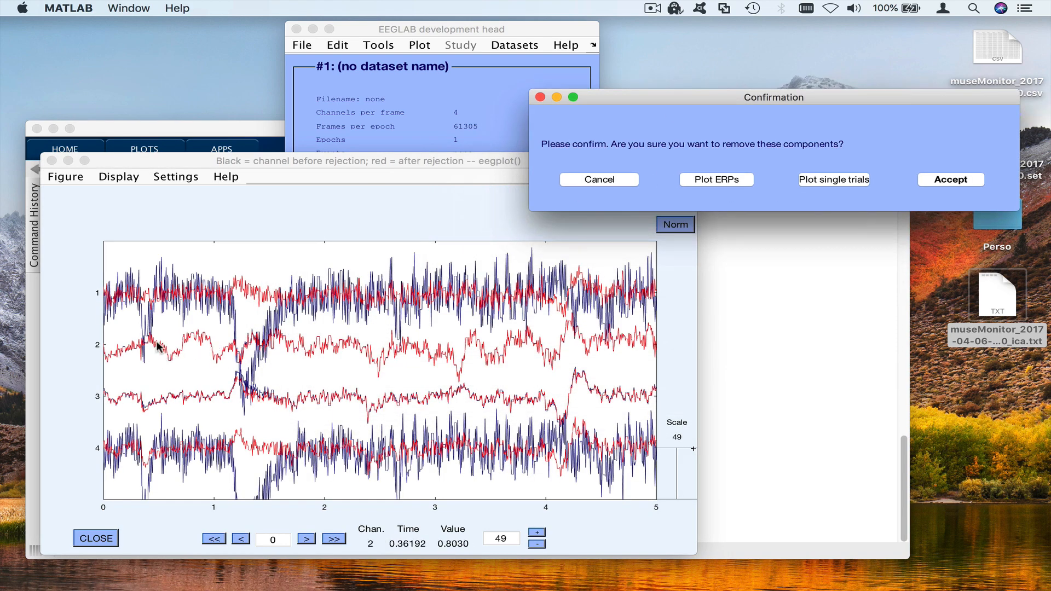
{"action": "mouse_move", "coordinate": [541, 366]}
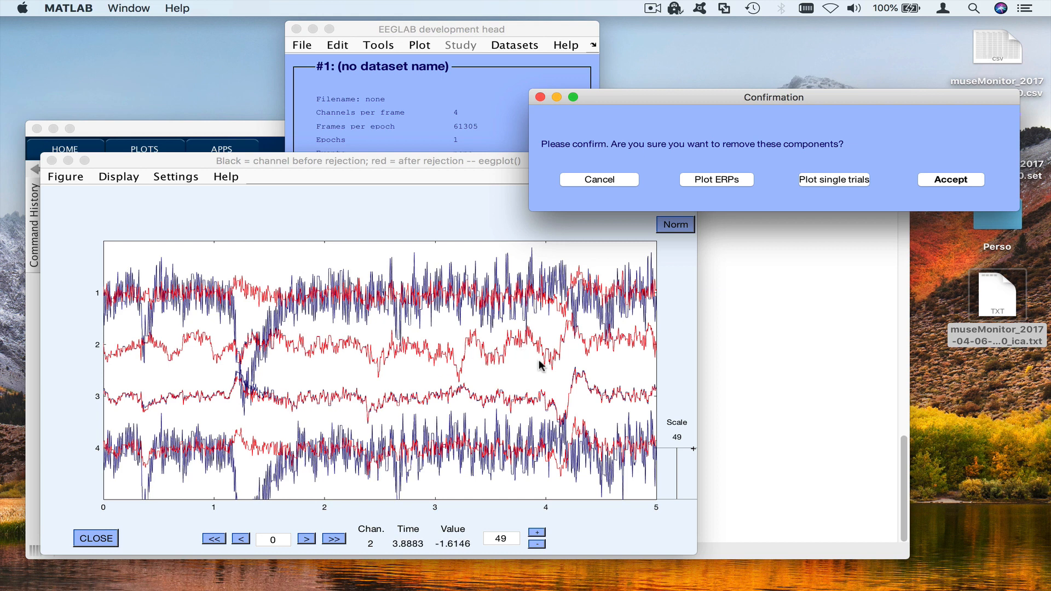
{"action": "mouse_move", "coordinate": [232, 471]}
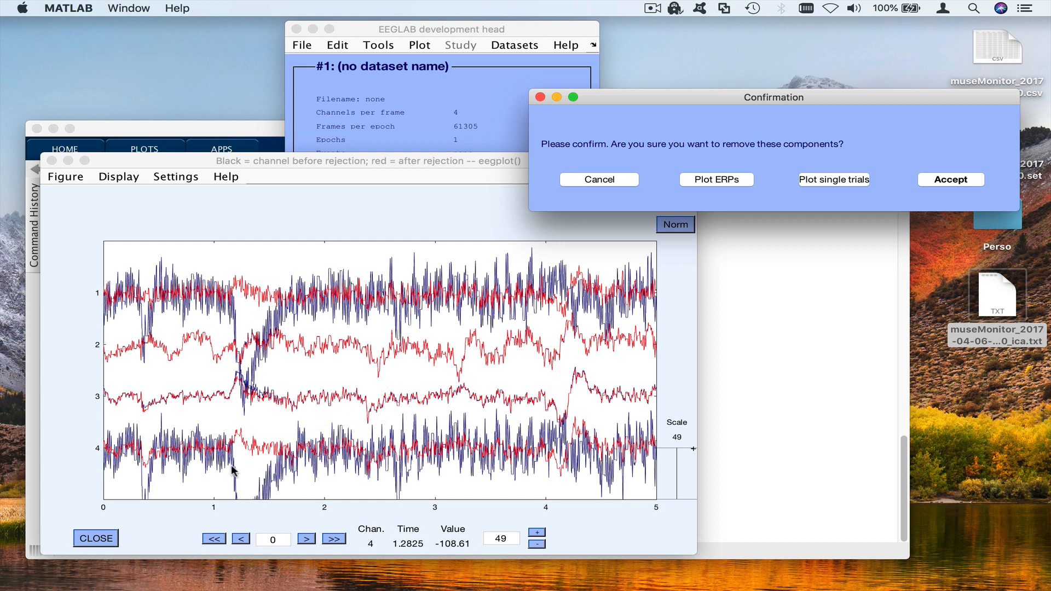
{"action": "mouse_move", "coordinate": [282, 304]}
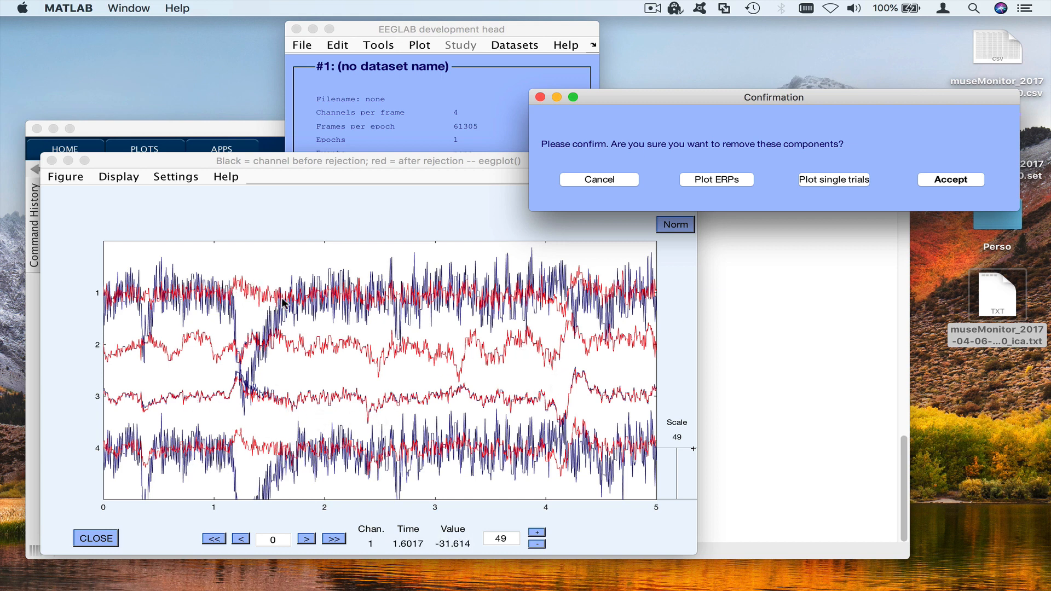
{"action": "left_click", "coordinate": [334, 539]}
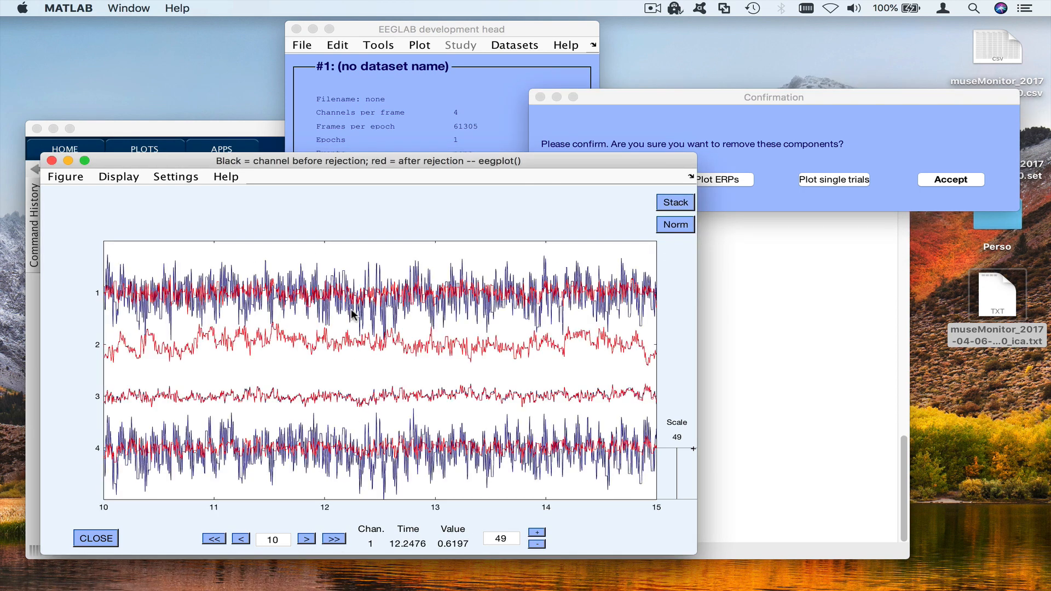
{"action": "mouse_move", "coordinate": [477, 317]}
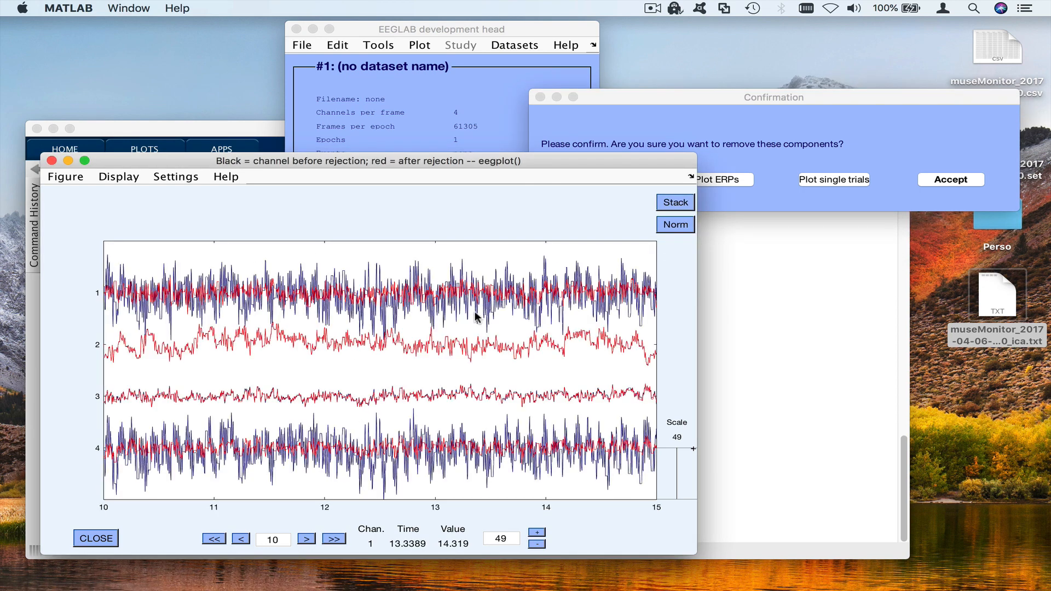
Step: Accept removal of component 1, keeping dataset 'pruned with ICA' overwritten in memory rather than saved to file
{"action": "left_click", "coordinate": [951, 179]}
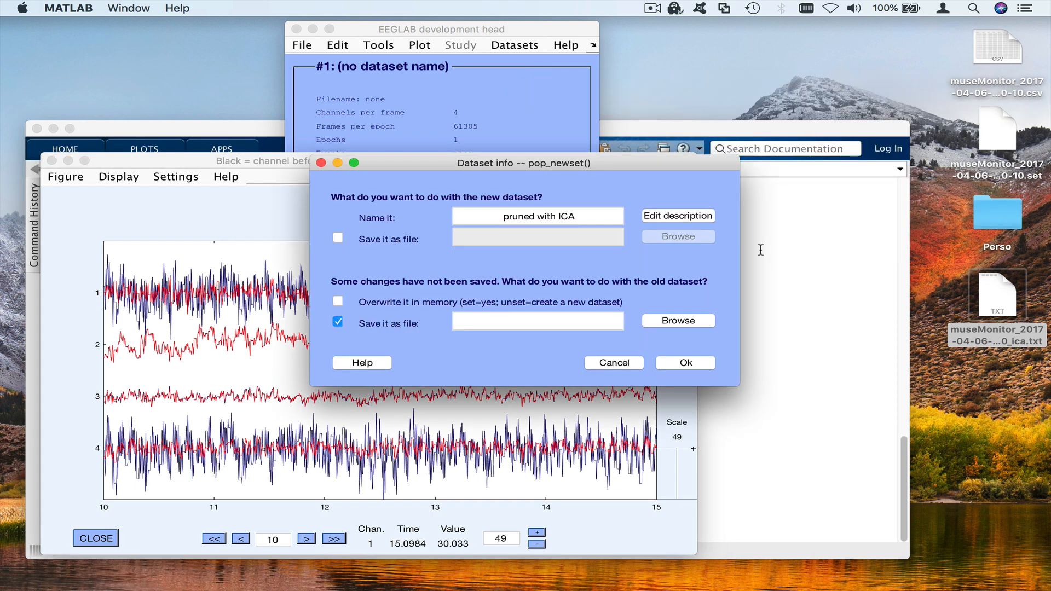
{"action": "left_click", "coordinate": [338, 303]}
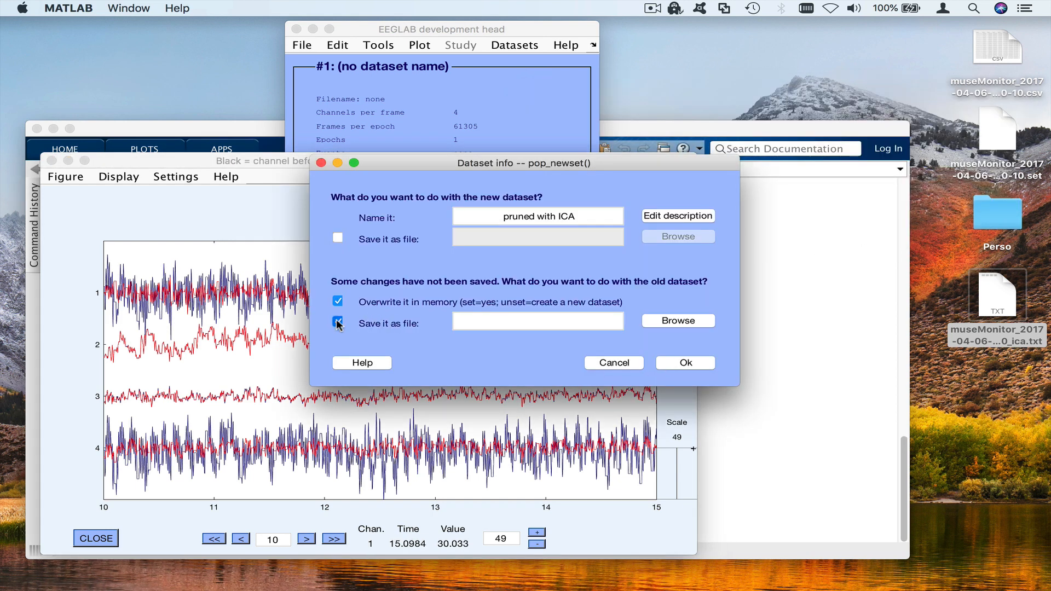
{"action": "left_click", "coordinate": [684, 363]}
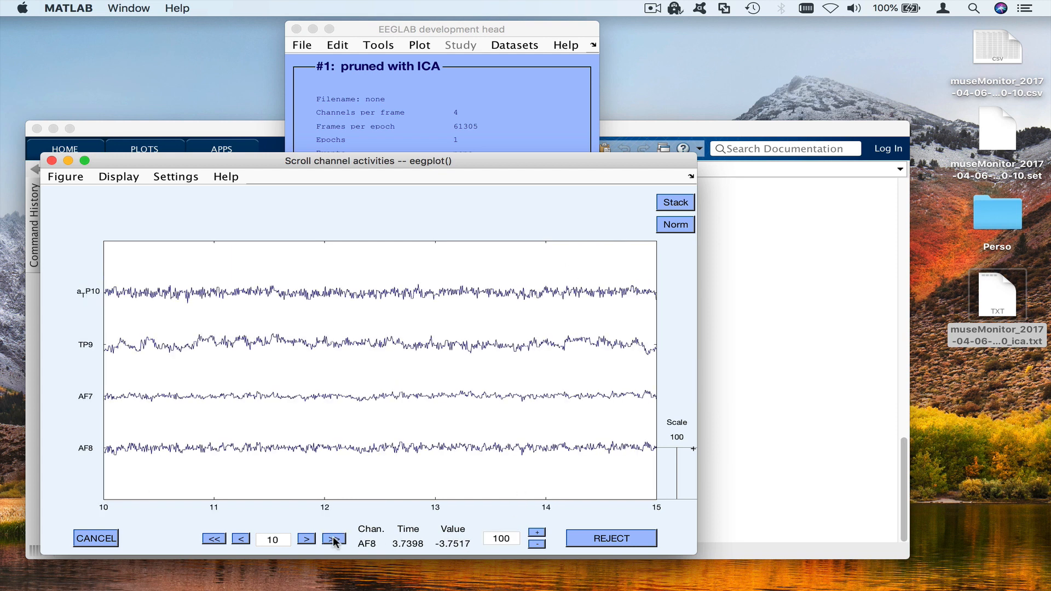
Step: Page the scrolling viewer of cleaned channel data forward to the 30–35 s stretch
{"action": "left_click", "coordinate": [307, 539]}
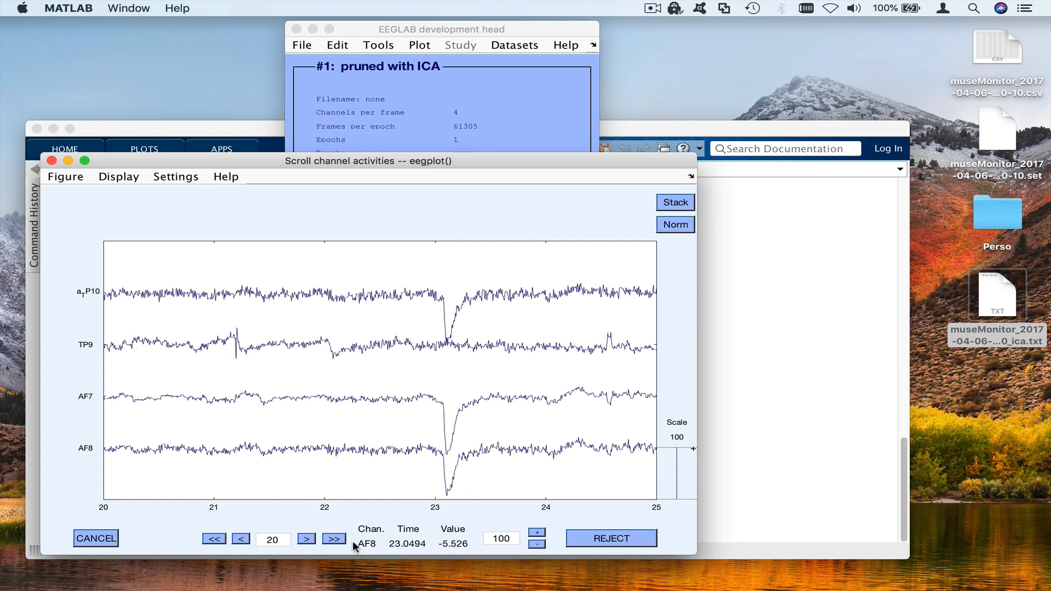
{"action": "left_click", "coordinate": [333, 539]}
{"action": "type", "text": "30"}
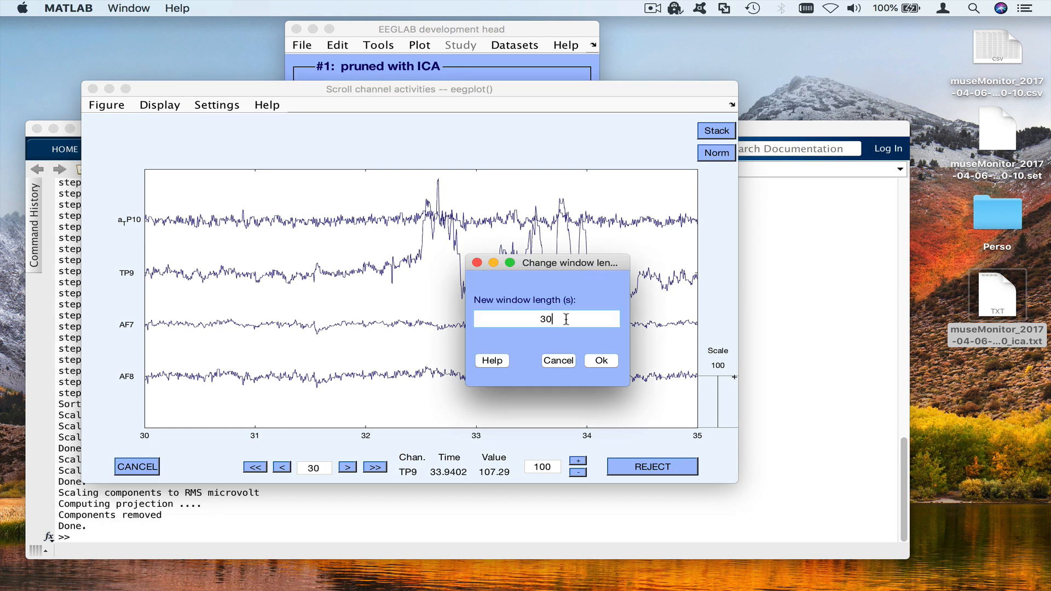
{"action": "left_click", "coordinate": [600, 361]}
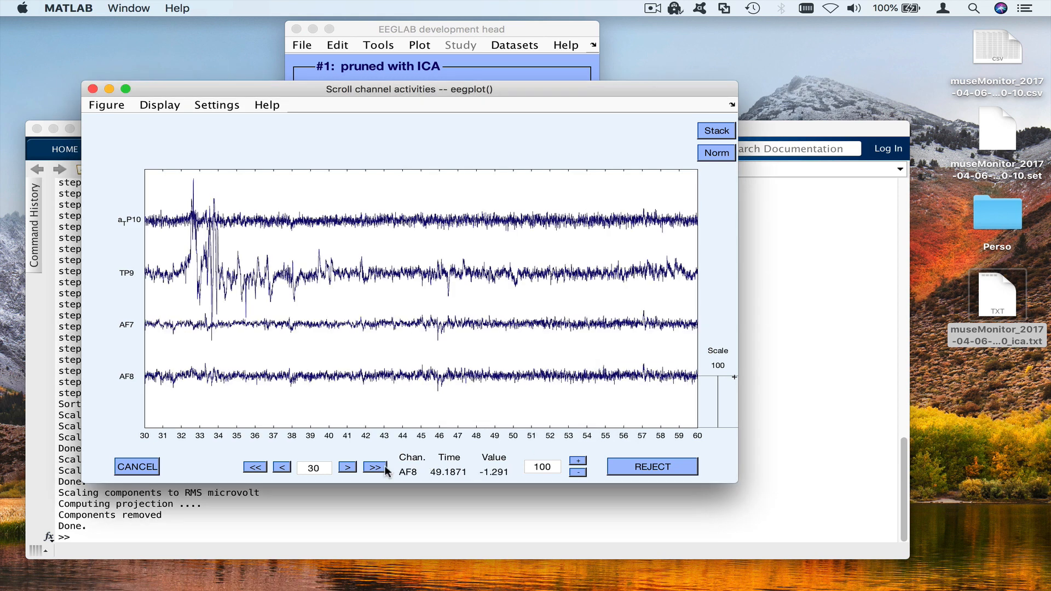
{"action": "left_click", "coordinate": [255, 468]}
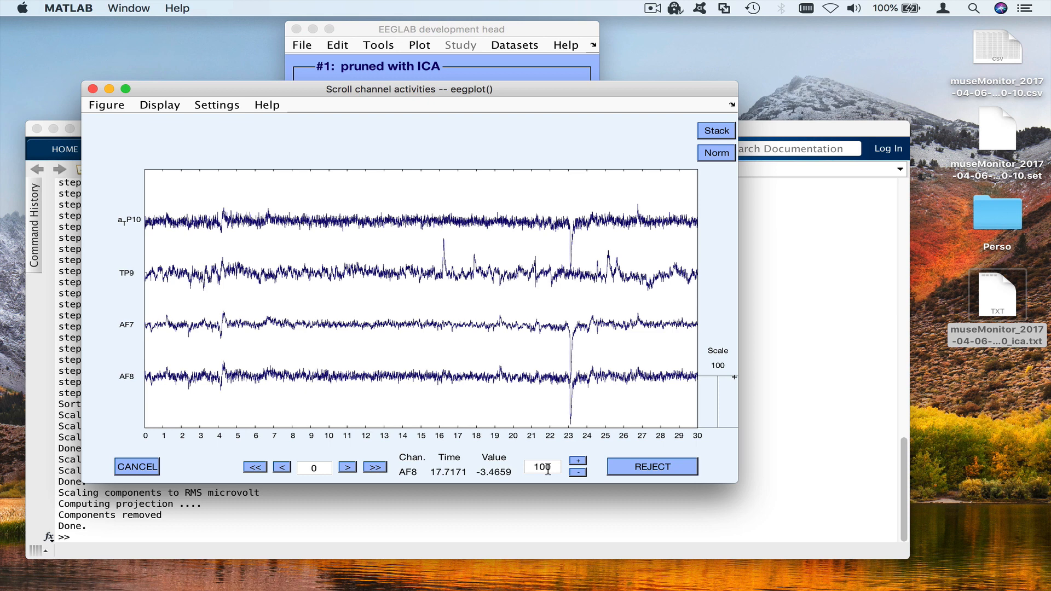
{"action": "mouse_move", "coordinate": [403, 280]}
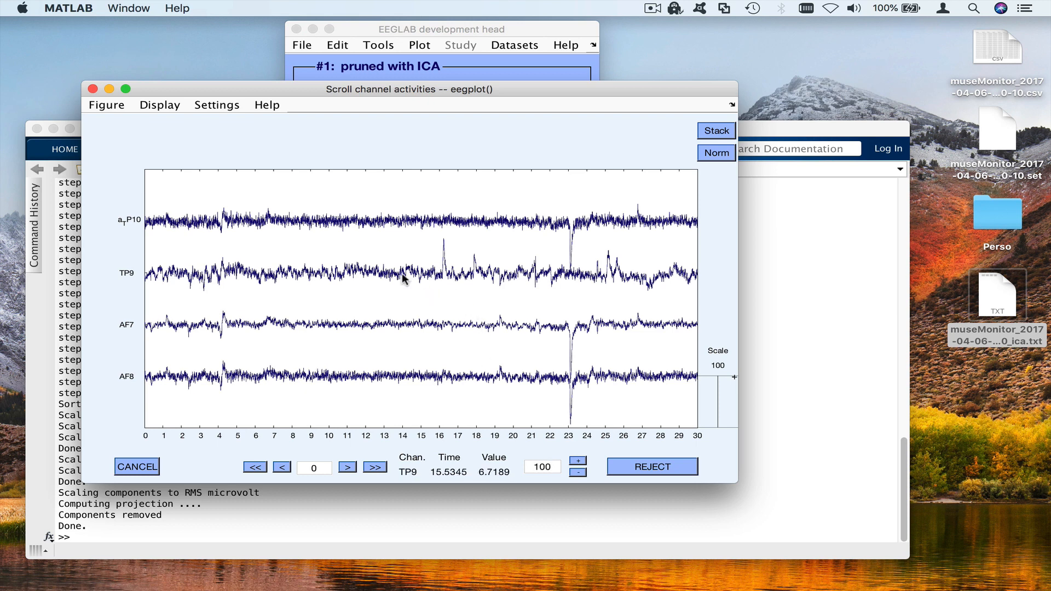
{"action": "mouse_move", "coordinate": [281, 275]}
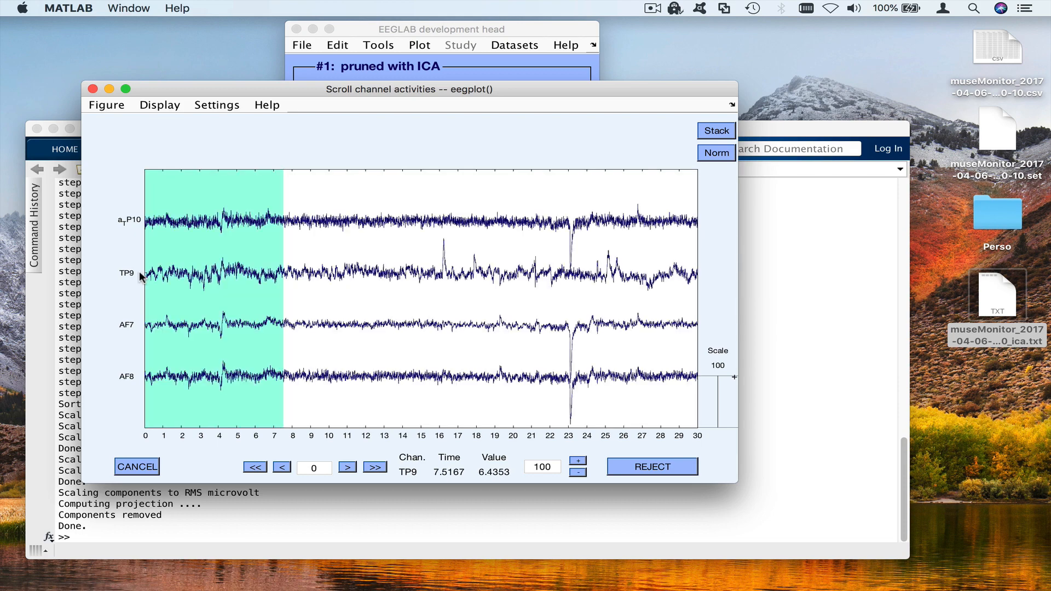
Step: Mark the first 7.5 s as noisy and page back and forth through the recording up to the 84–114 s window
{"action": "left_click_drag", "start_coordinate": [436, 275], "coordinate": [499, 275]}
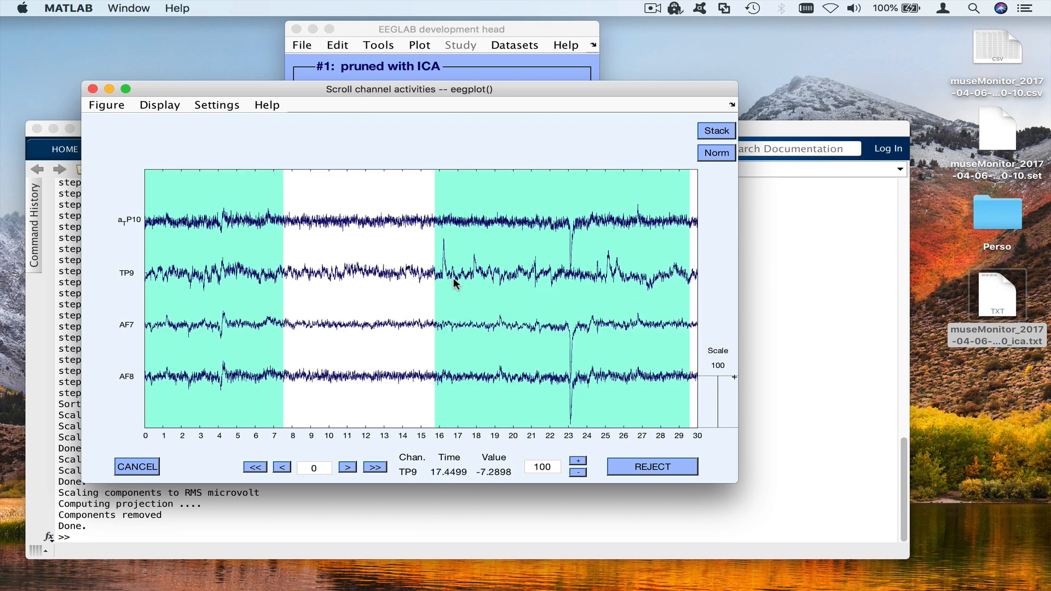
{"action": "left_click", "coordinate": [375, 468]}
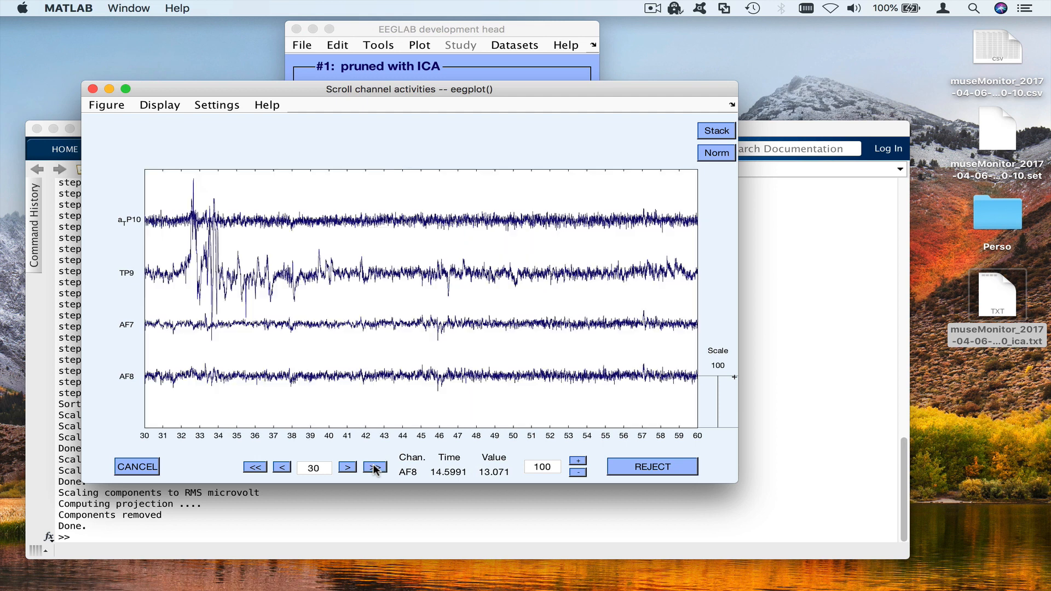
{"action": "left_click", "coordinate": [282, 468]}
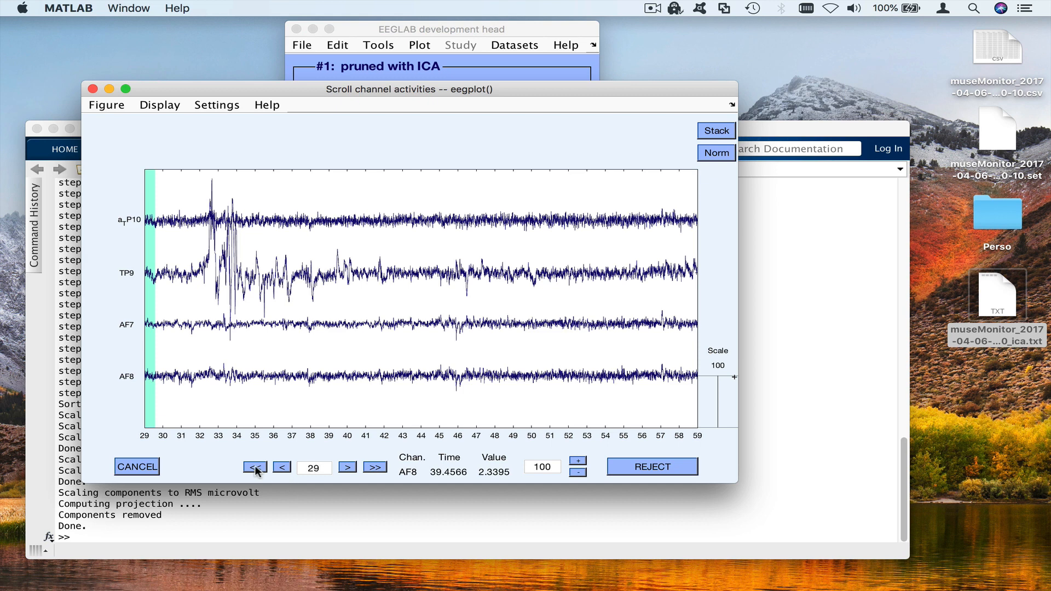
{"action": "left_click", "coordinate": [254, 466]}
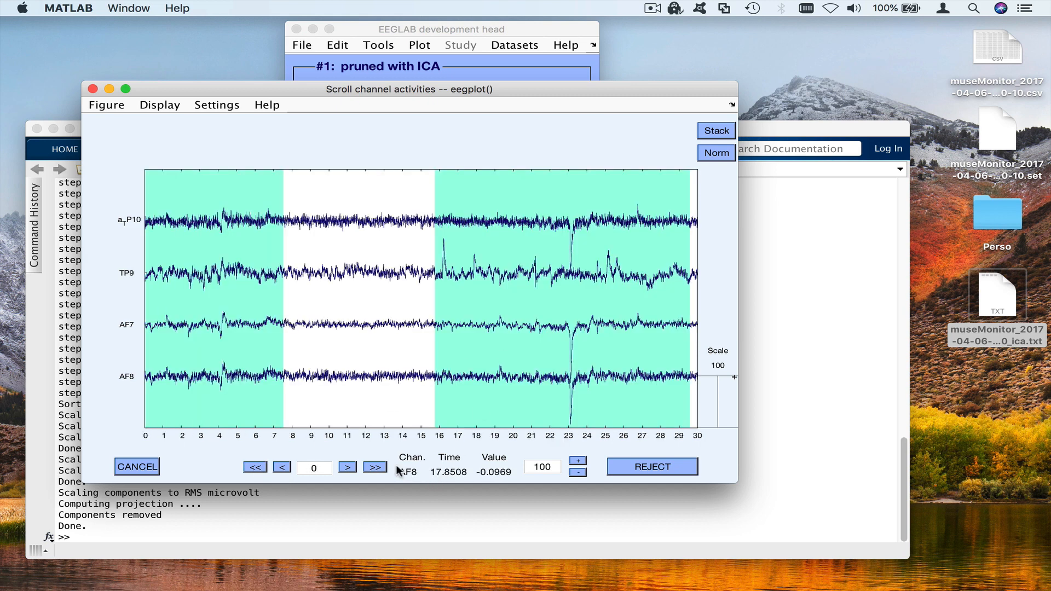
{"action": "left_click", "coordinate": [374, 467]}
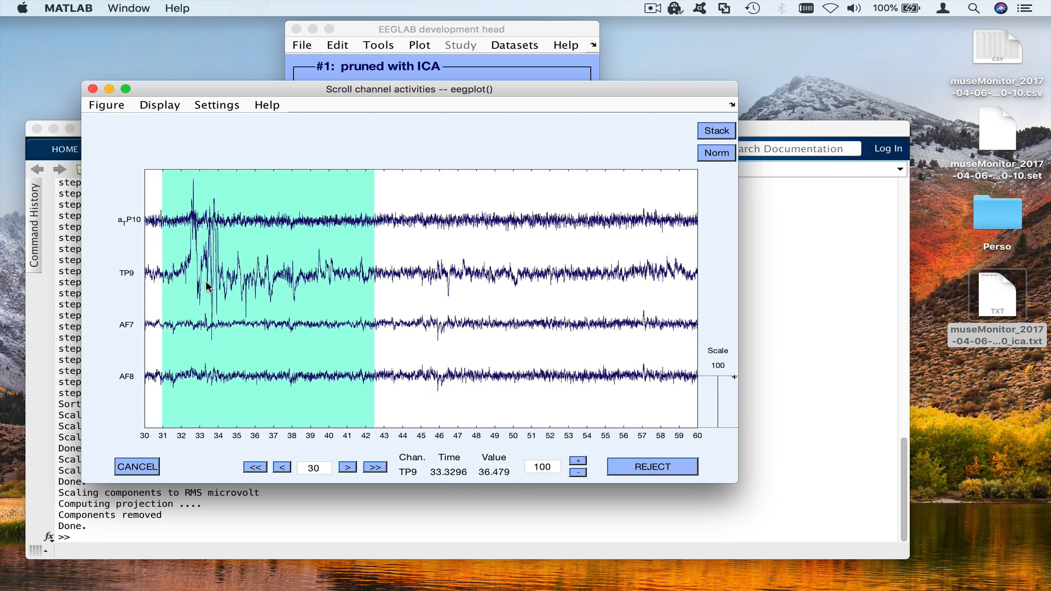
{"action": "left_click", "coordinate": [281, 467]}
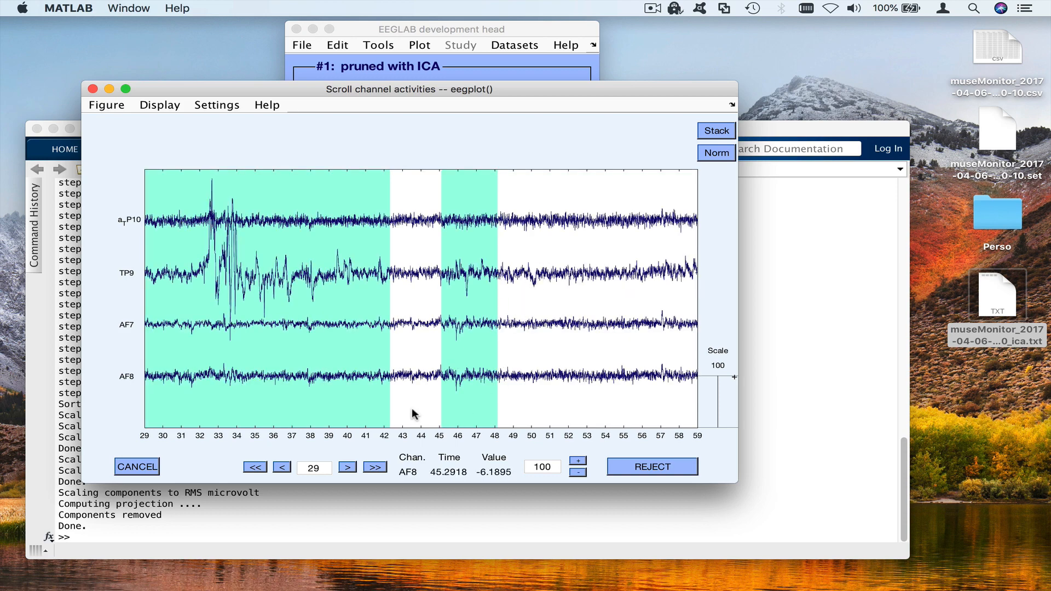
{"action": "left_click", "coordinate": [375, 467]}
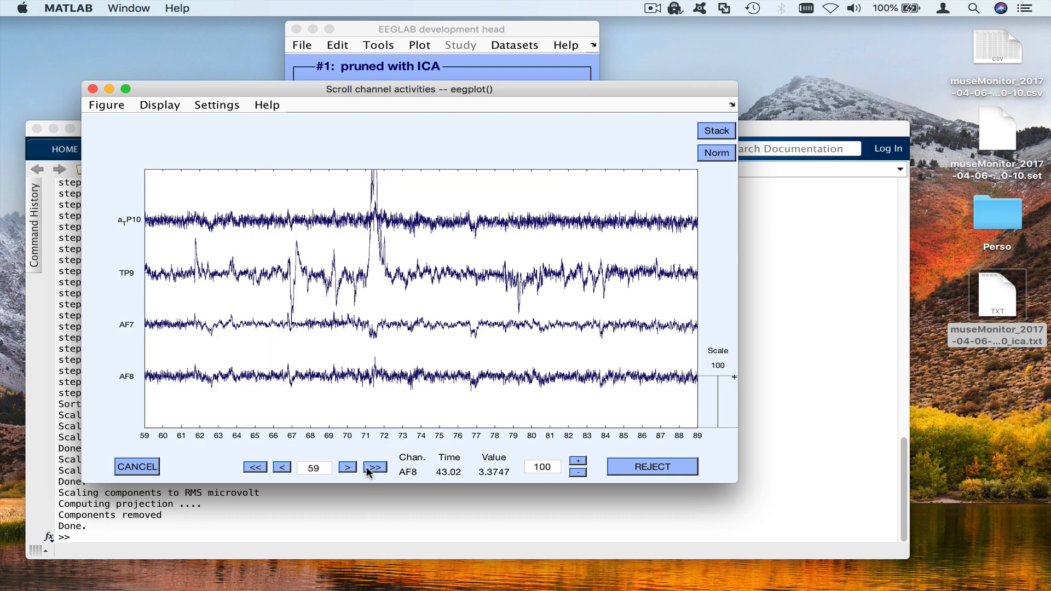
{"action": "left_click", "coordinate": [282, 468]}
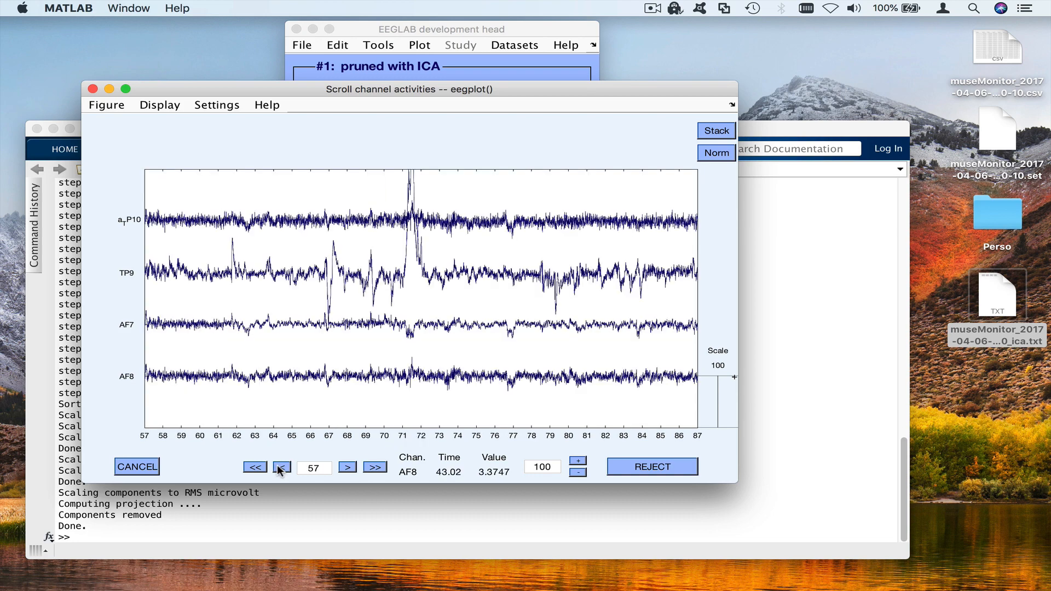
{"action": "left_click", "coordinate": [282, 466]}
{"action": "type", "text": "84"}
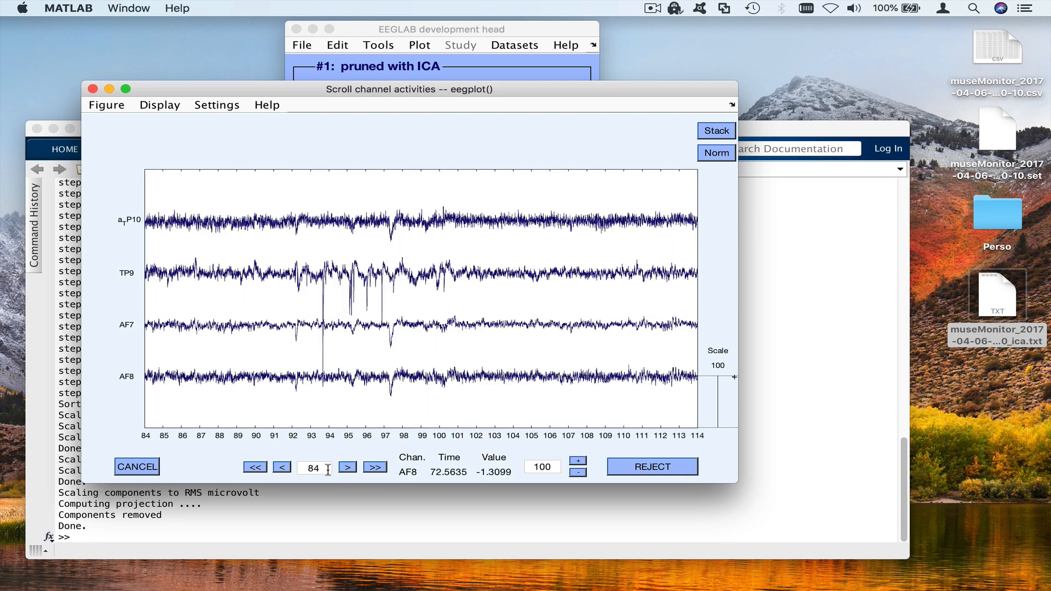
Step: Page through the data up to about 204 s marking noisy stretches, then reject all marked stretches (9 boundary events)
{"action": "left_click", "coordinate": [282, 467]}
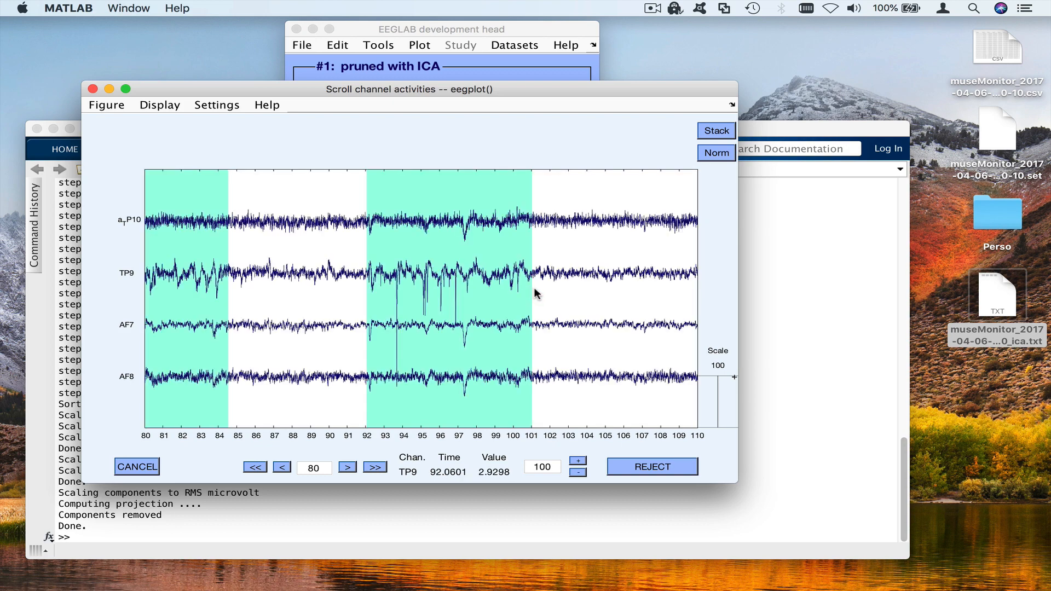
{"action": "mouse_move", "coordinate": [477, 431]}
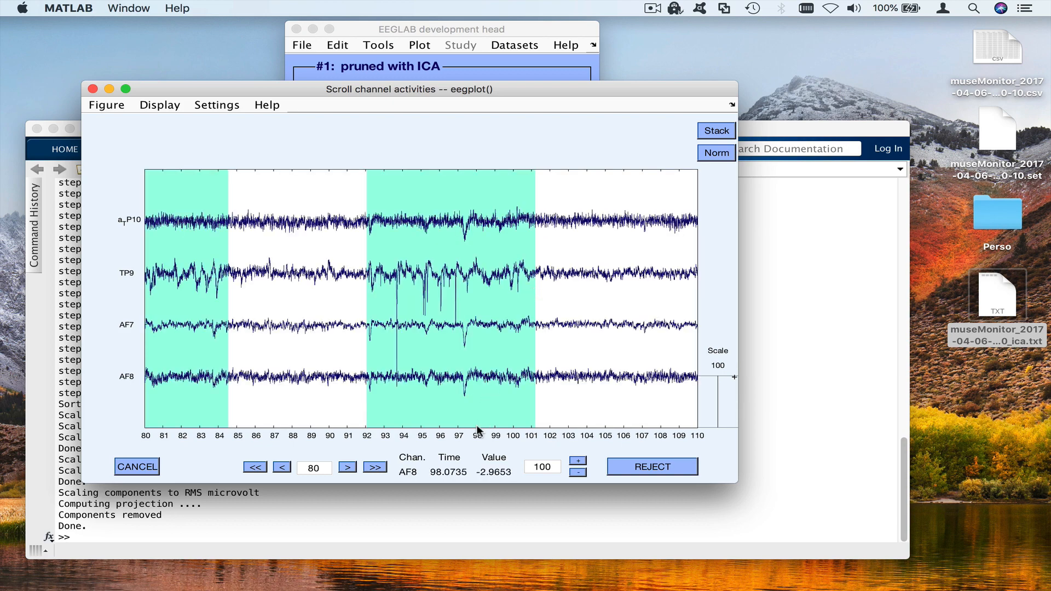
{"action": "left_click", "coordinate": [375, 468]}
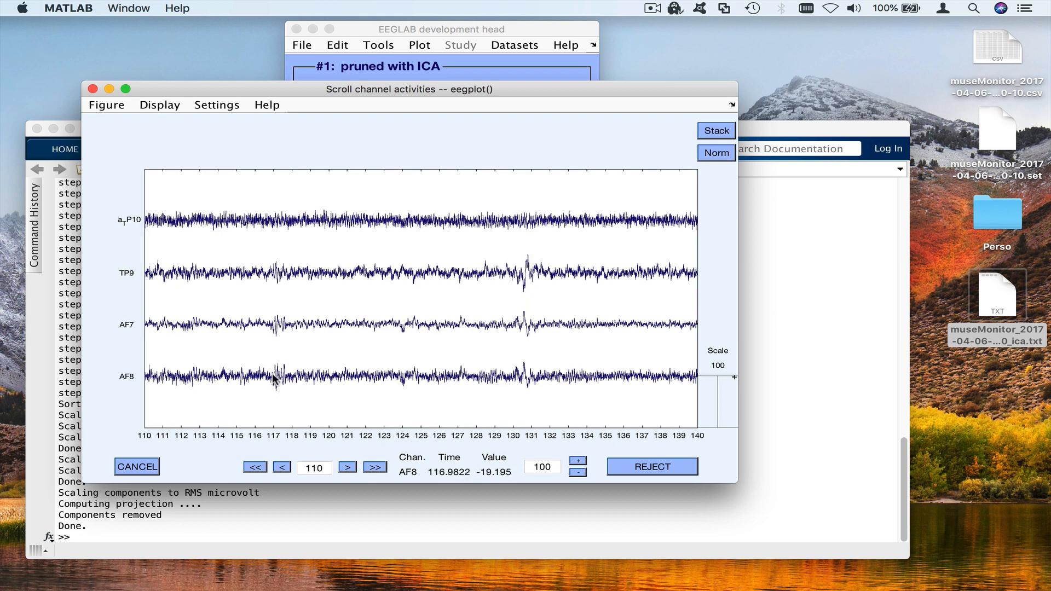
{"action": "mouse_move", "coordinate": [280, 388]}
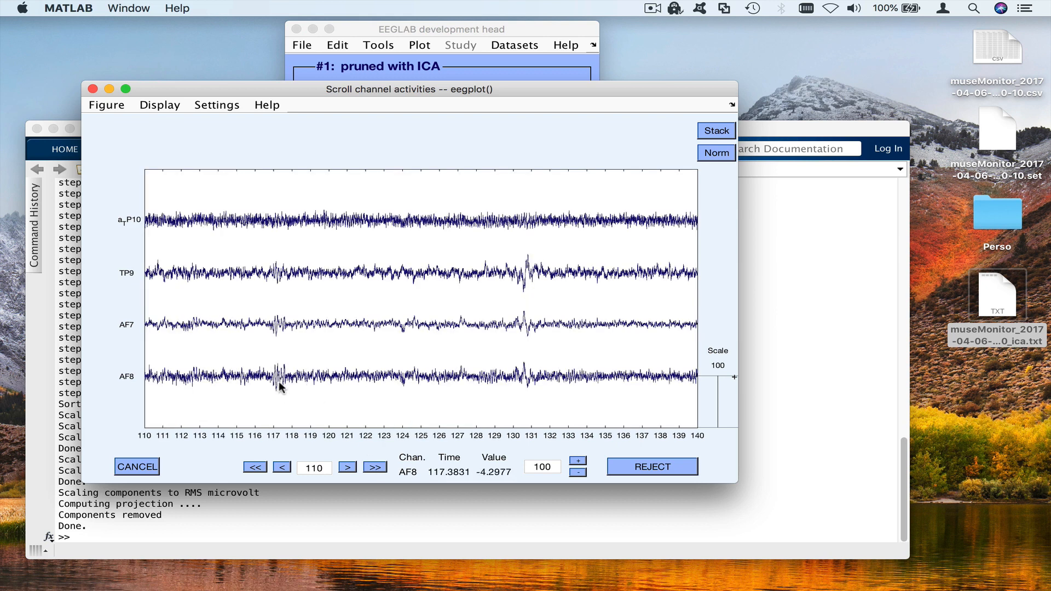
{"action": "mouse_move", "coordinate": [288, 339]}
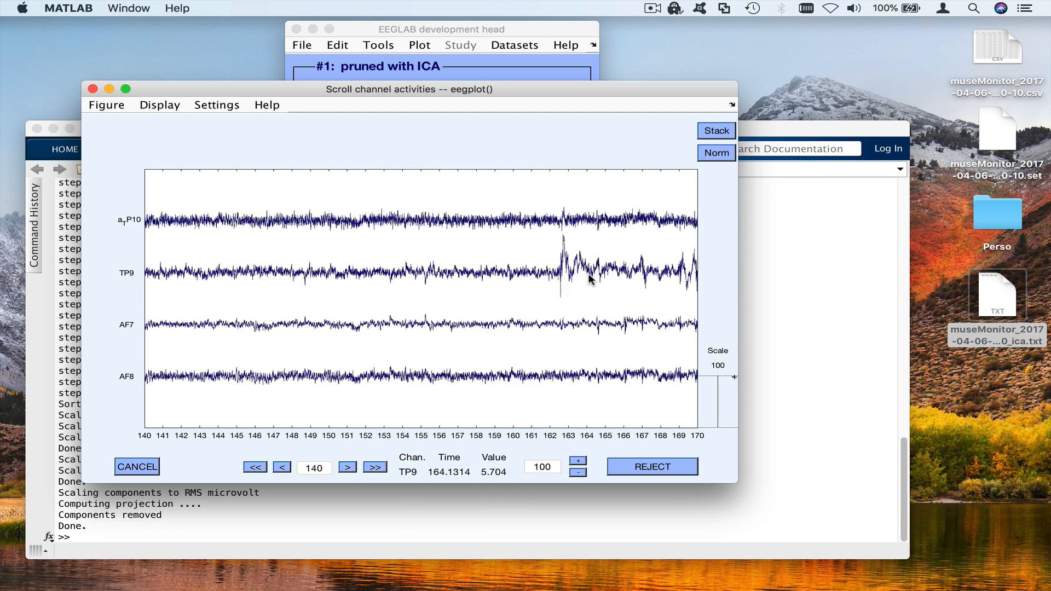
{"action": "left_click", "coordinate": [374, 467]}
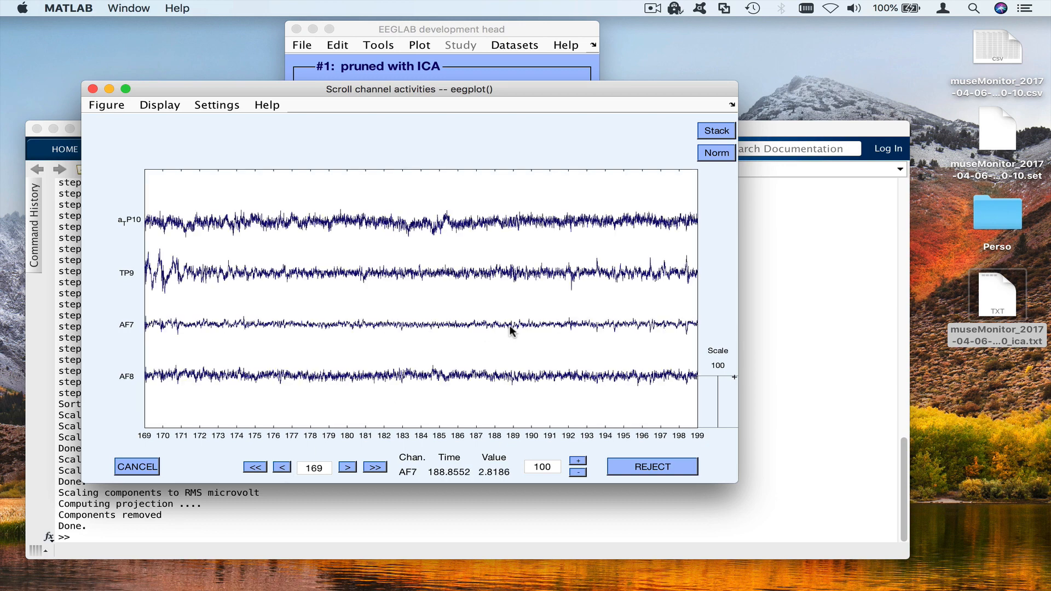
{"action": "left_click", "coordinate": [256, 467]}
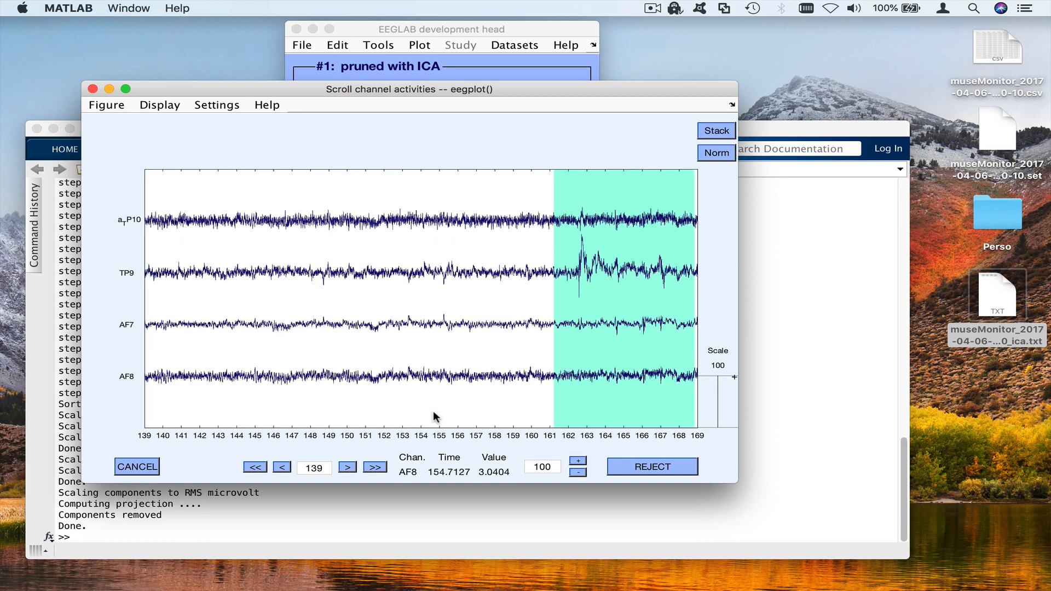
{"action": "left_click", "coordinate": [374, 467]}
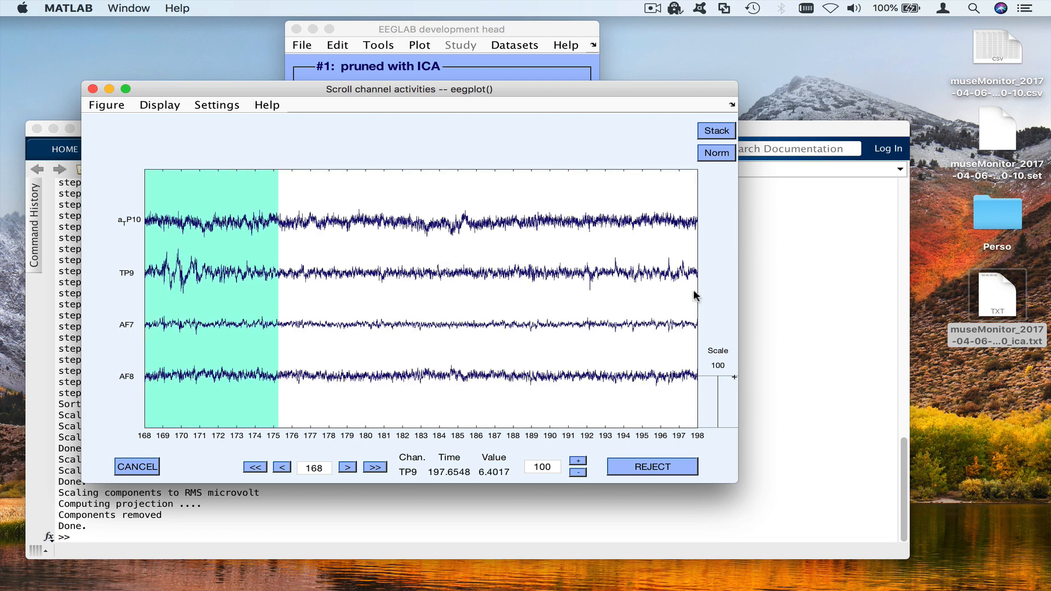
{"action": "left_click", "coordinate": [347, 468]}
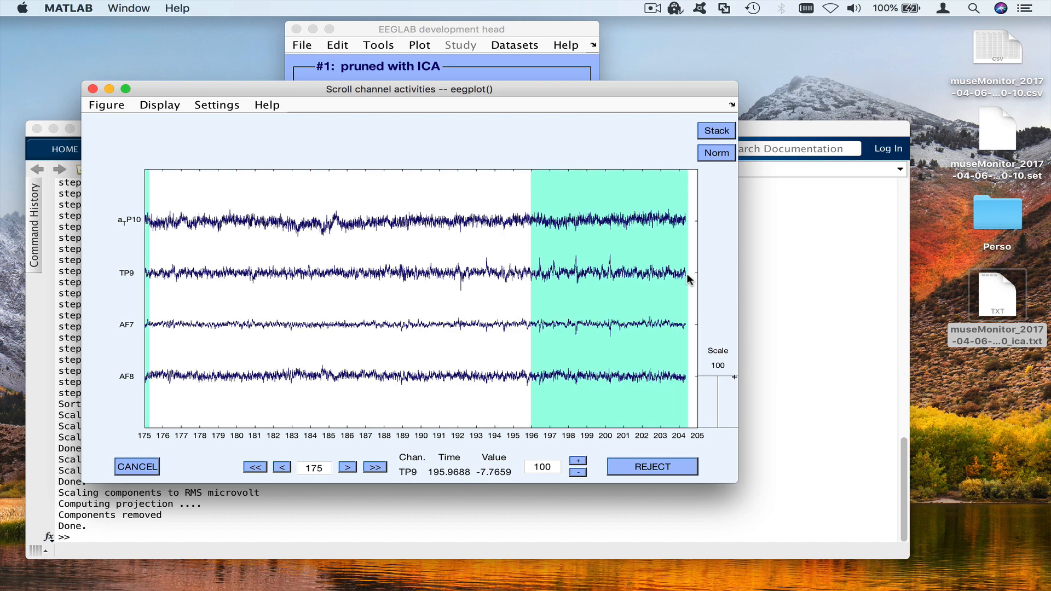
{"action": "mouse_move", "coordinate": [663, 423]}
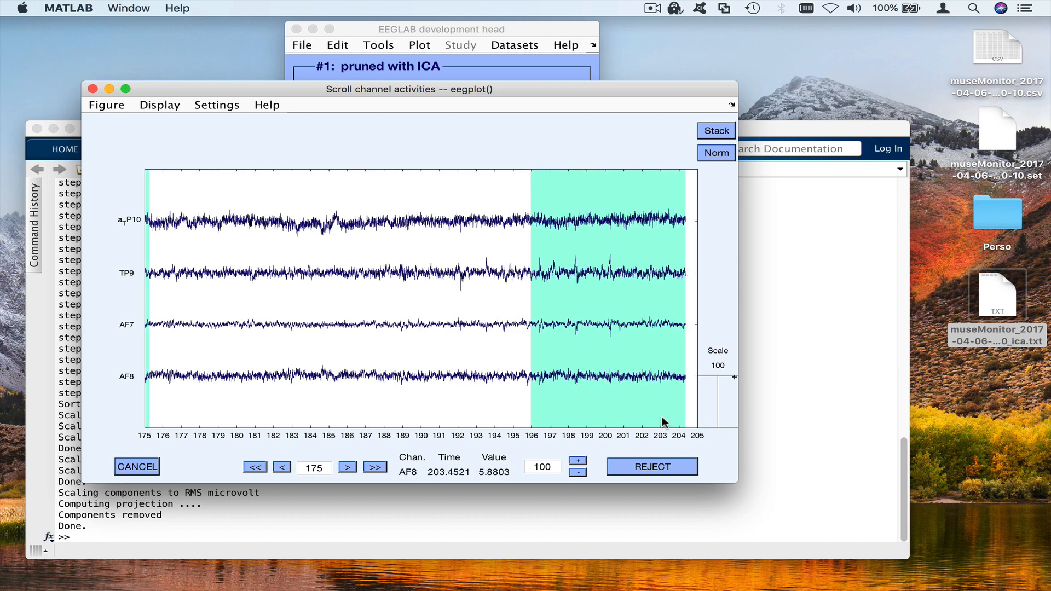
{"action": "left_click", "coordinate": [652, 466]}
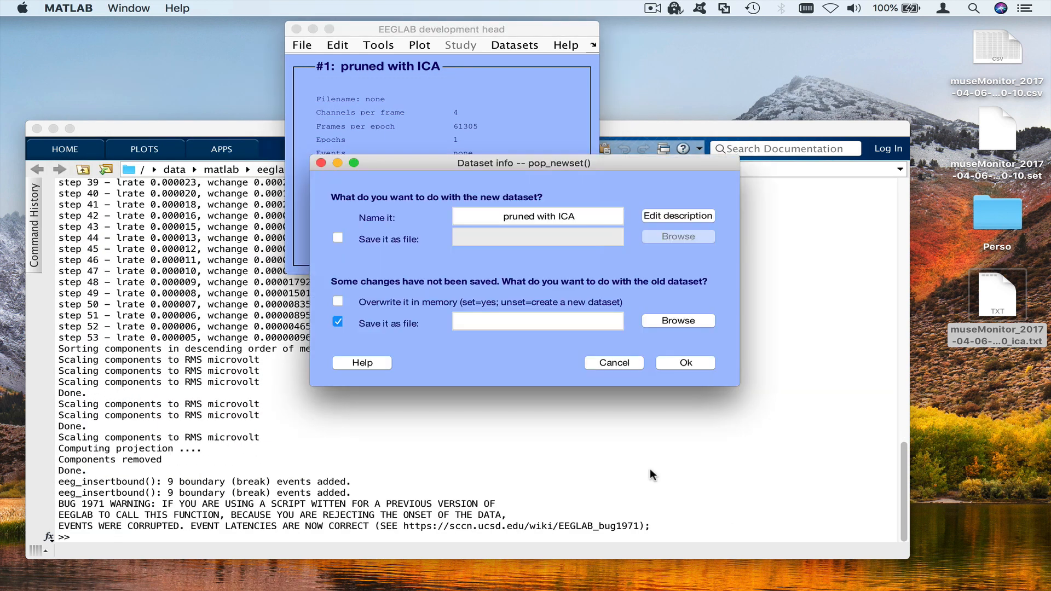
Step: Overwrite the old dataset with the pruned one (about 115 s) and display its channels in the scroll viewer at scale 100
{"action": "left_click", "coordinate": [338, 303]}
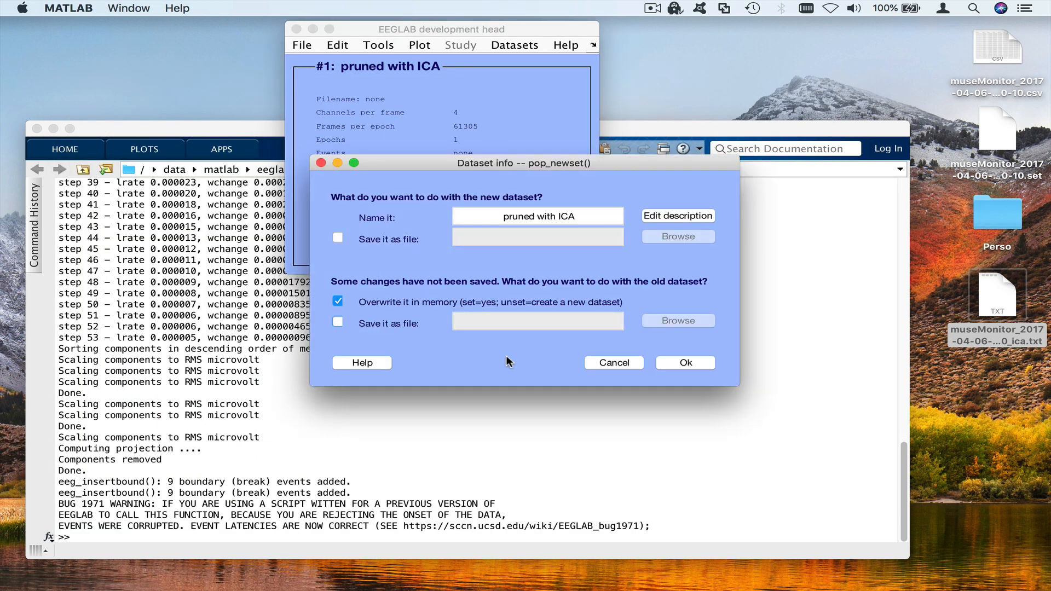
{"action": "left_click", "coordinate": [685, 362]}
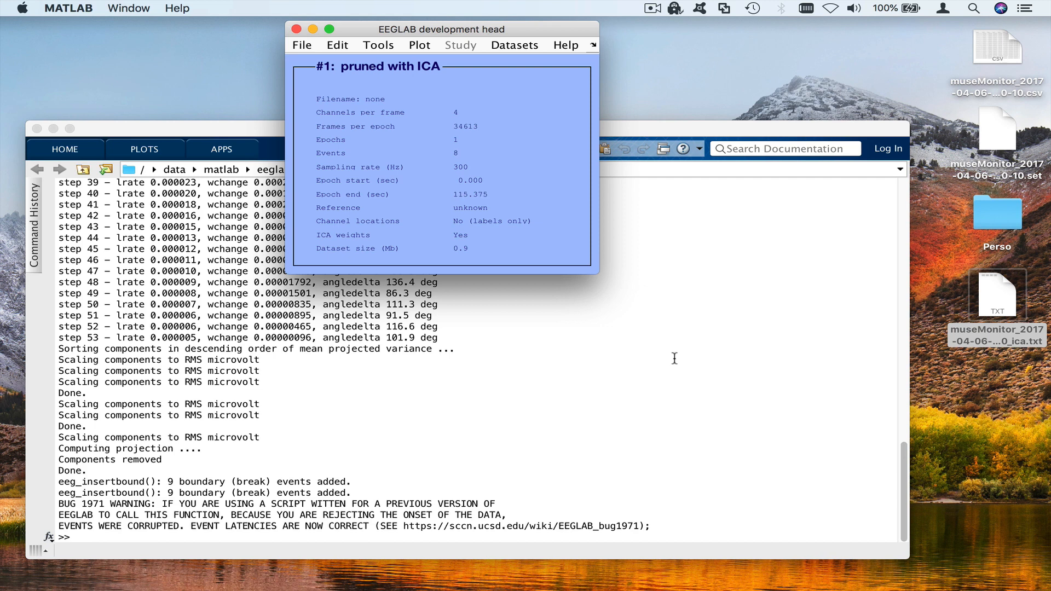
{"action": "left_click", "coordinate": [419, 44]}
{"action": "type", "text": "100"}
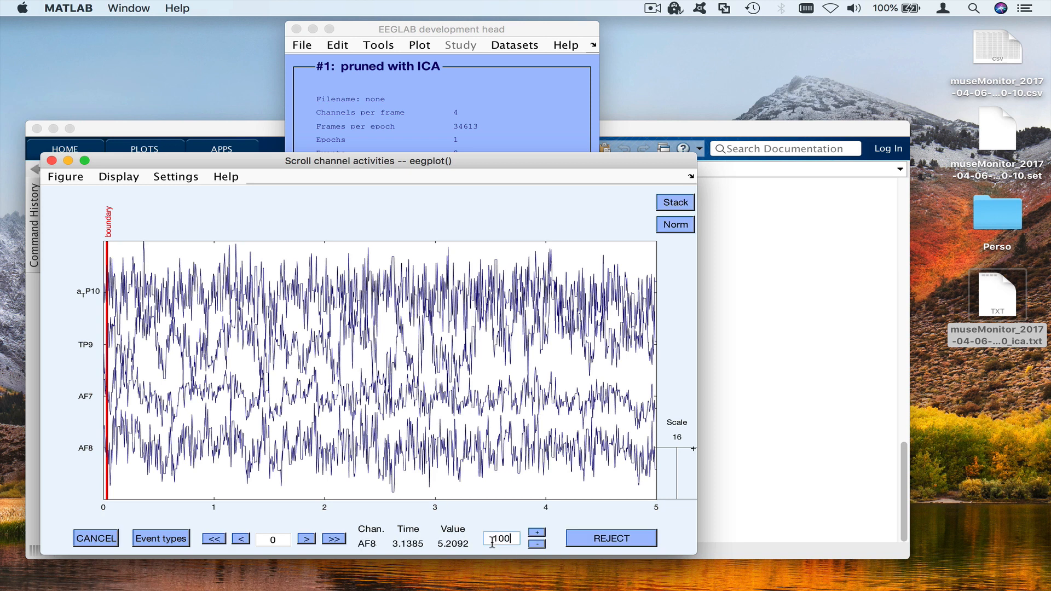
{"action": "left_click", "coordinate": [536, 532]}
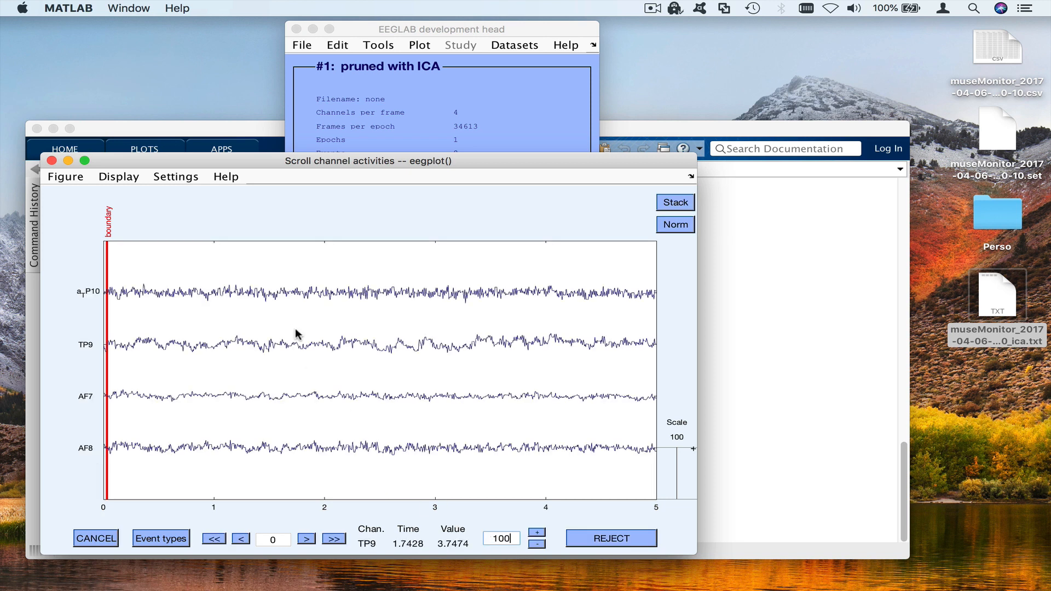
{"action": "mouse_move", "coordinate": [112, 298]}
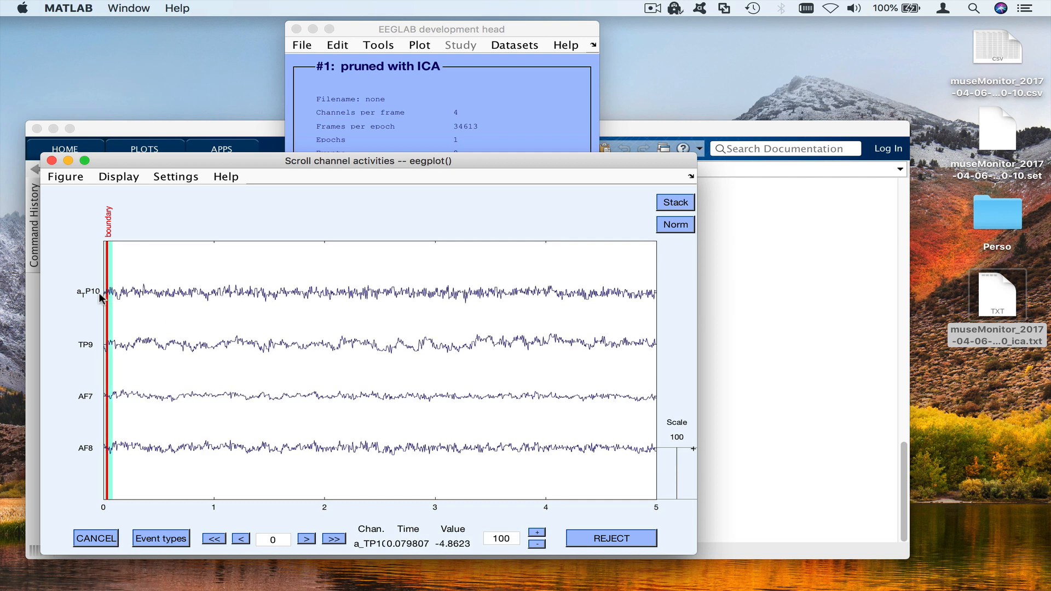
{"action": "mouse_move", "coordinate": [92, 335]}
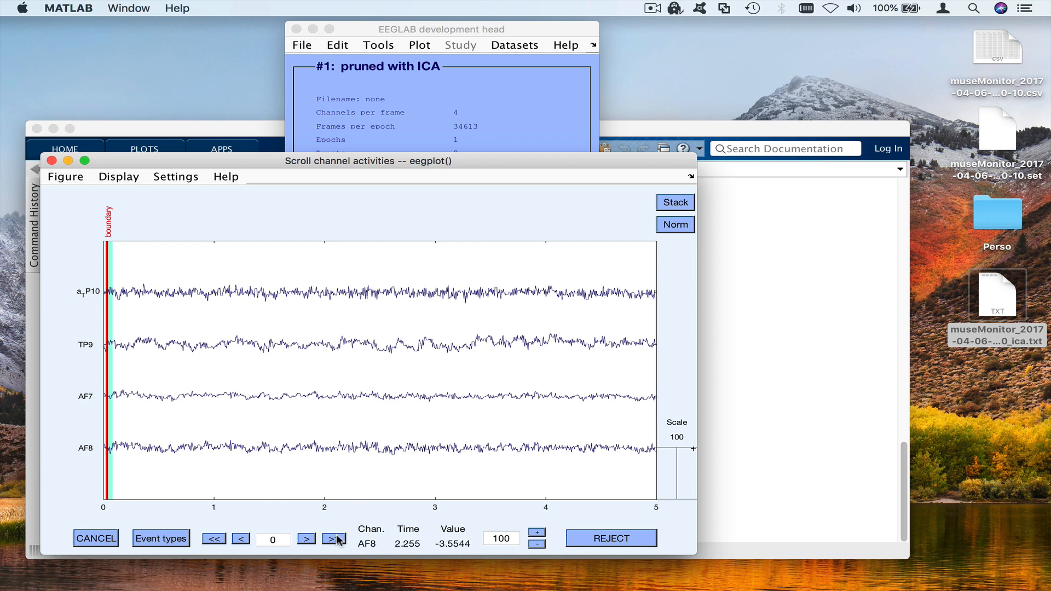
Step: Set the scroll view's displayed time range to 30 s and return to the start of the recording
{"action": "left_click", "coordinate": [175, 177]}
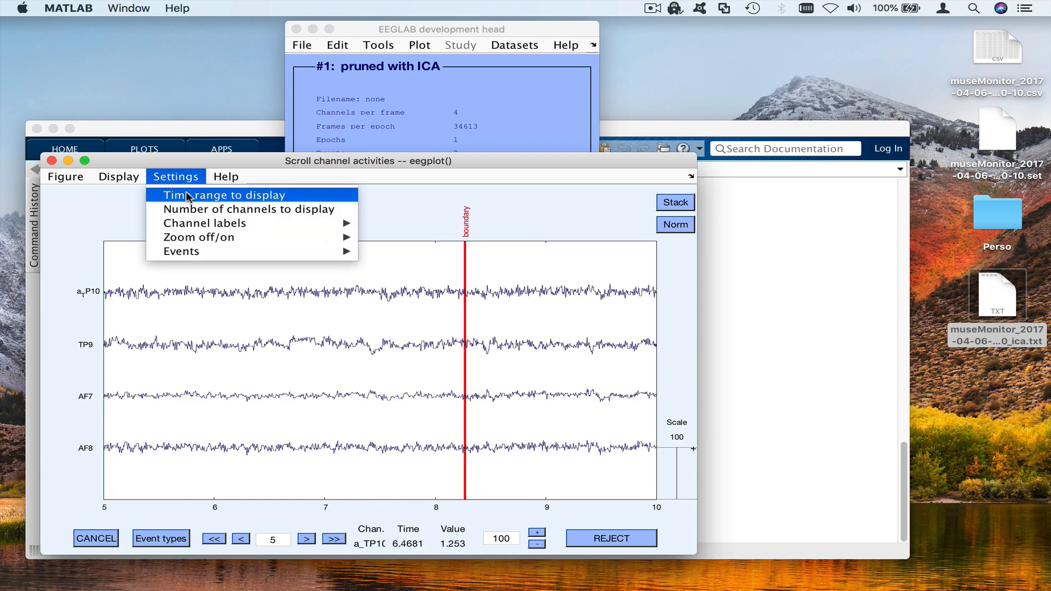
{"action": "left_click", "coordinate": [225, 195]}
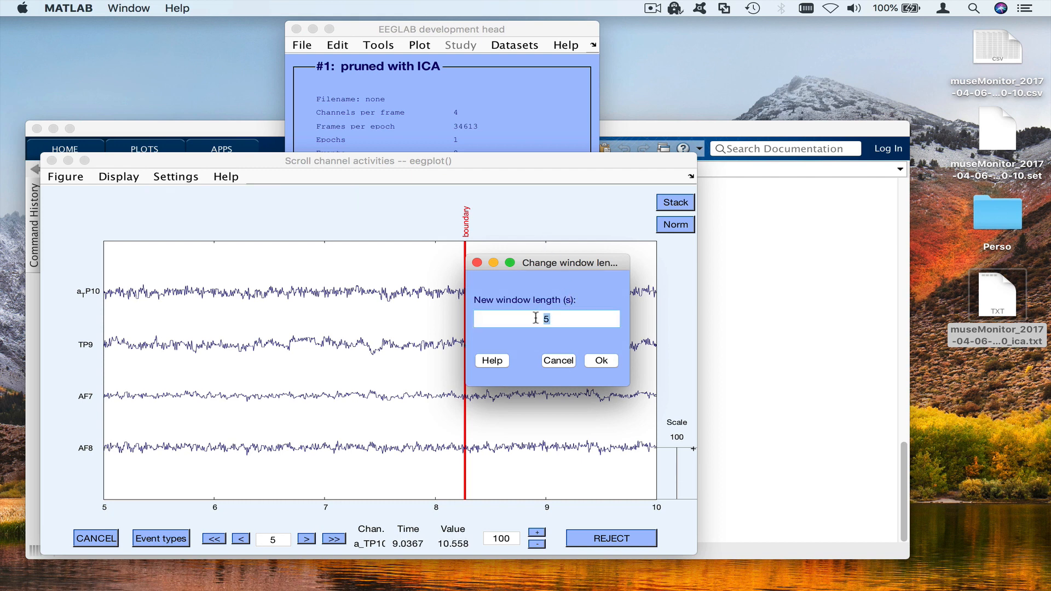
{"action": "left_click", "coordinate": [599, 361]}
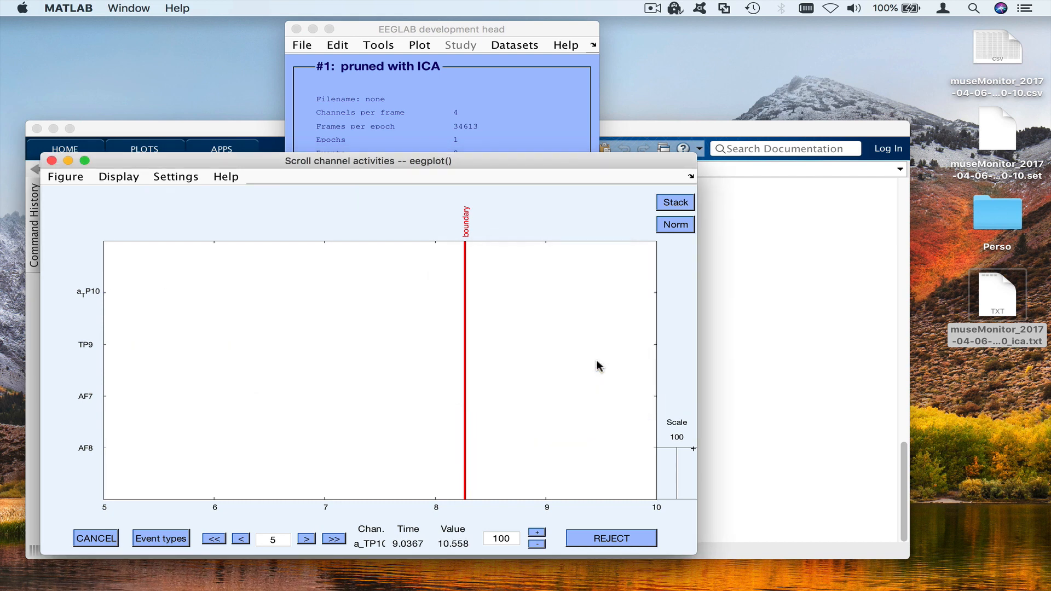
{"action": "left_click", "coordinate": [213, 539]}
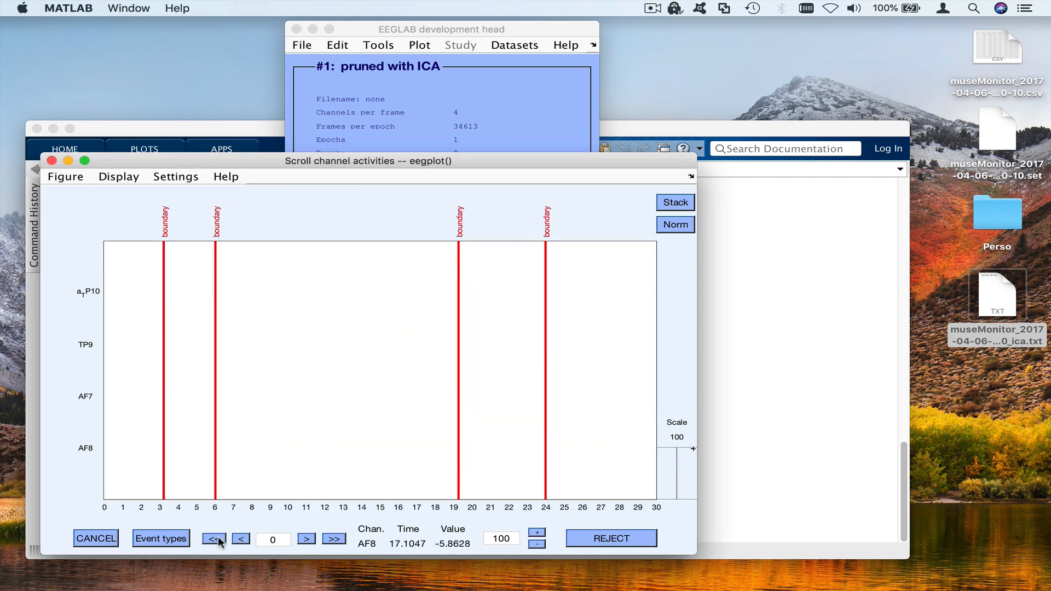
{"action": "left_click", "coordinate": [214, 539]}
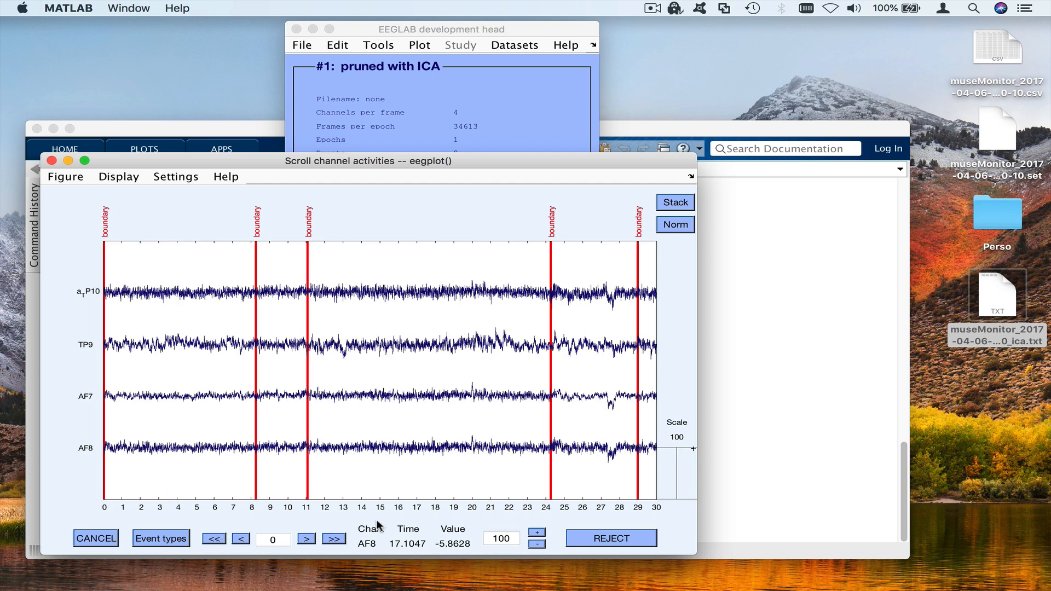
{"action": "mouse_move", "coordinate": [598, 407]}
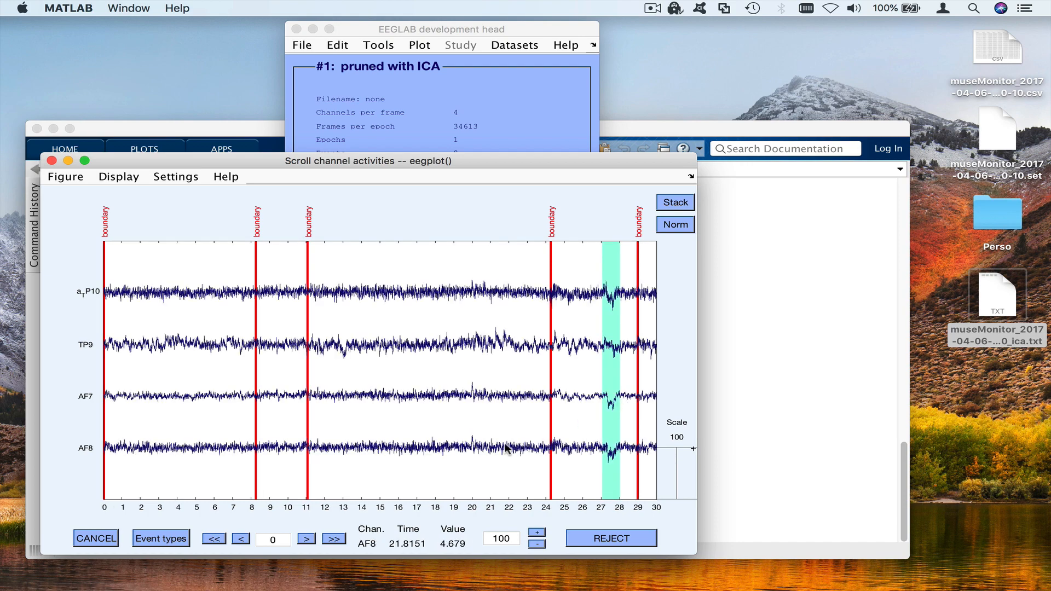
Step: Page through in 30 s windows and mark a noisy stretch in the early 30s for rejection
{"action": "left_click", "coordinate": [333, 538]}
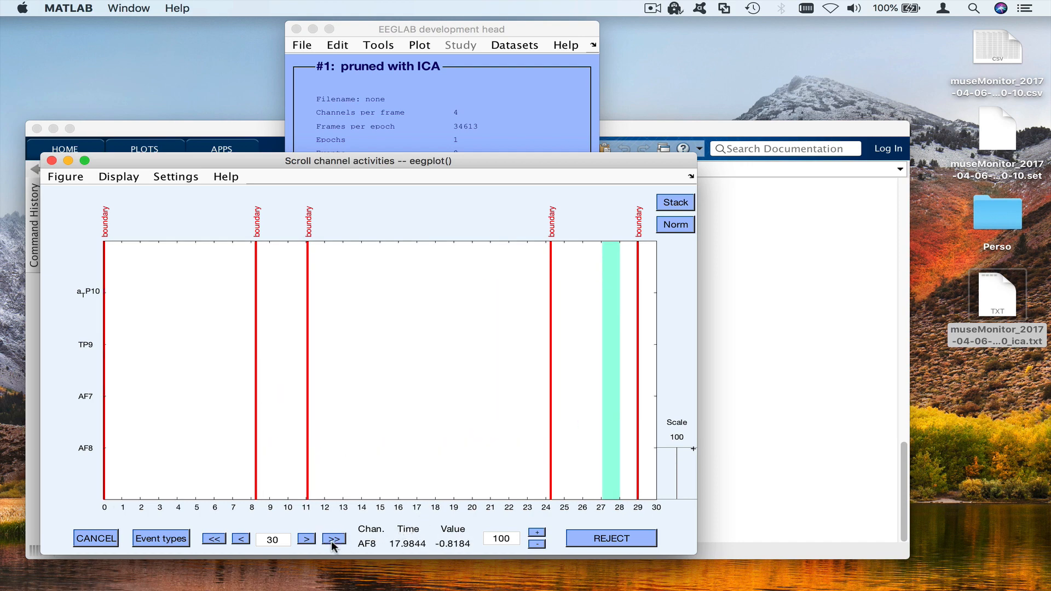
{"action": "left_click", "coordinate": [333, 539]}
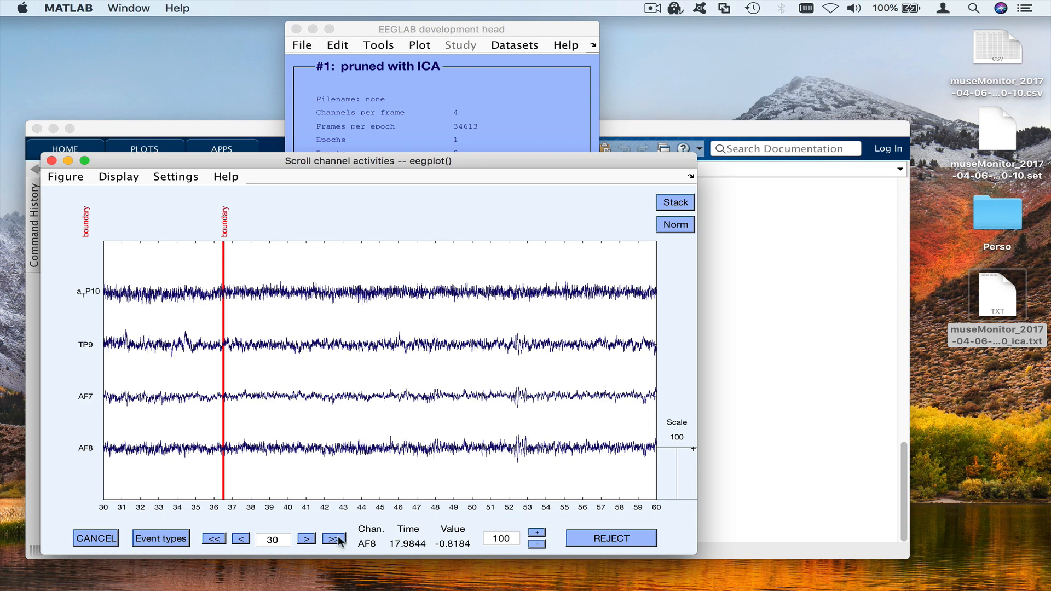
{"action": "mouse_move", "coordinate": [172, 345]}
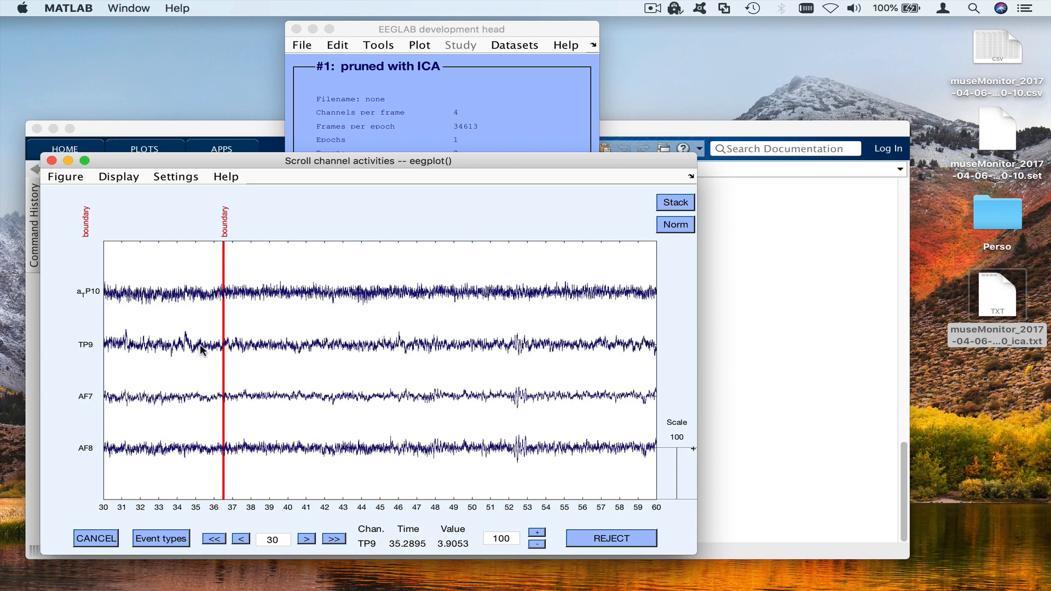
{"action": "left_click_drag", "start_coordinate": [180, 345], "coordinate": [198, 345]}
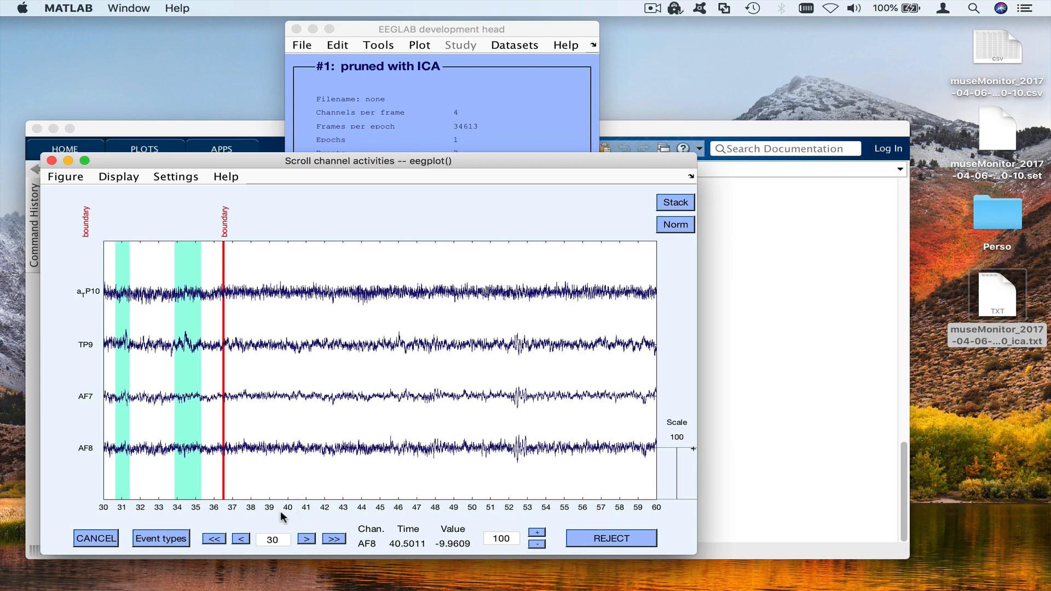
{"action": "left_click", "coordinate": [333, 539]}
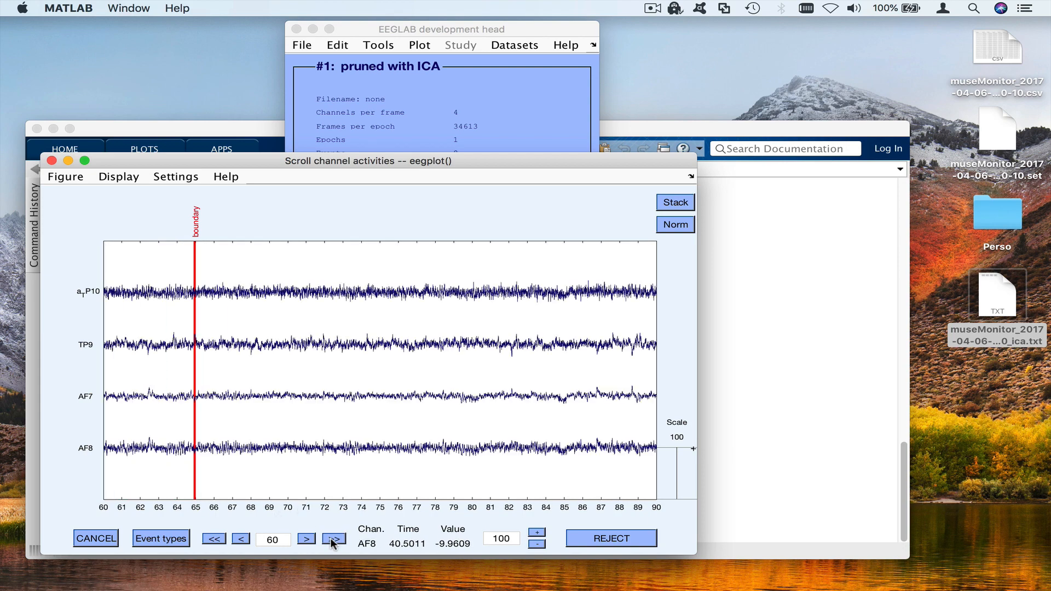
{"action": "left_click", "coordinate": [334, 539]}
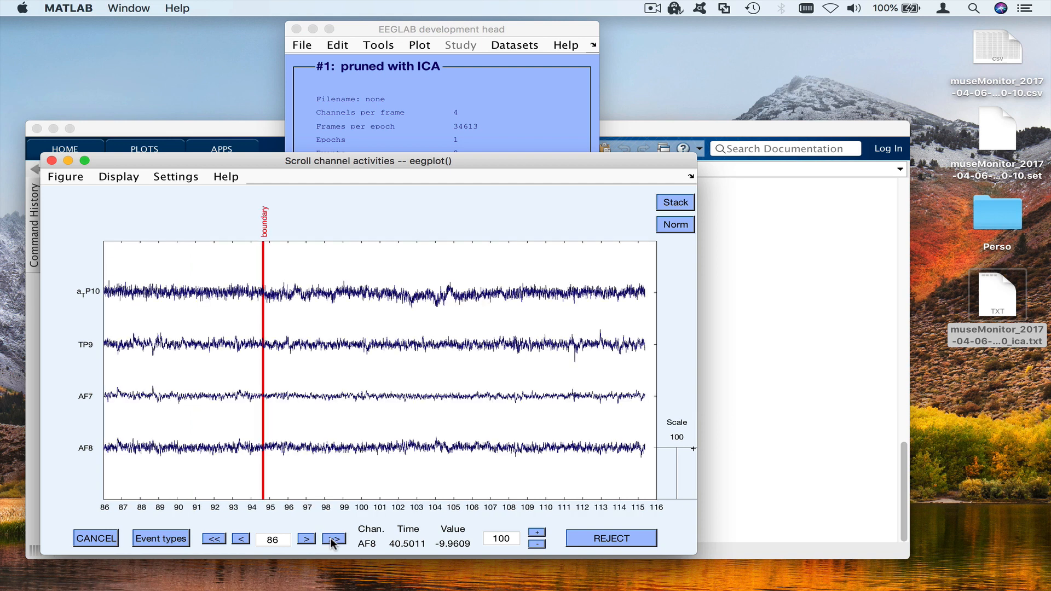
{"action": "left_click", "coordinate": [213, 539]}
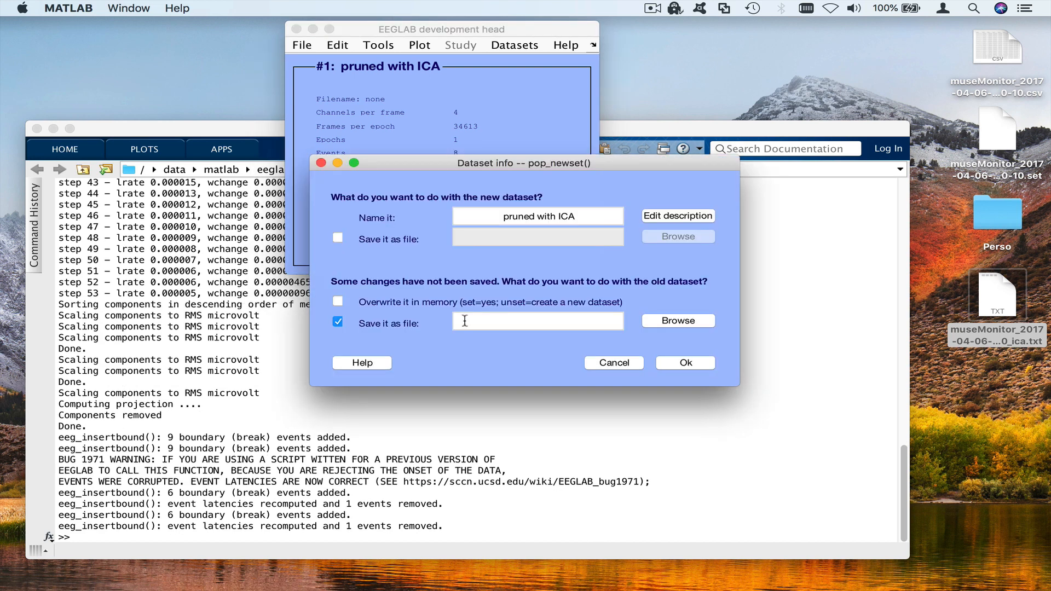
Step: Overwrite the old dataset in memory with the pruned data (32543 frames, 13 events)
{"action": "left_click", "coordinate": [338, 302]}
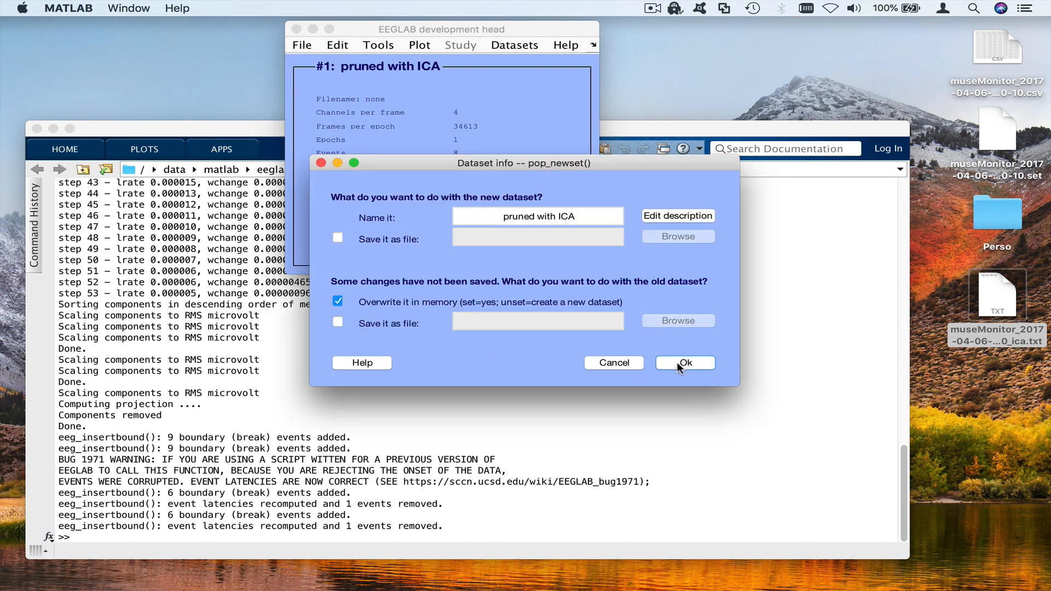
{"action": "left_click", "coordinate": [683, 363]}
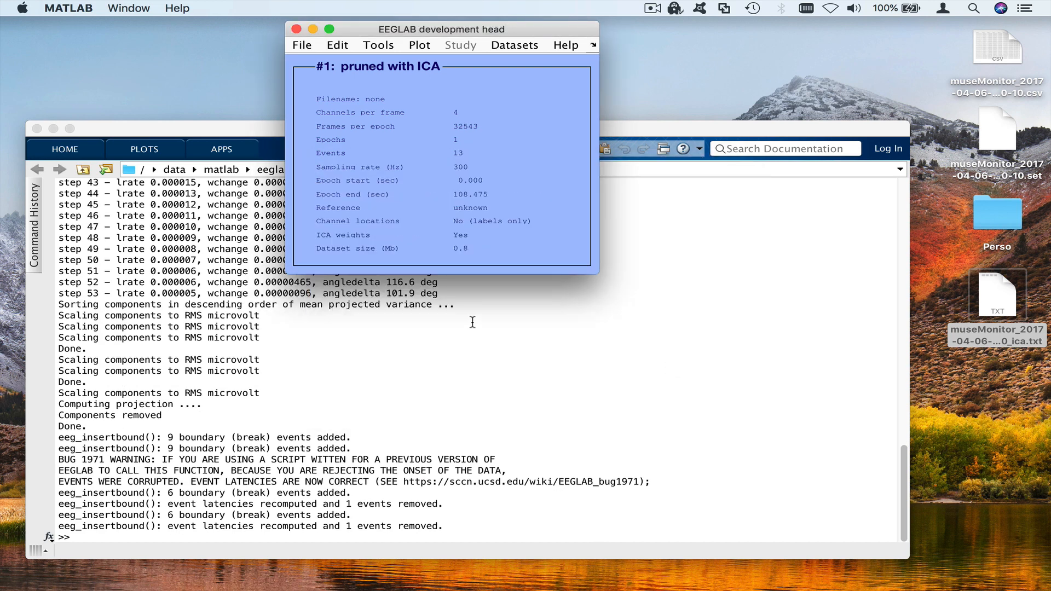
{"action": "left_click", "coordinate": [301, 45]}
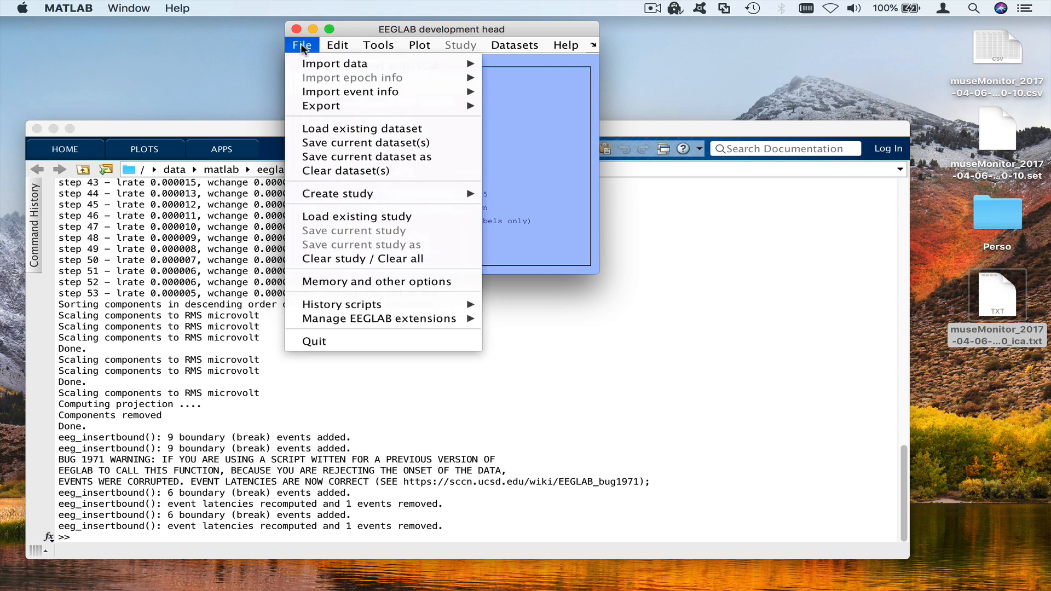
{"action": "left_click", "coordinate": [301, 45]}
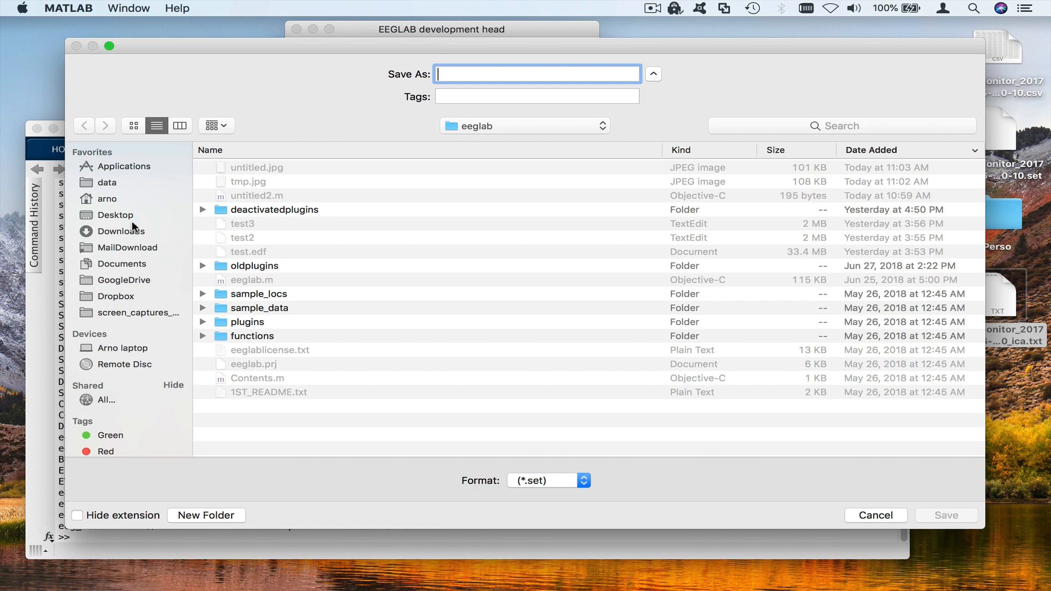
{"action": "left_click", "coordinate": [115, 215]}
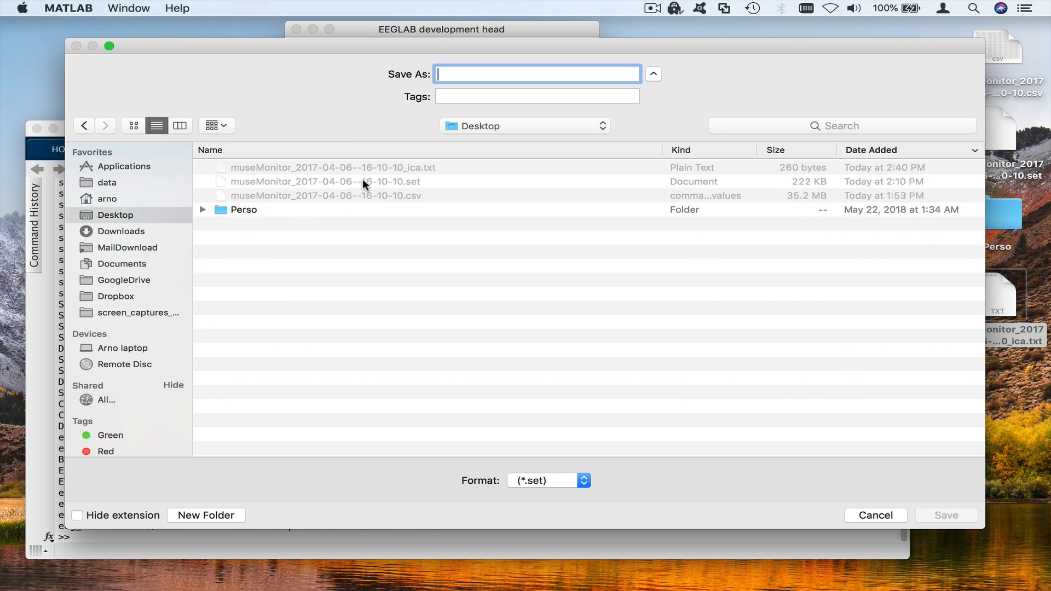
{"action": "type", "text": "museMonitor_2017-04-06--16-10-10.set"}
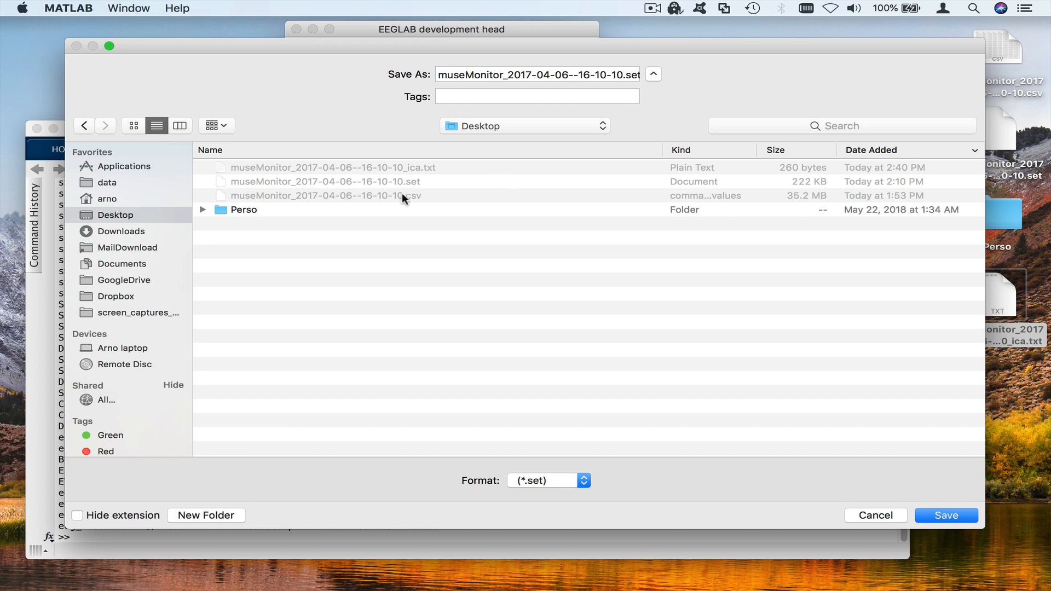
{"action": "mouse_move", "coordinate": [404, 186]}
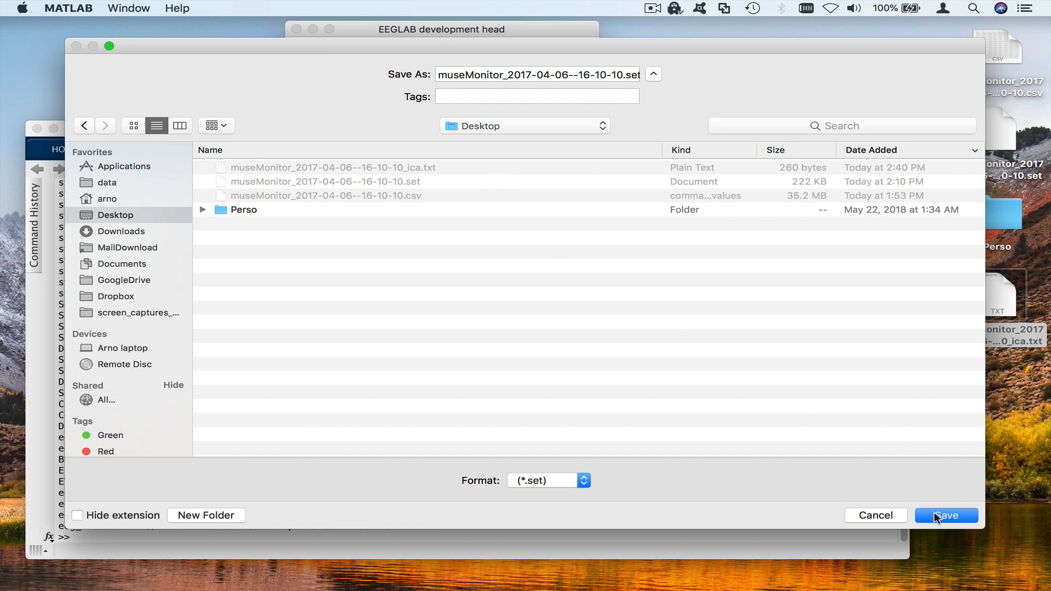
{"action": "left_click", "coordinate": [946, 516]}
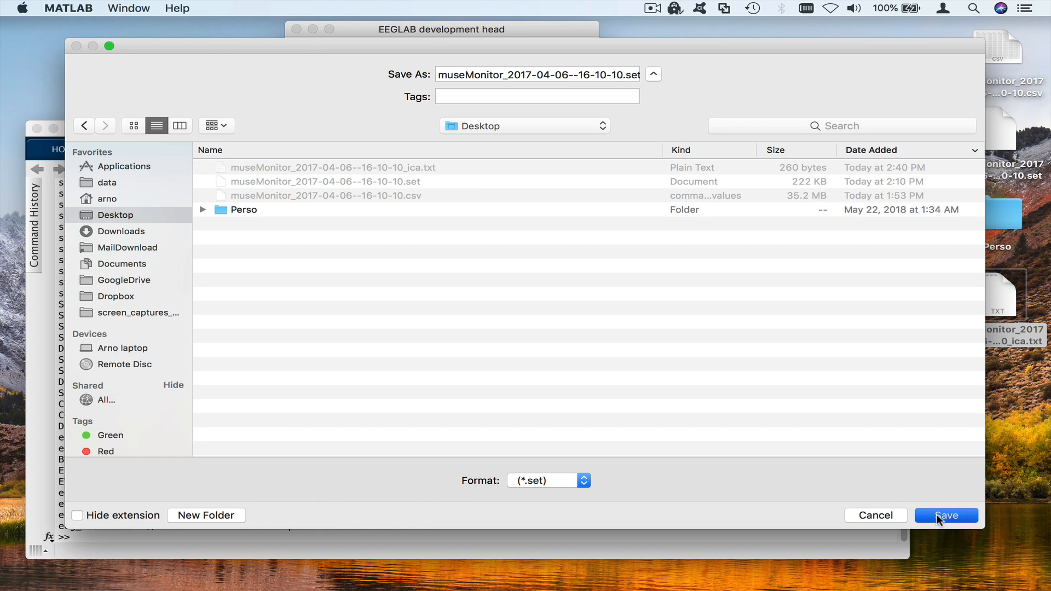
{"action": "left_click", "coordinate": [945, 516]}
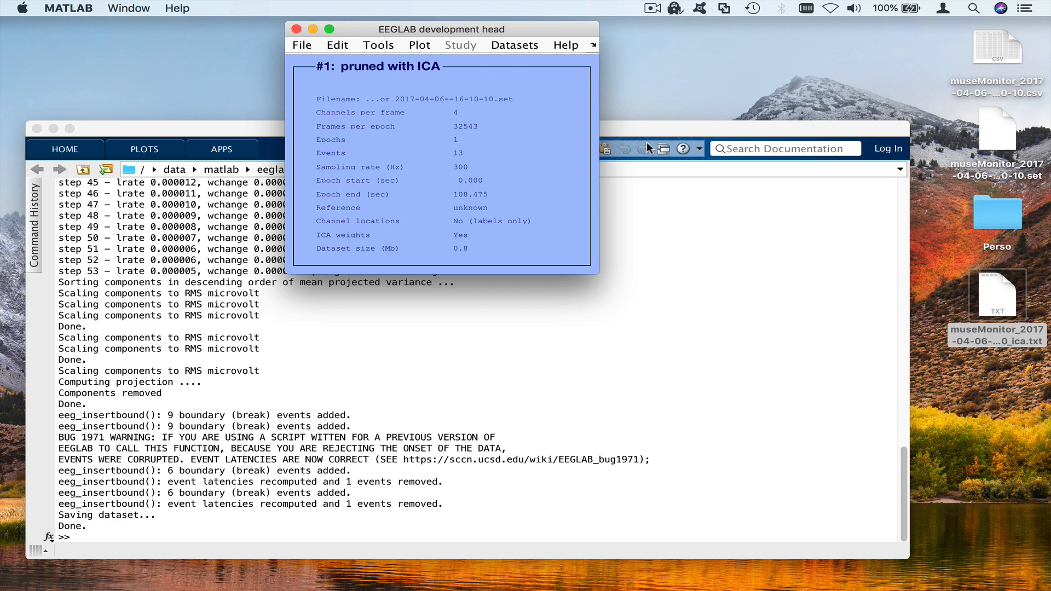
{"action": "mouse_move", "coordinate": [542, 30]}
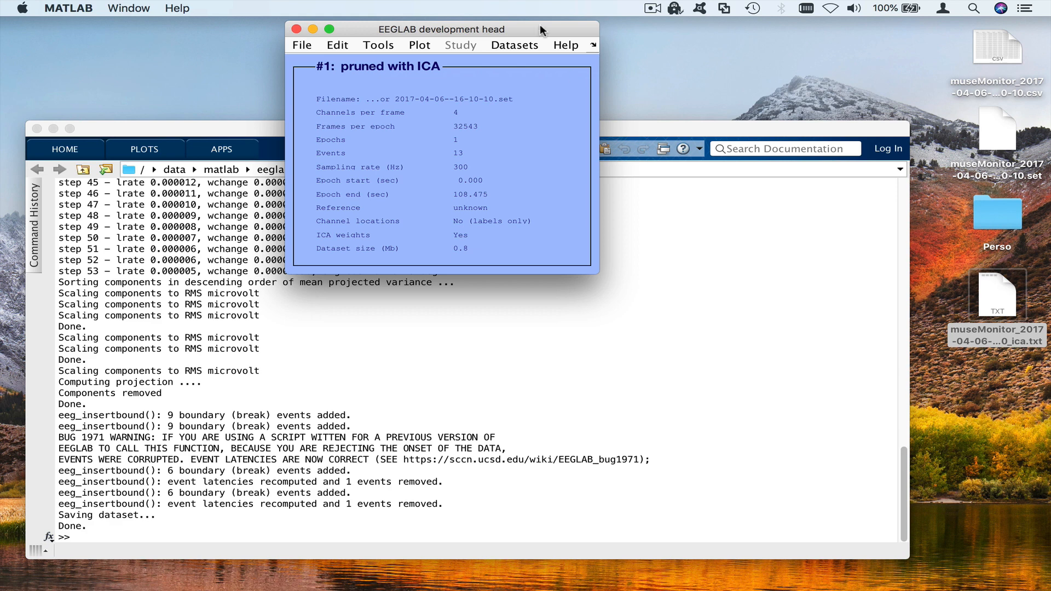
{"action": "left_click", "coordinate": [338, 45]}
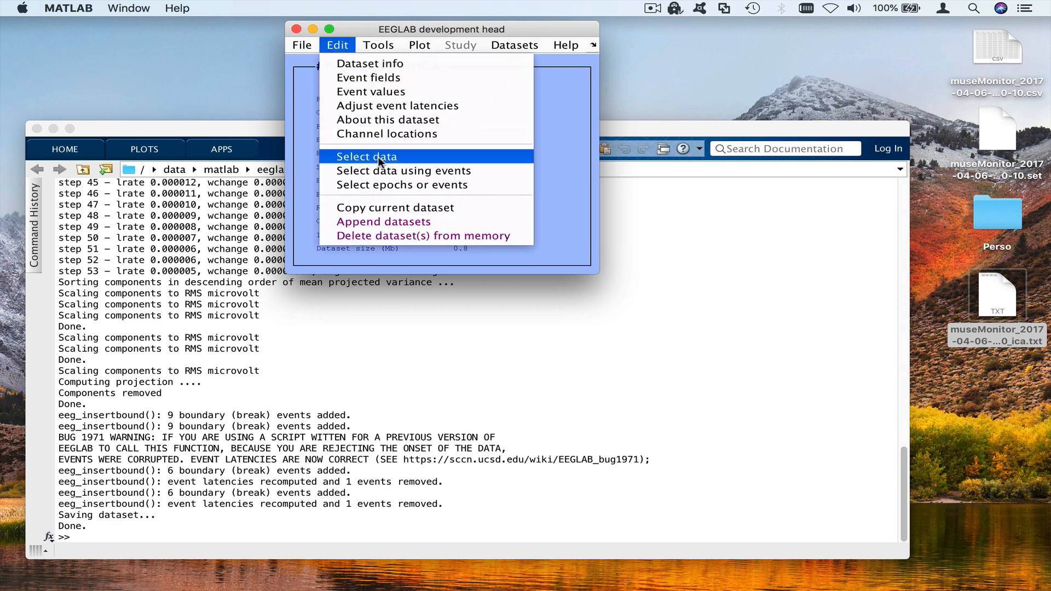
{"action": "left_click", "coordinate": [366, 157]}
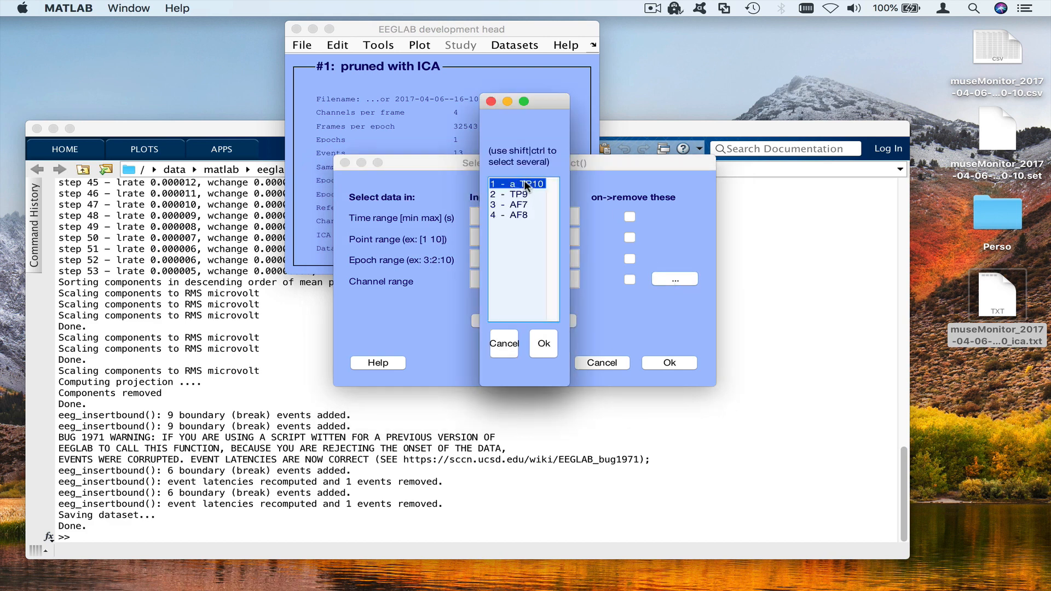
{"action": "left_click", "coordinate": [519, 216]}
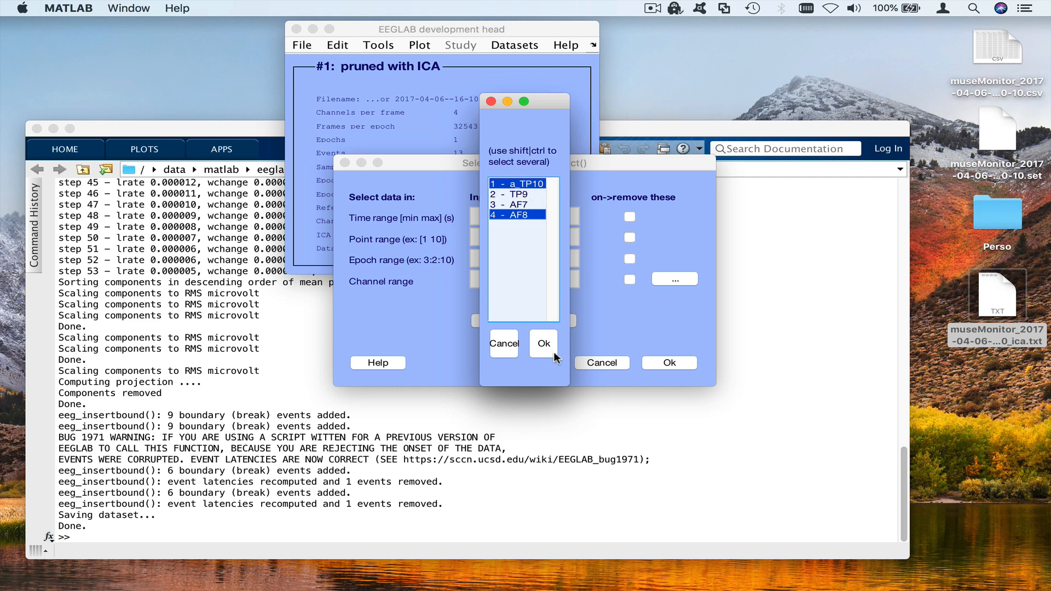
{"action": "mouse_move", "coordinate": [514, 354]}
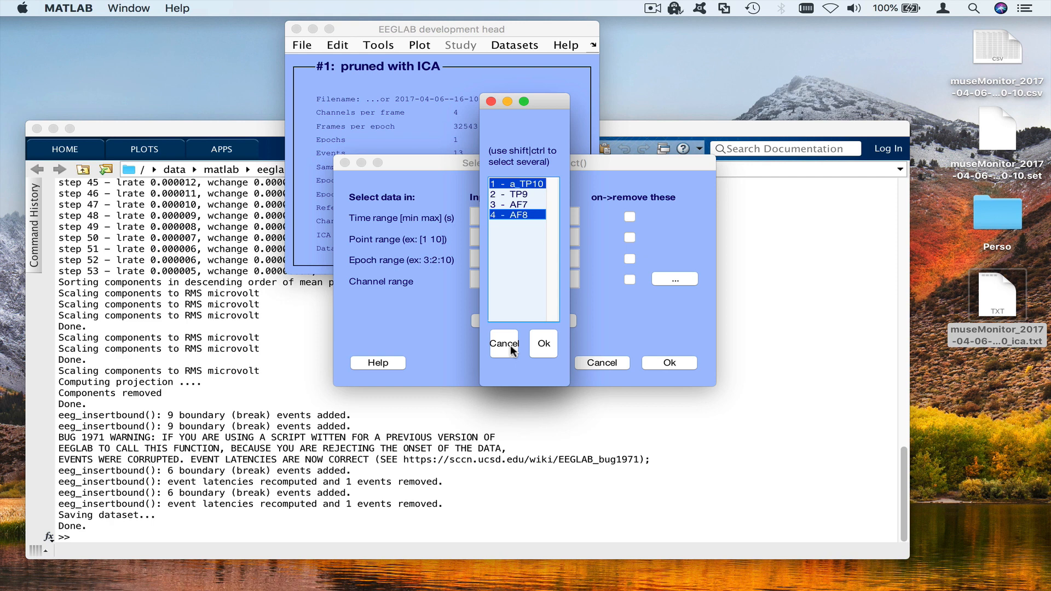
{"action": "left_click", "coordinate": [502, 342]}
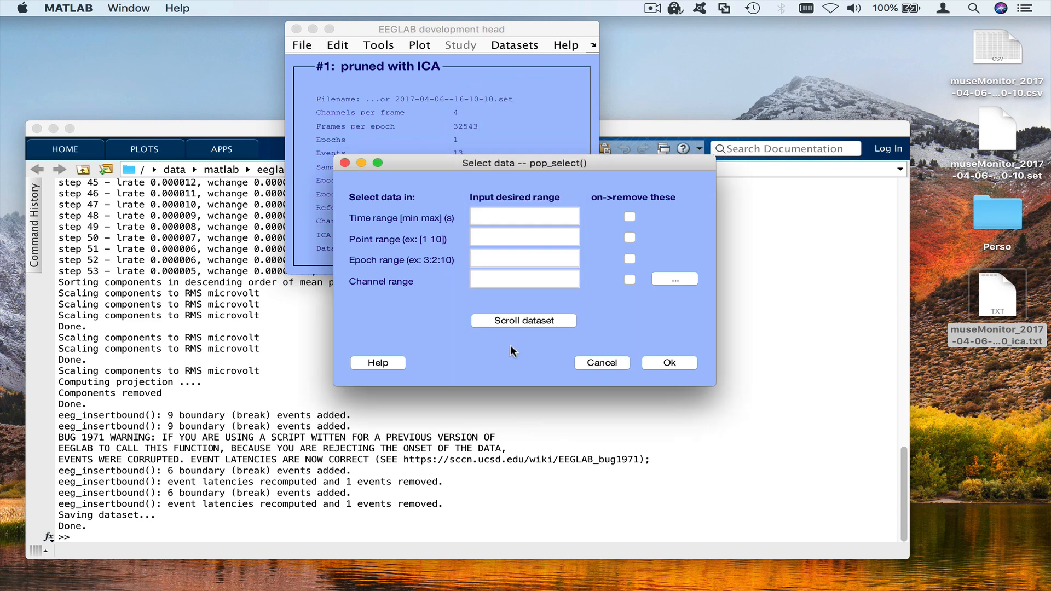
{"action": "left_click", "coordinate": [601, 363]}
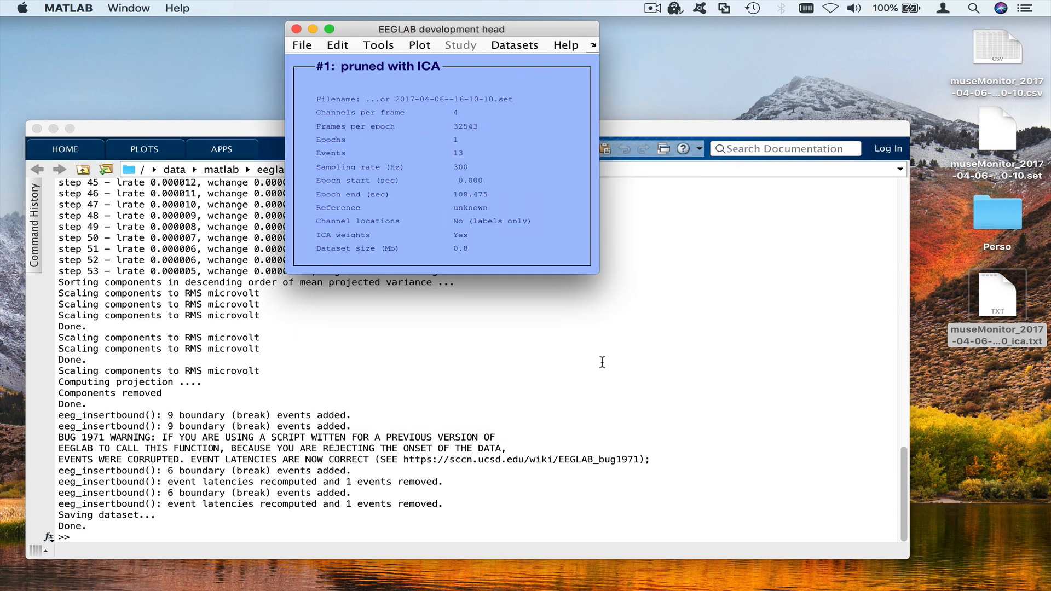